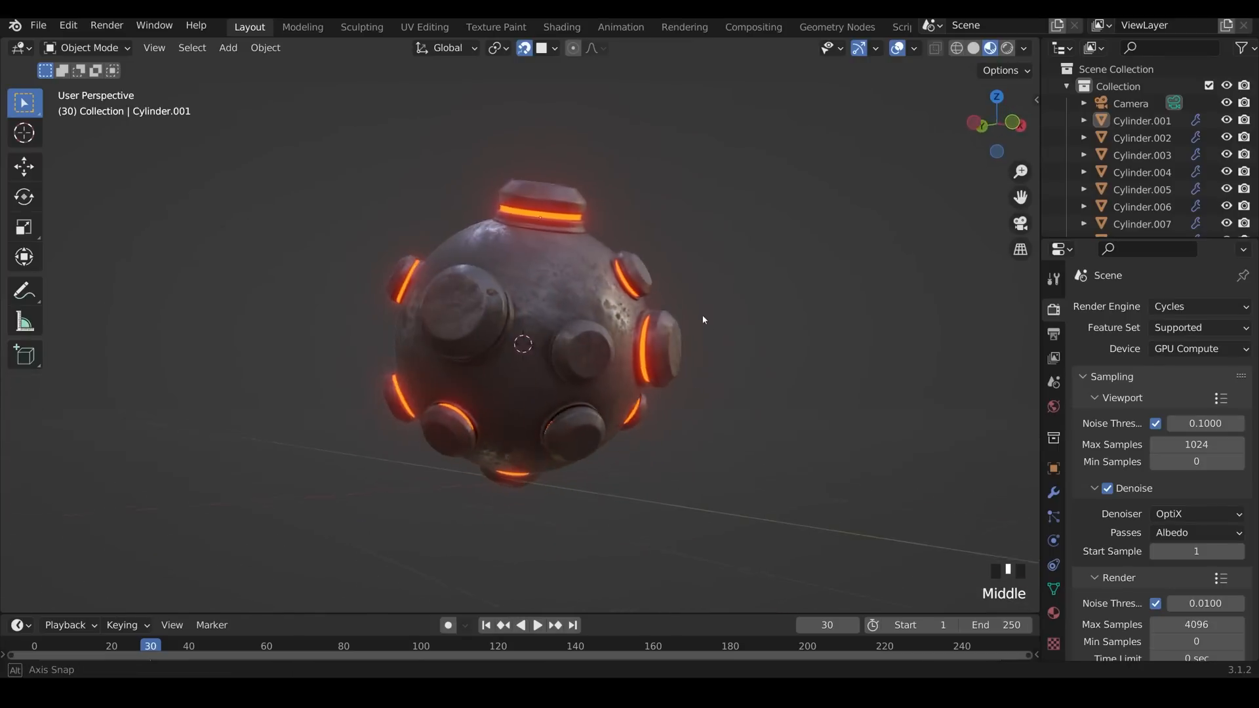
# Step: Orbit the view around the finished space mine to show its glowing rings
pyautogui.moveTo(702, 320); pyautogui.dragTo(587, 323)
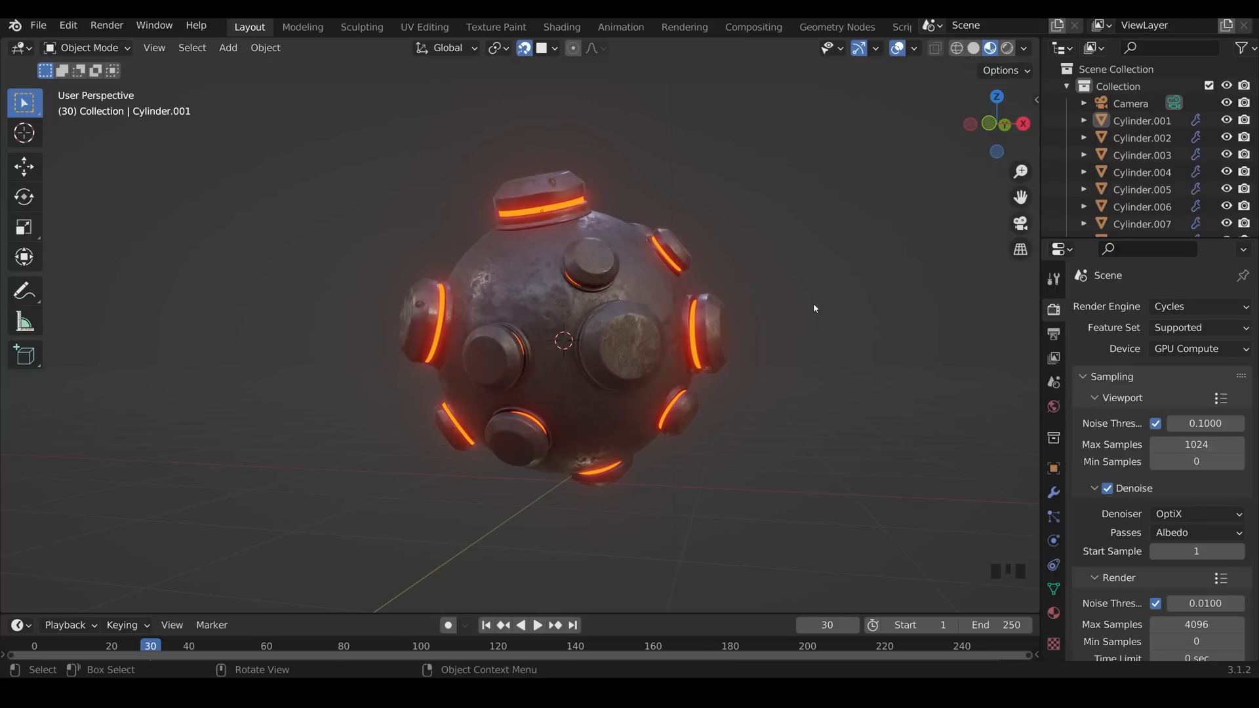
pyautogui.moveTo(813, 308); pyautogui.dragTo(794, 425)
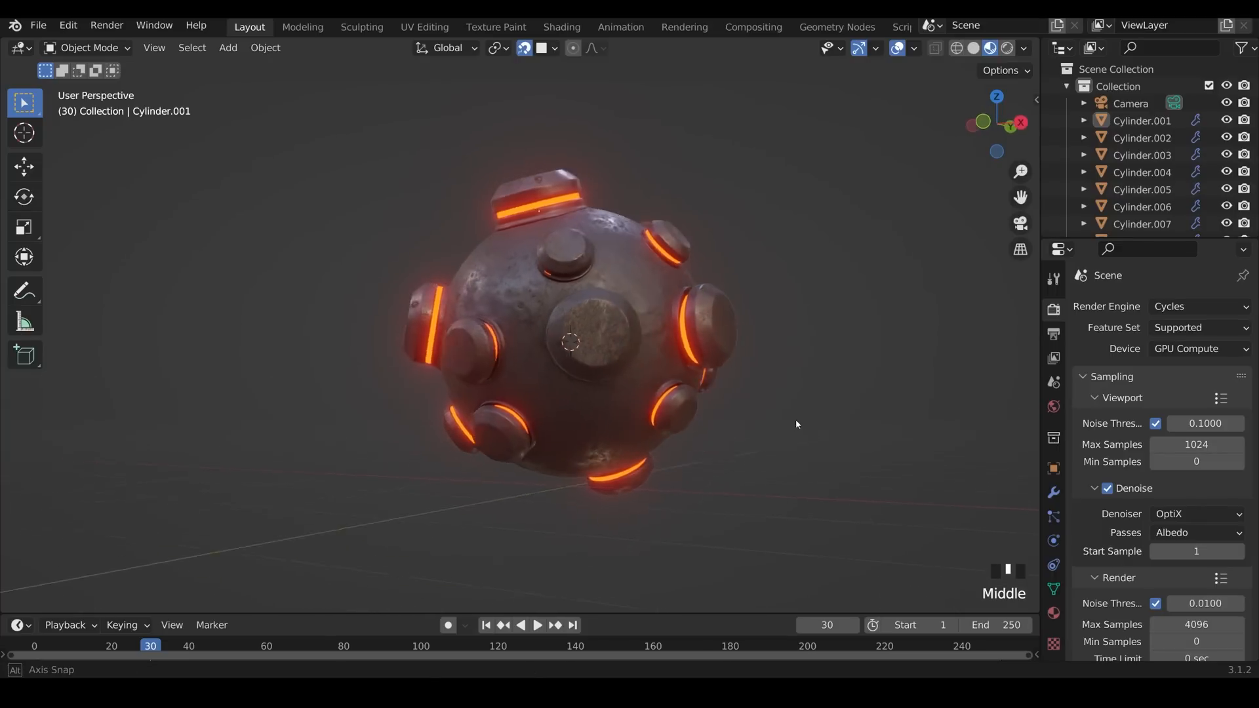
pyautogui.moveTo(796, 425); pyautogui.dragTo(602, 483)
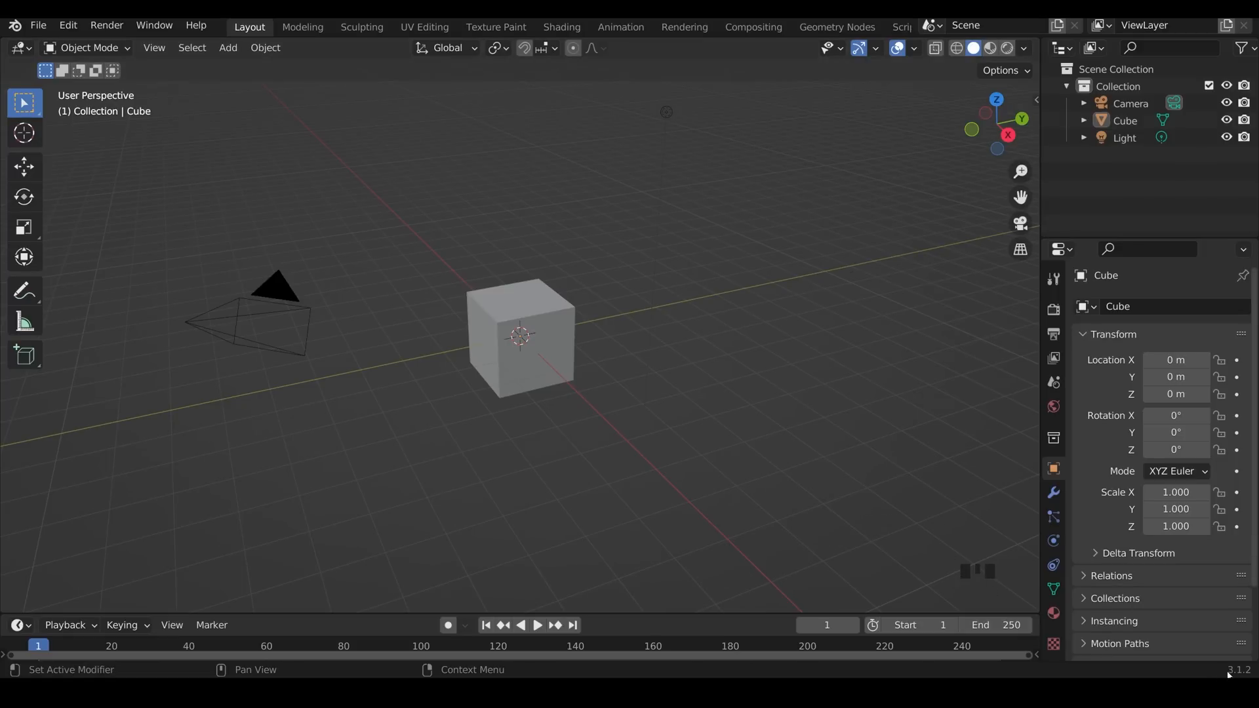
pyautogui.moveTo(798, 427)
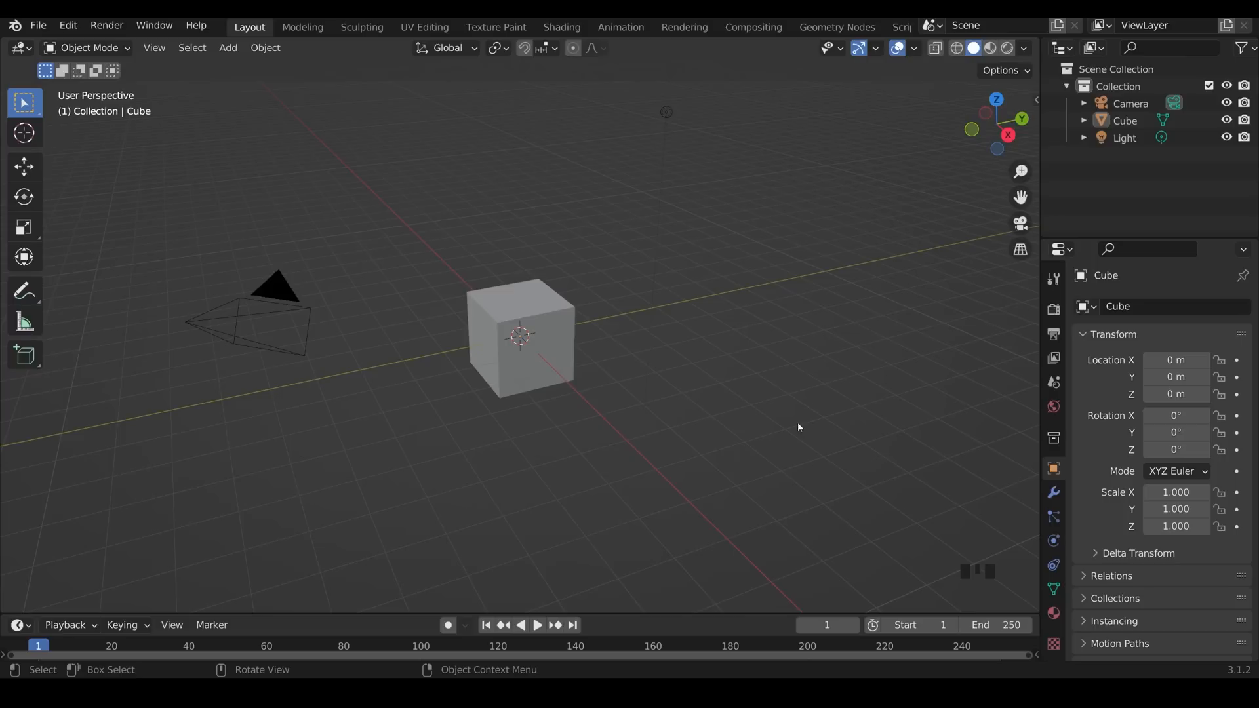
pyautogui.moveTo(572, 327)
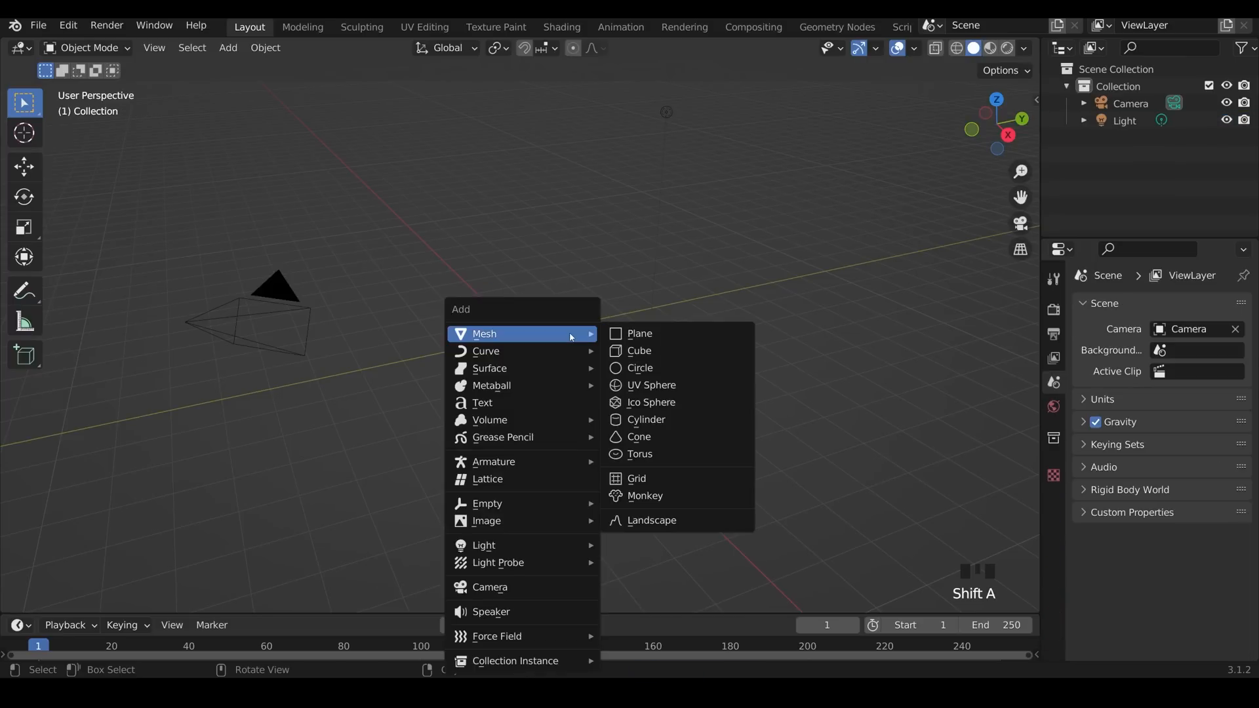
pyautogui.moveTo(652, 385)
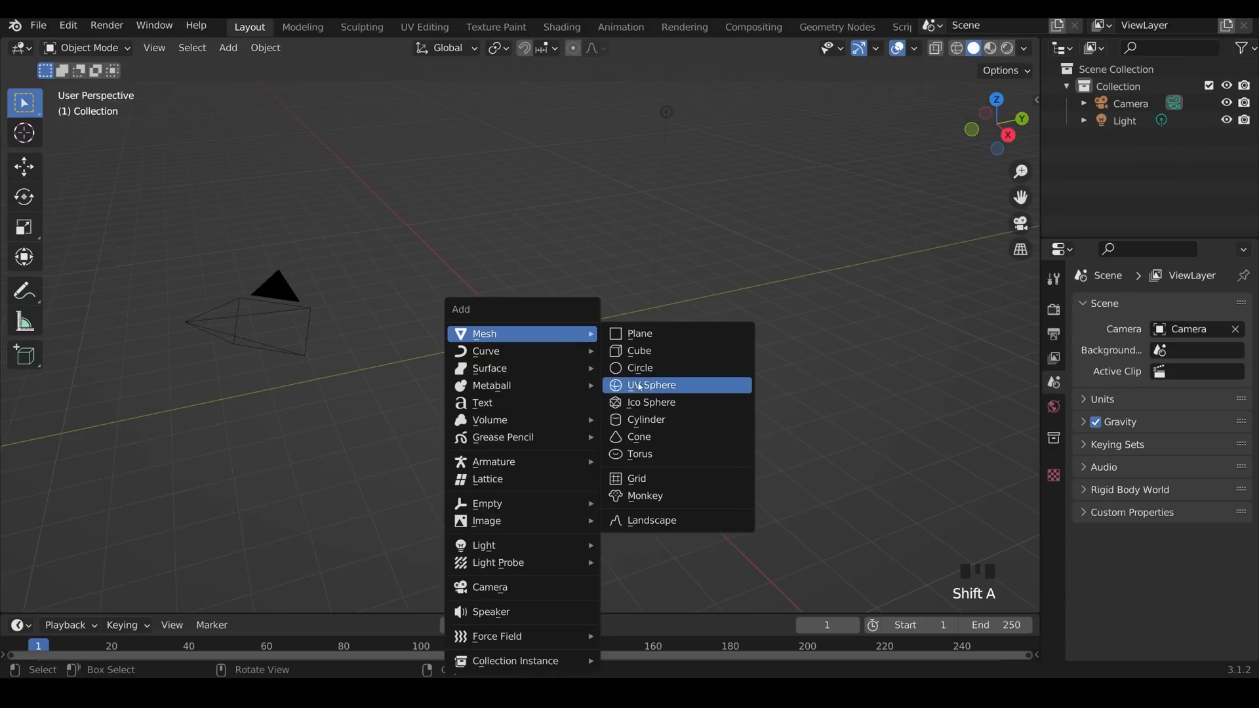
# Step: Add a UV sphere at the origin as the mine's base shape
pyautogui.click(651, 385)
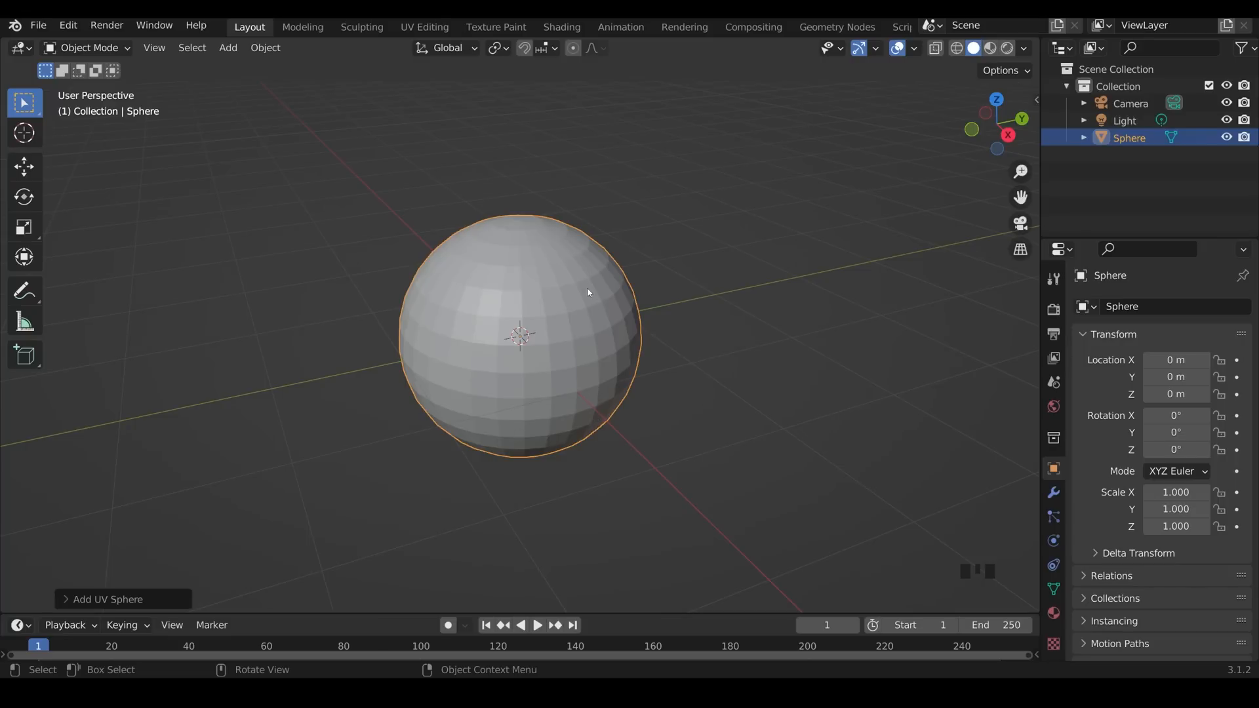
pyautogui.moveTo(466, 308)
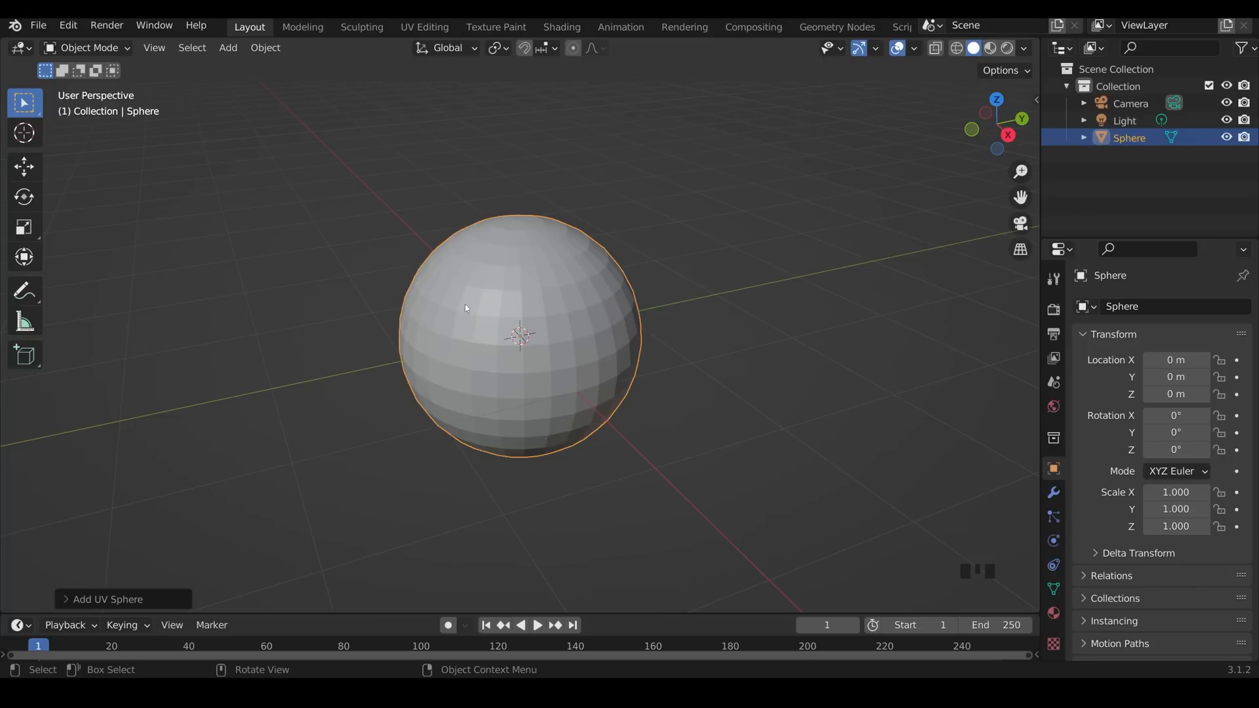
pyautogui.moveTo(725, 370)
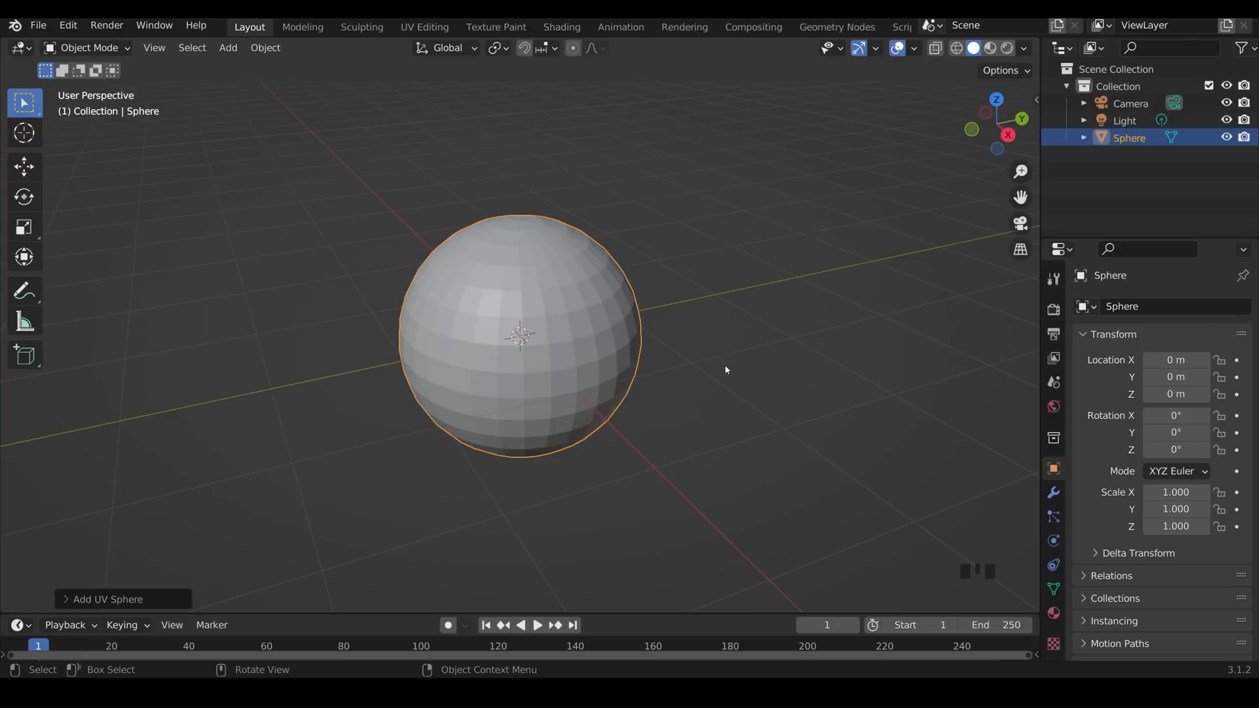
pyautogui.moveTo(683, 491)
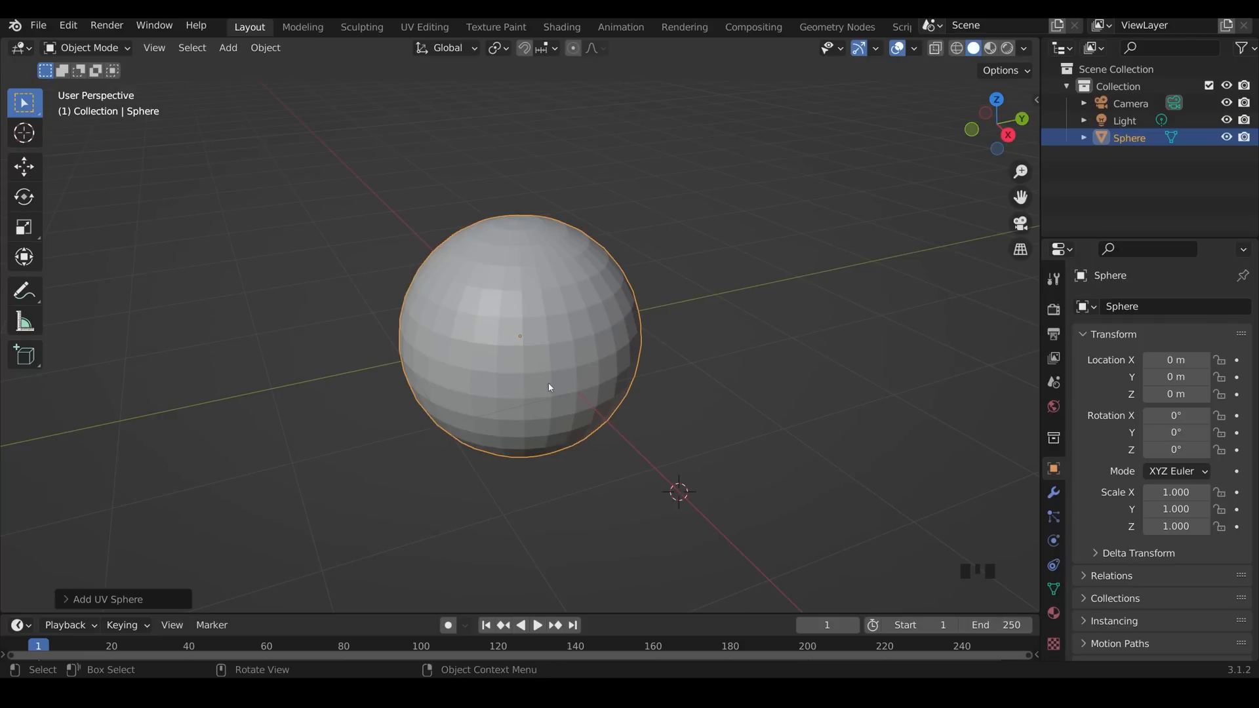
# Step: Add a cylinder, then shrink and lower its top face into a tapered shape
pyautogui.press('shift+a')
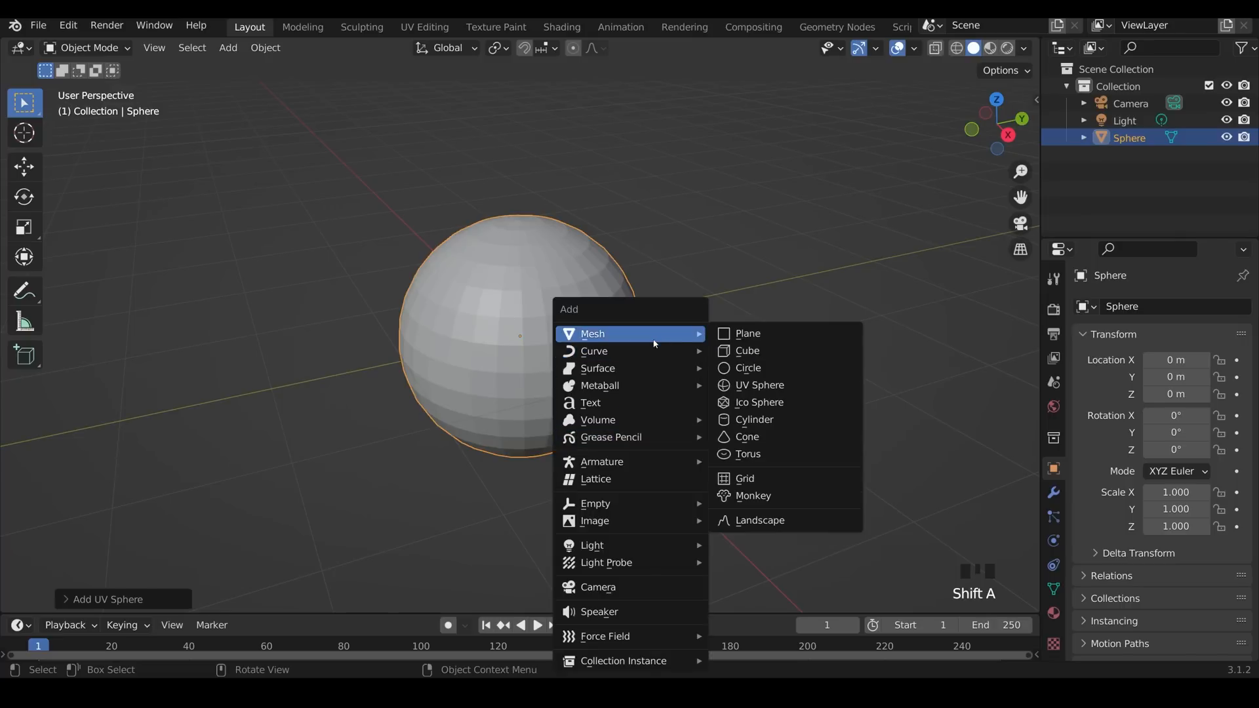
pyautogui.click(753, 419)
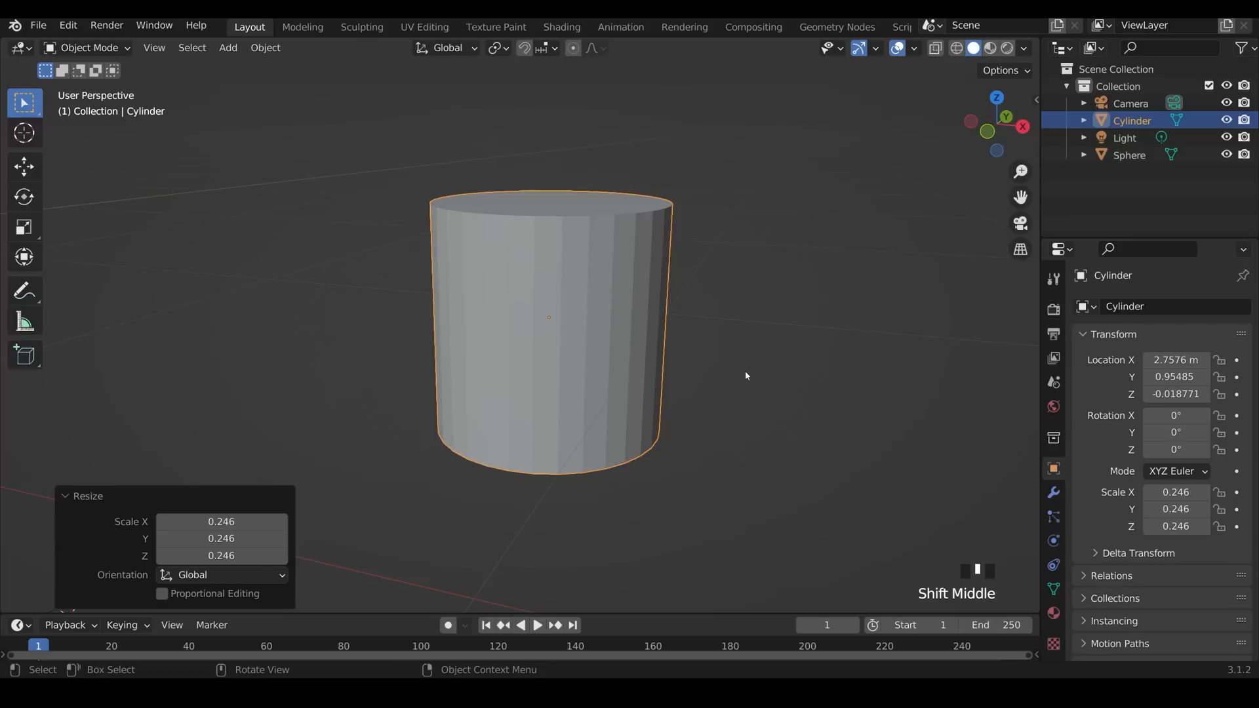
pyautogui.press('Tab')
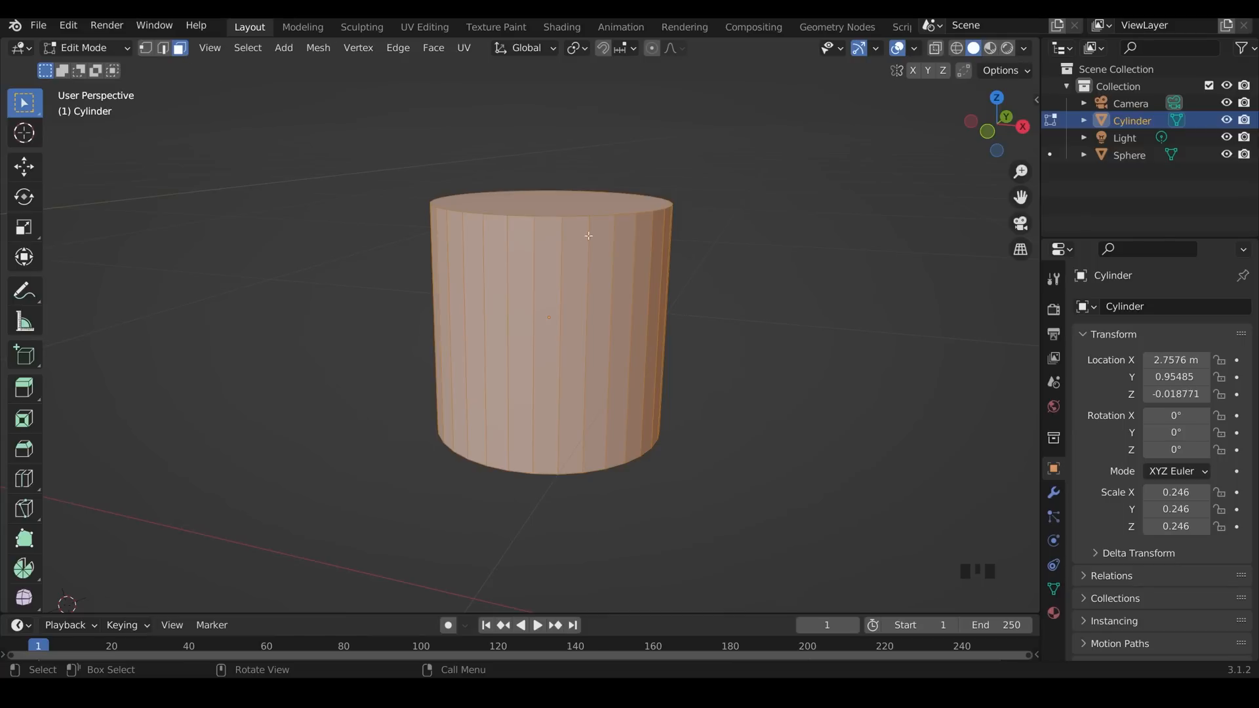
pyautogui.press('s')
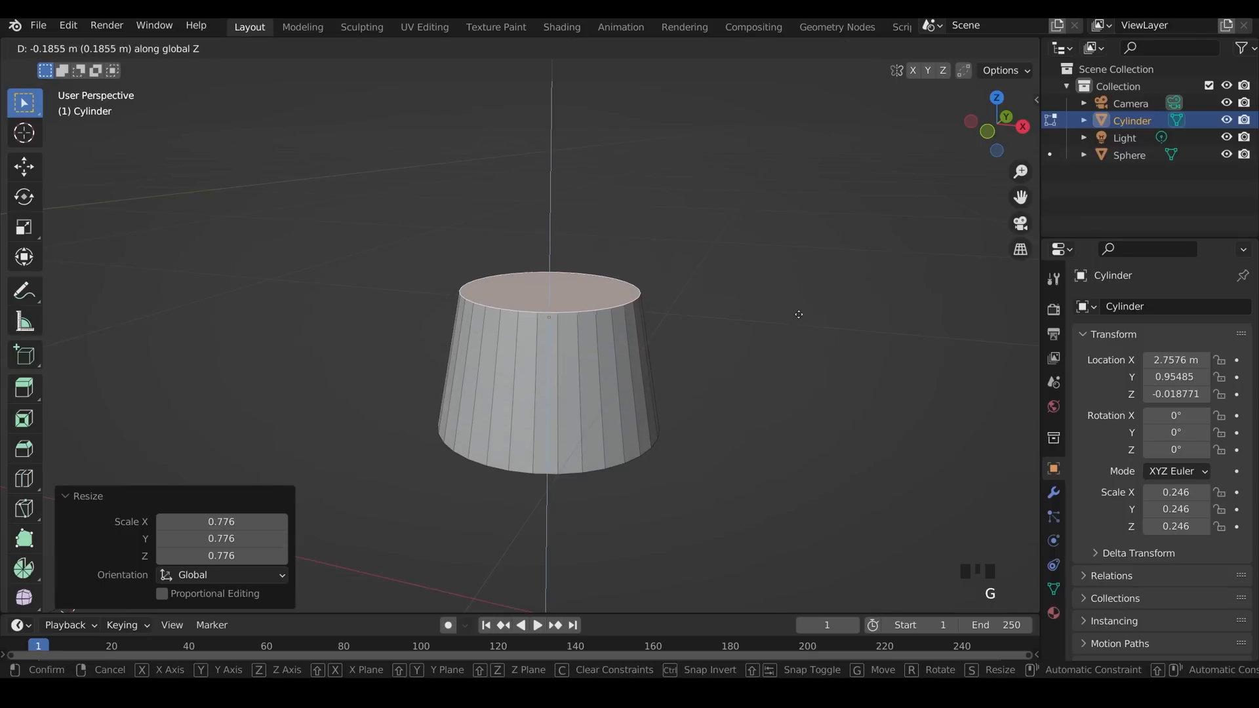
pyautogui.press('Tab')
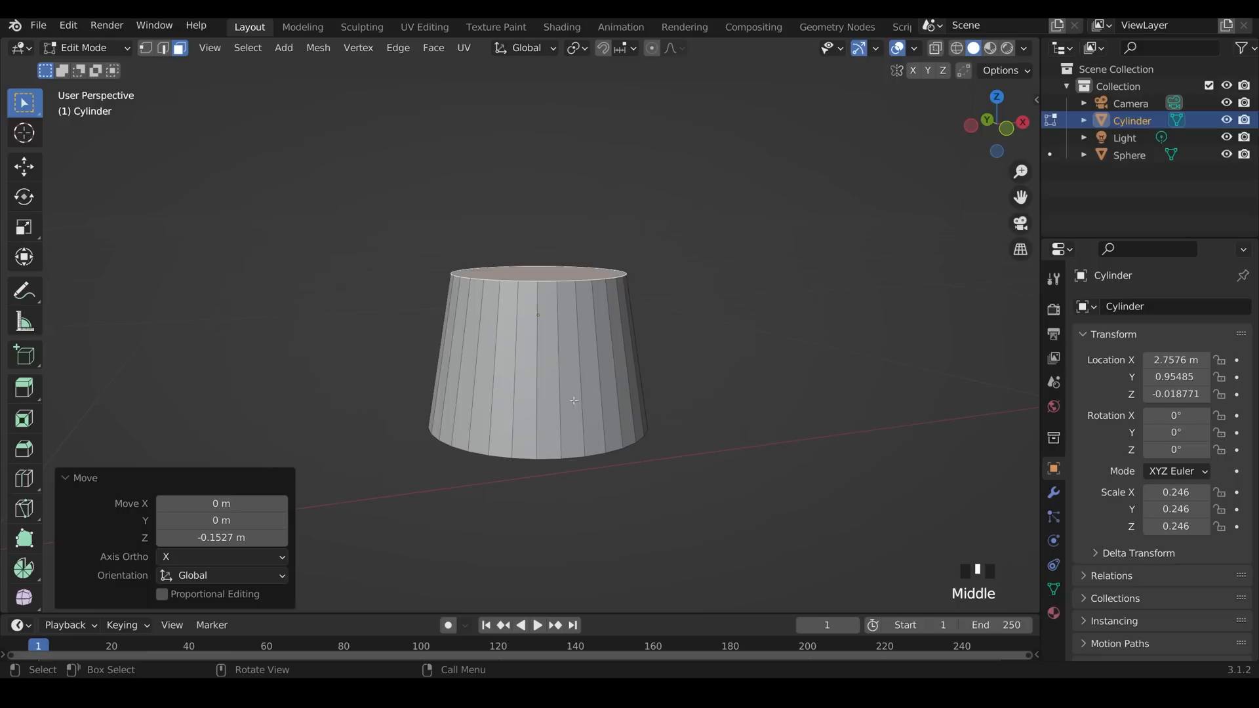
pyautogui.moveTo(731, 312)
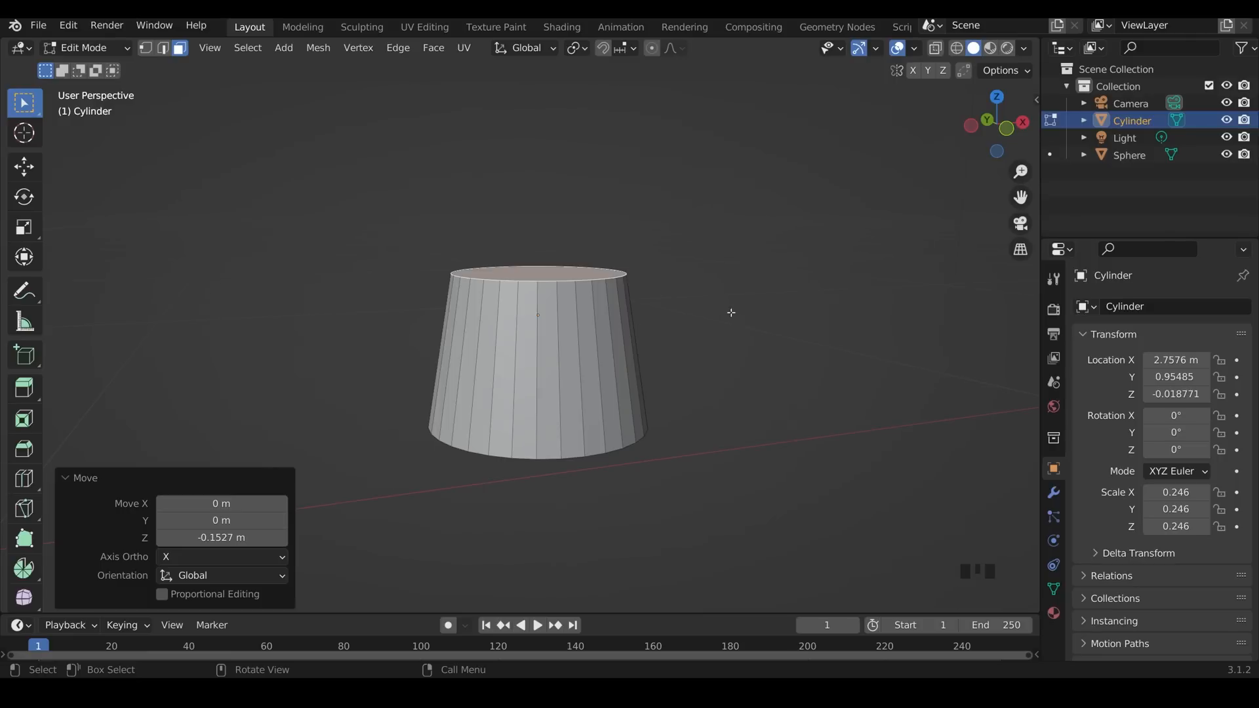
# Step: Add a horizontal edge loop around the tapered cylinder and slide it upward
pyautogui.press('ctrl+r')
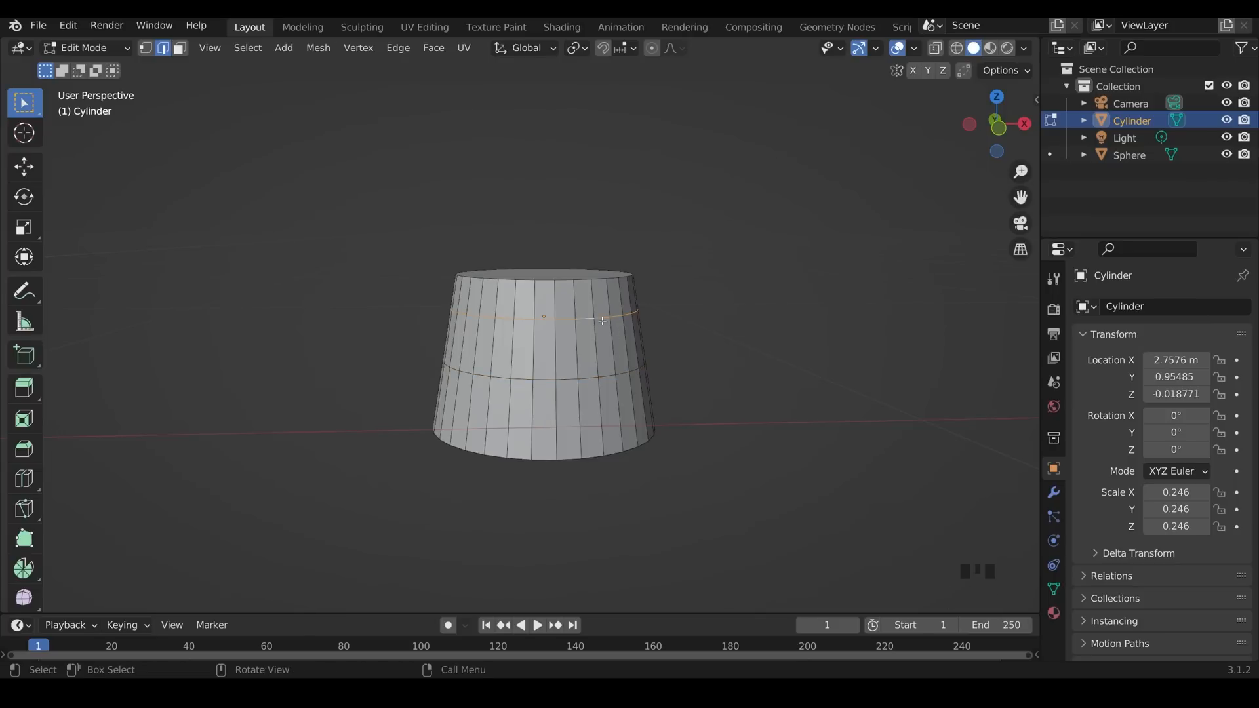
pyautogui.press('G')
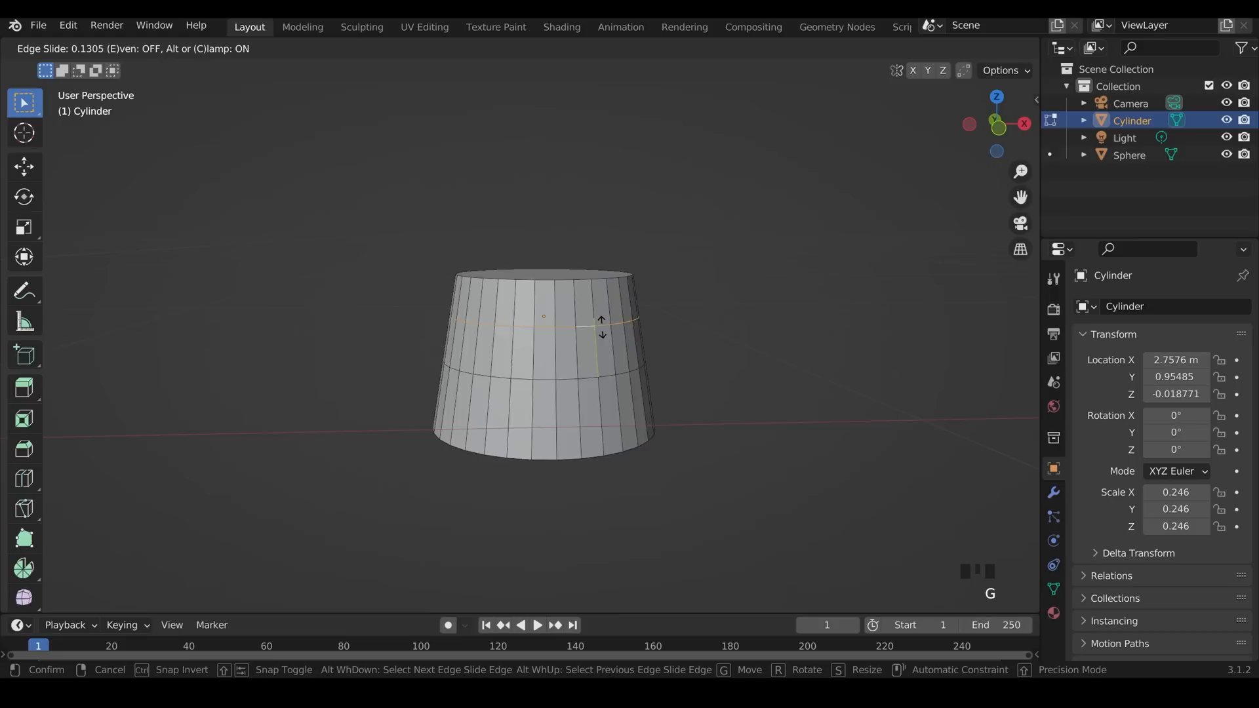
pyautogui.moveTo(610, 325)
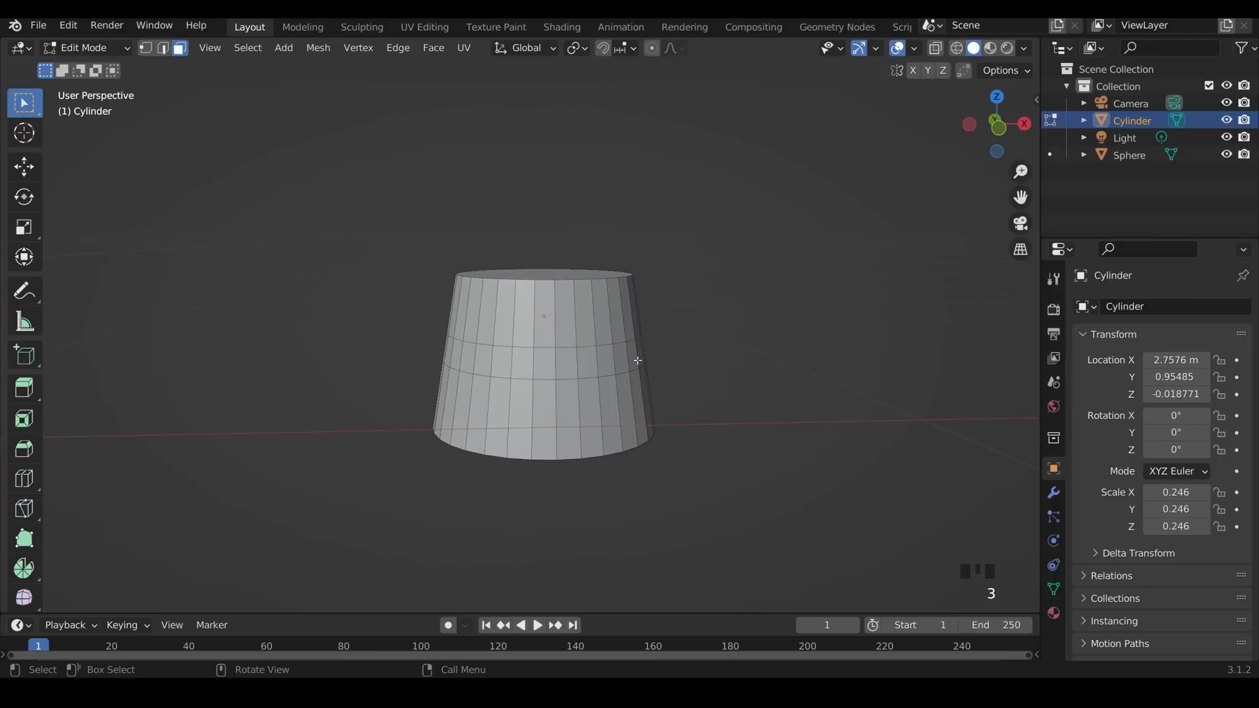
pyautogui.moveTo(577, 346)
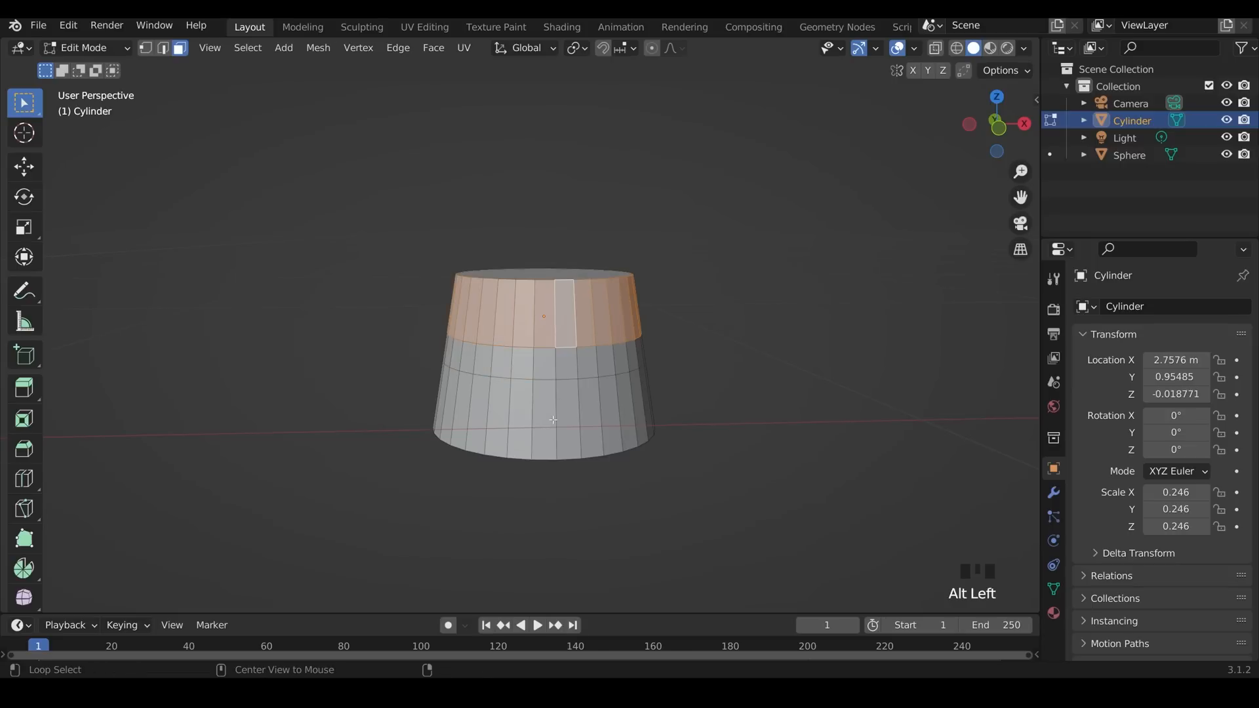
# Step: Flatten the middle face band into a recessed groove and bevel the top rim edge loop
pyautogui.click(543, 369)
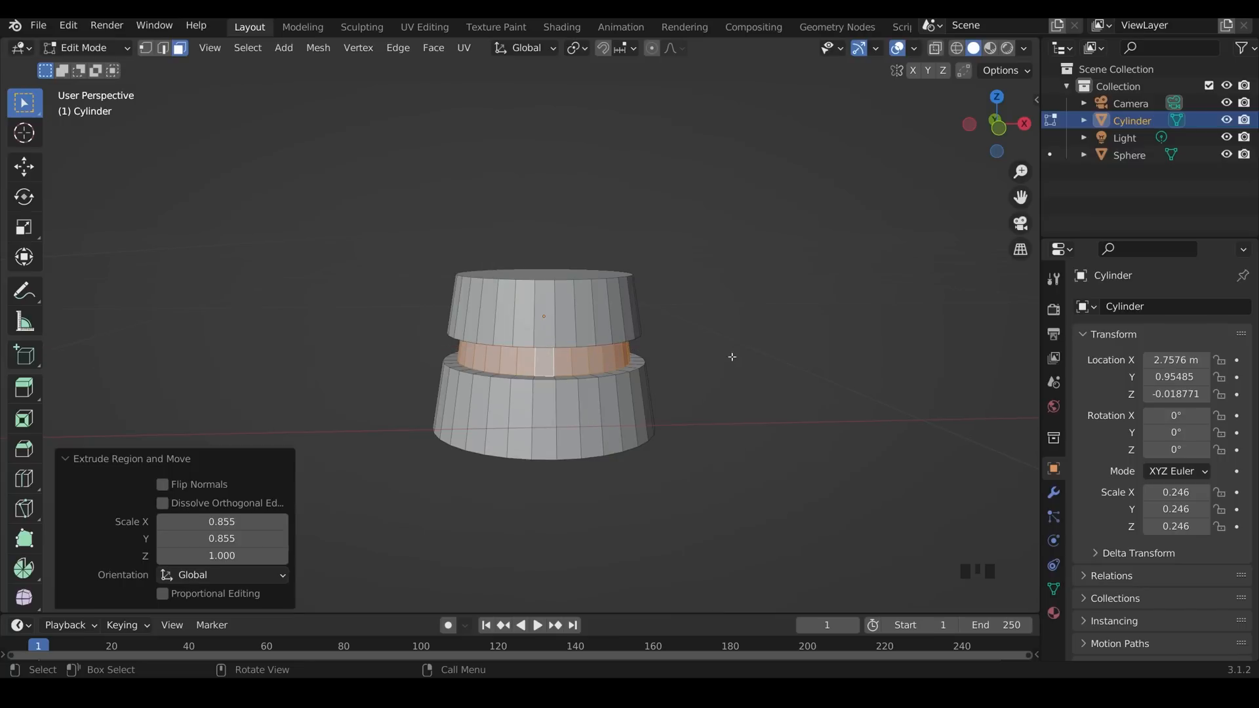
pyautogui.moveTo(731, 357); pyautogui.dragTo(766, 298)
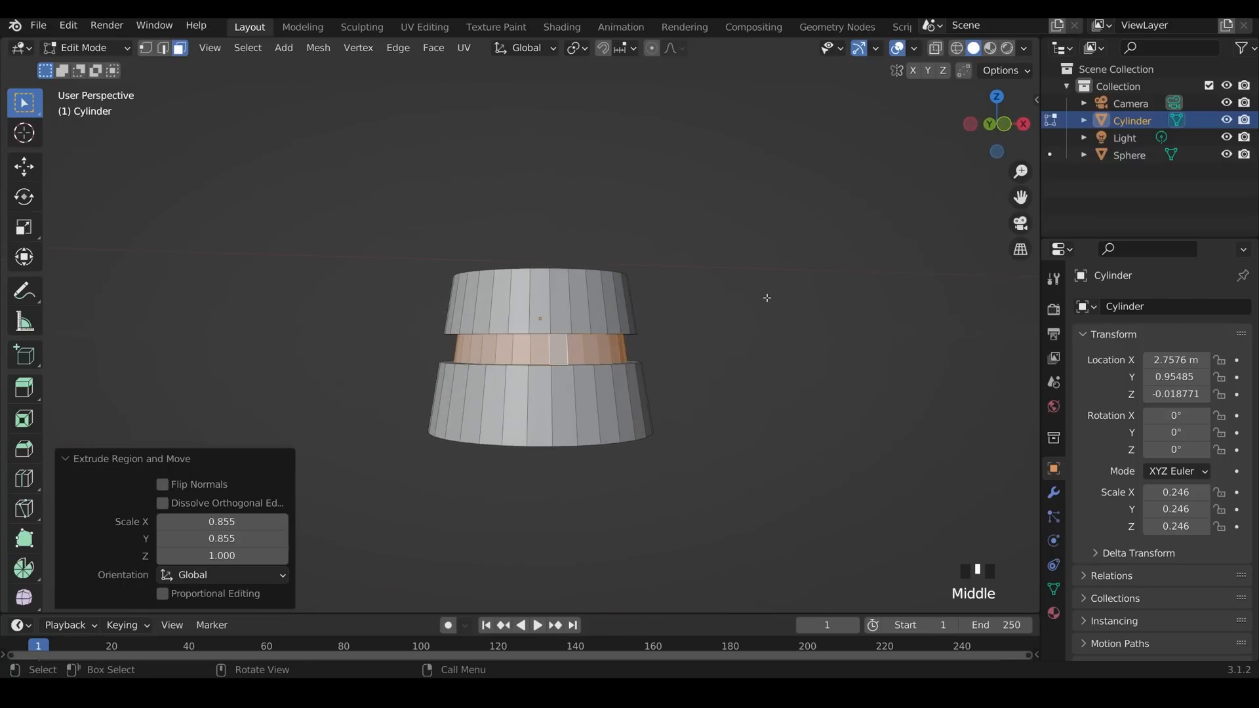
pyautogui.press('s')
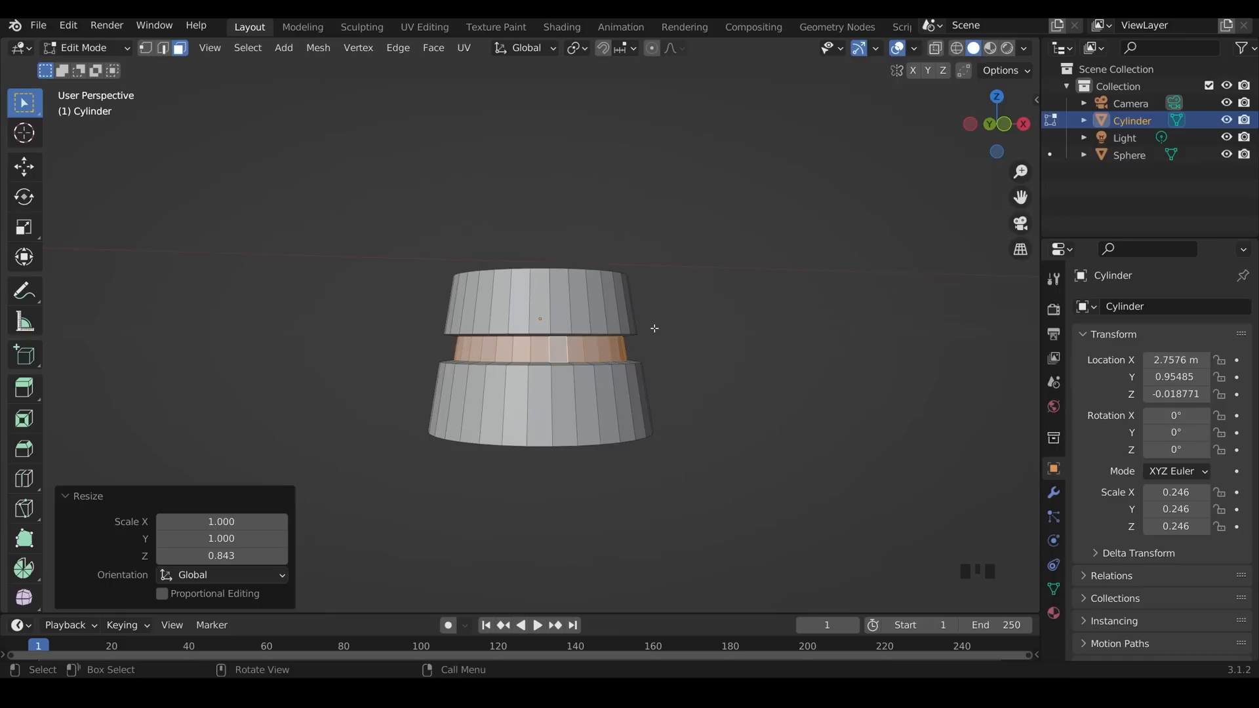
pyautogui.moveTo(637, 335)
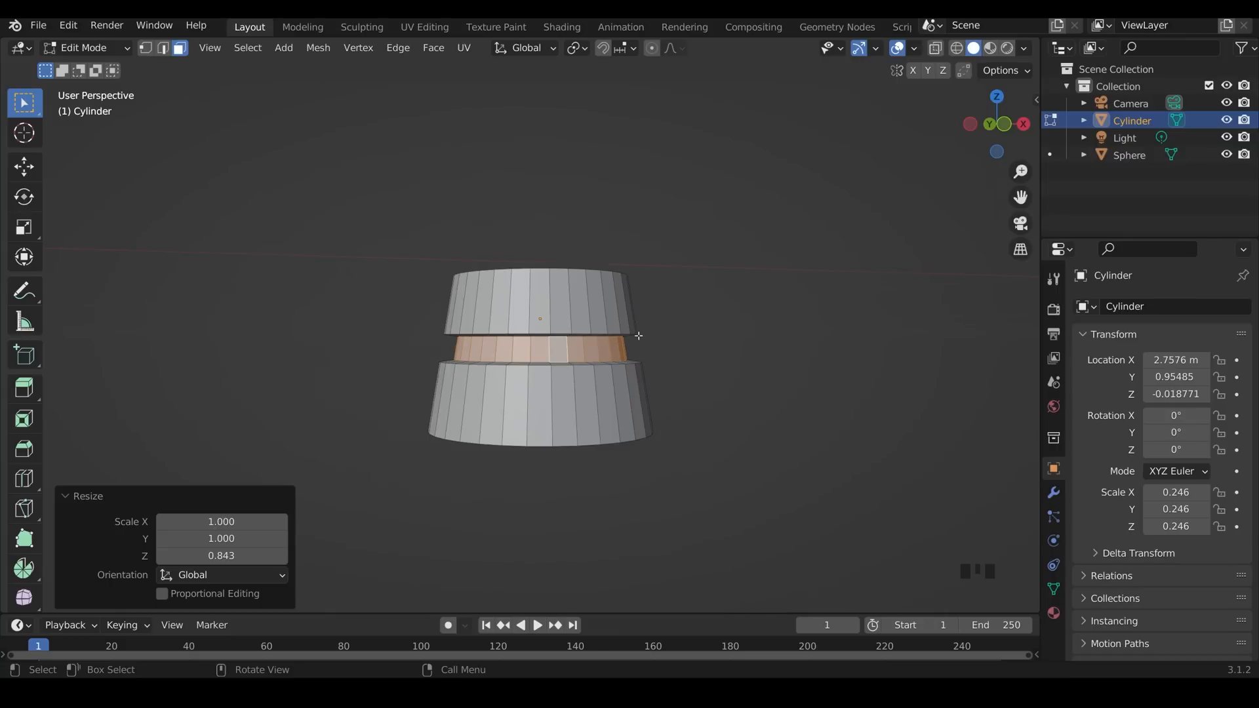
pyautogui.moveTo(670, 337)
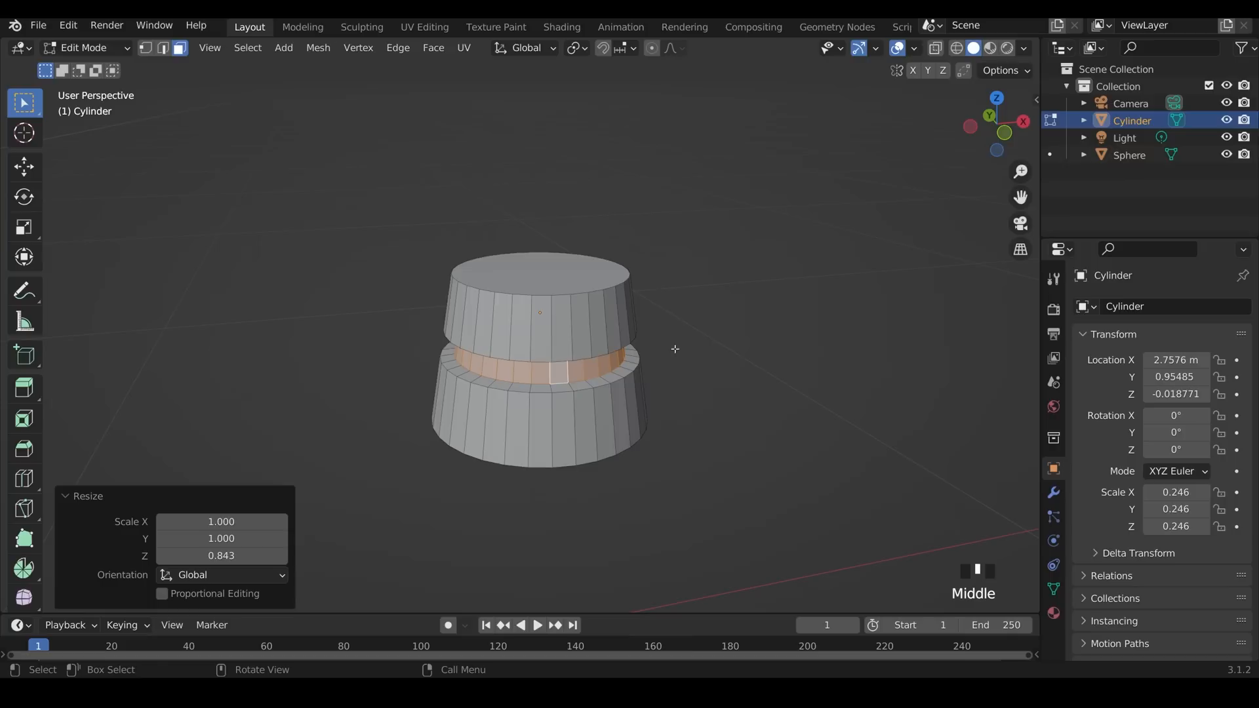
pyautogui.moveTo(566, 292)
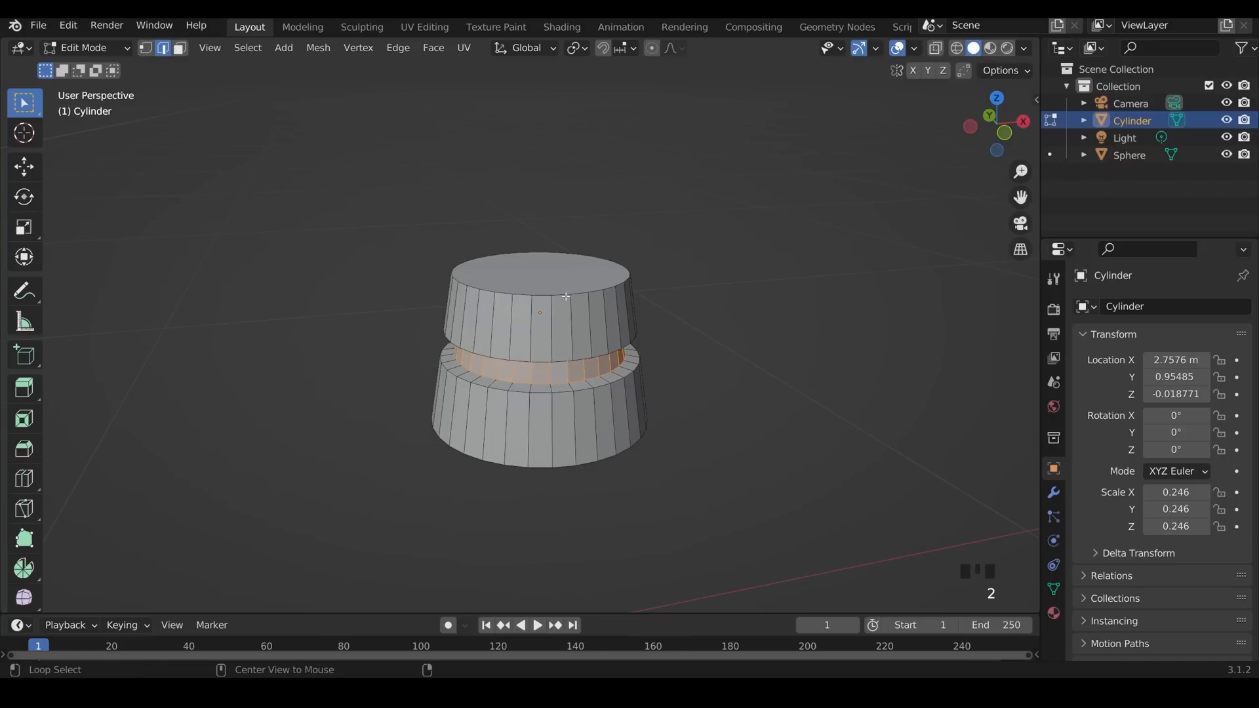
pyautogui.click(455, 279)
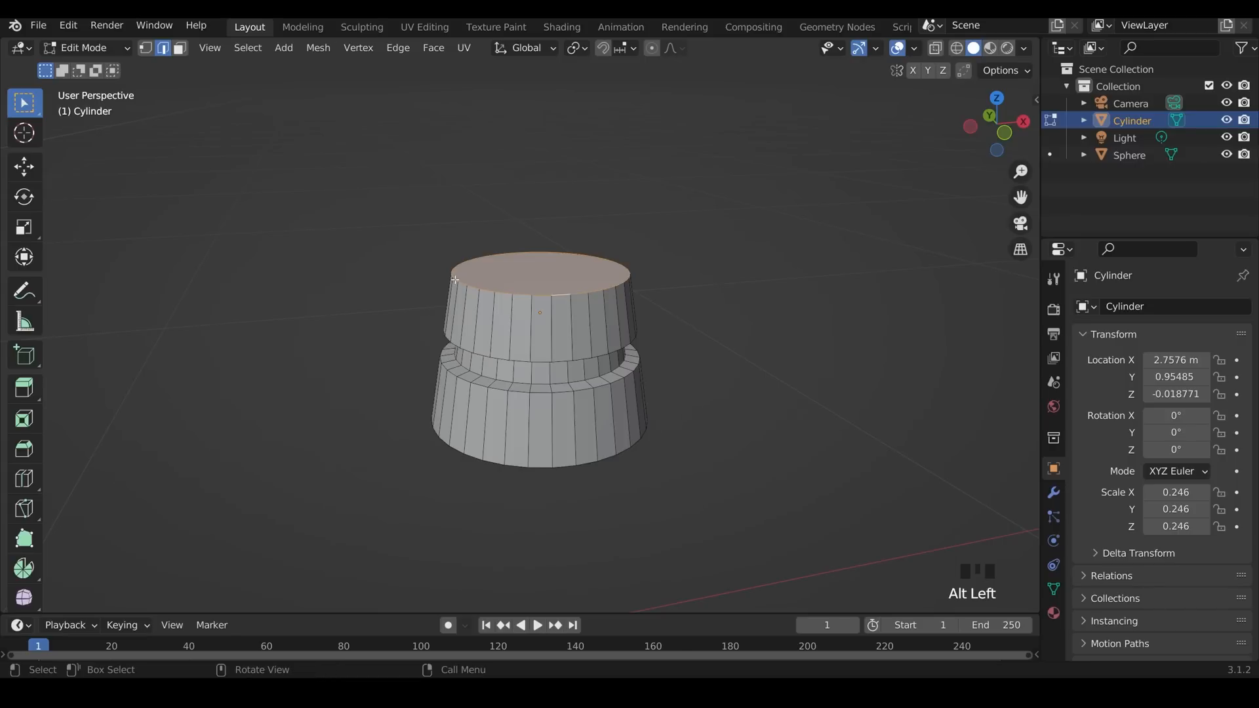
pyautogui.moveTo(676, 258)
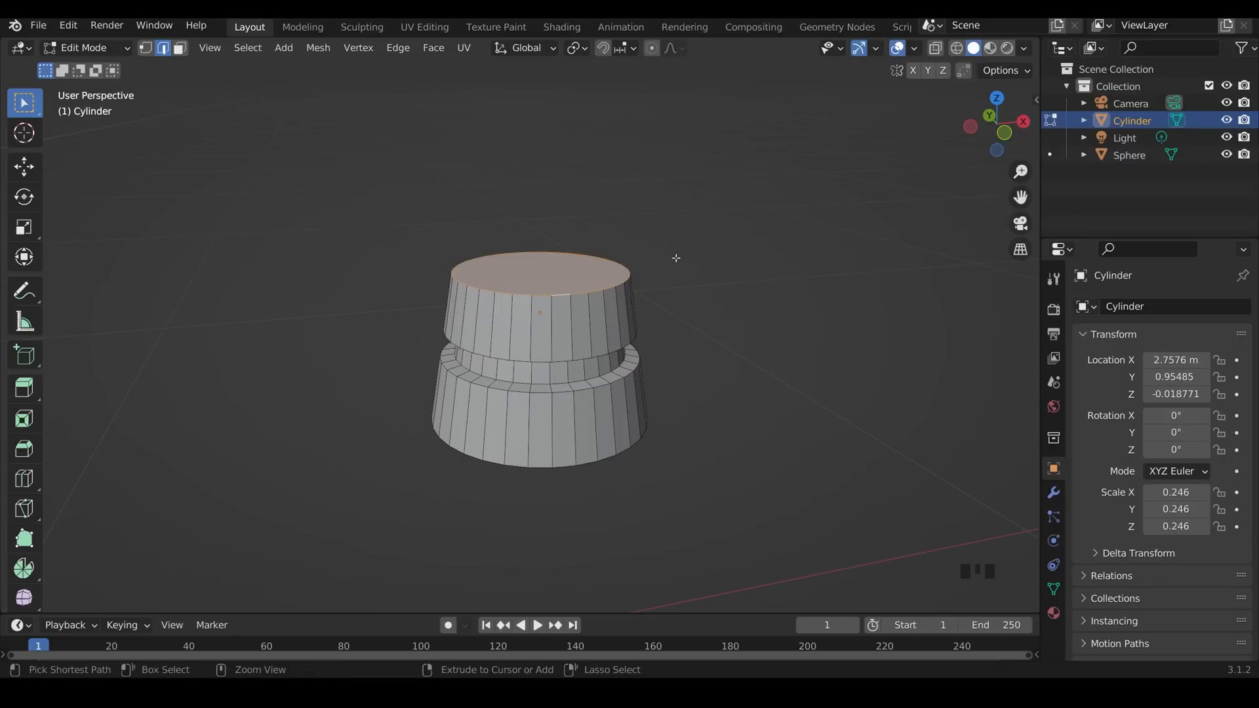
pyautogui.press('ctrl+b')
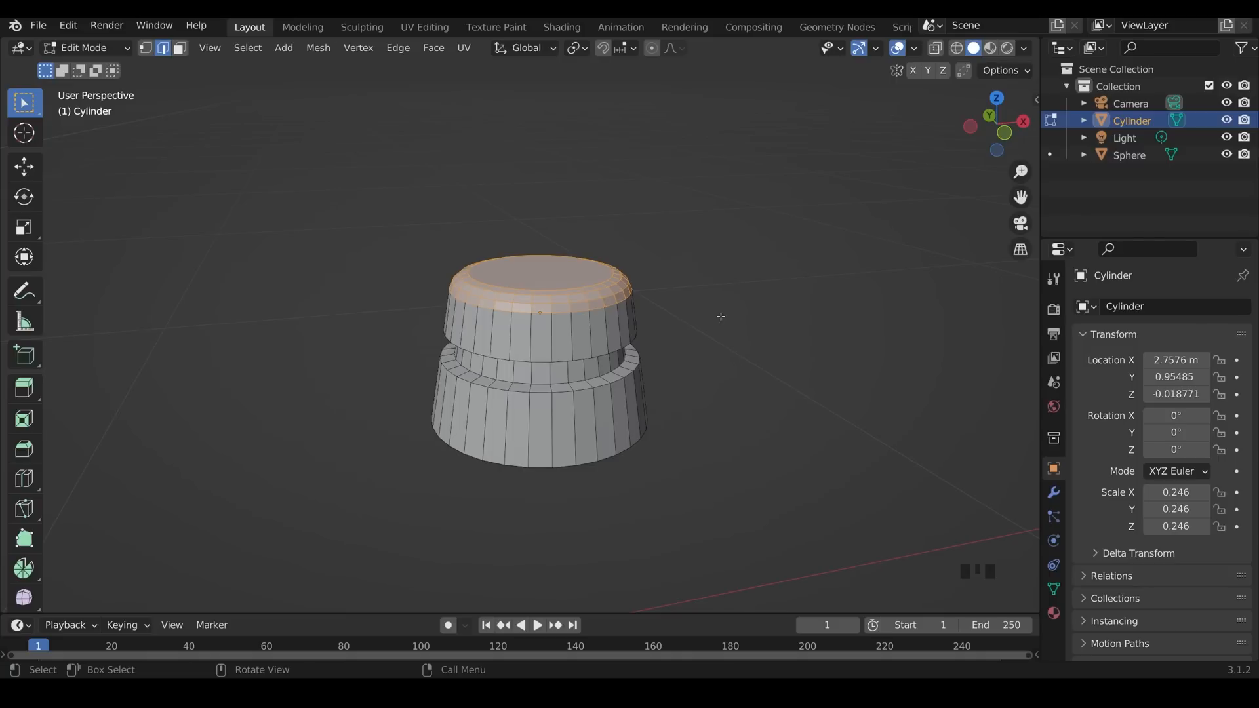
# Step: Apply the cylinder's scale so every axis reads 1.000, then return to Edit Mode
pyautogui.press('Tab')
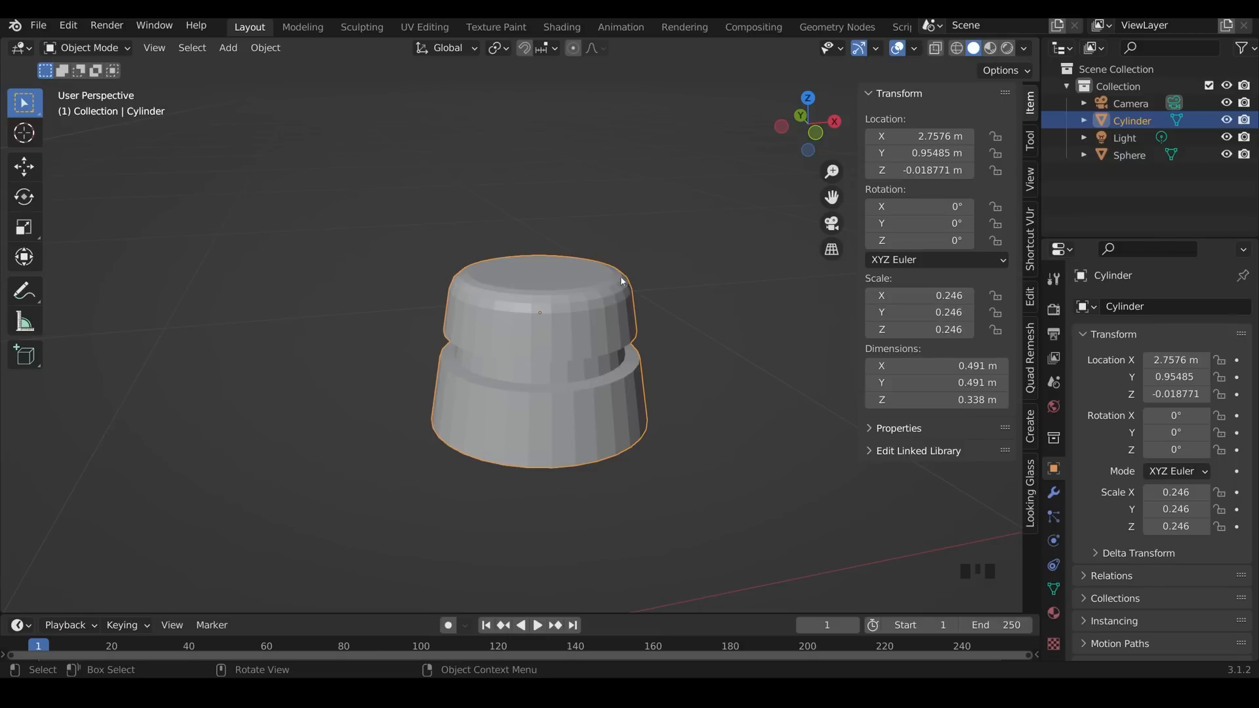
pyautogui.moveTo(552, 283)
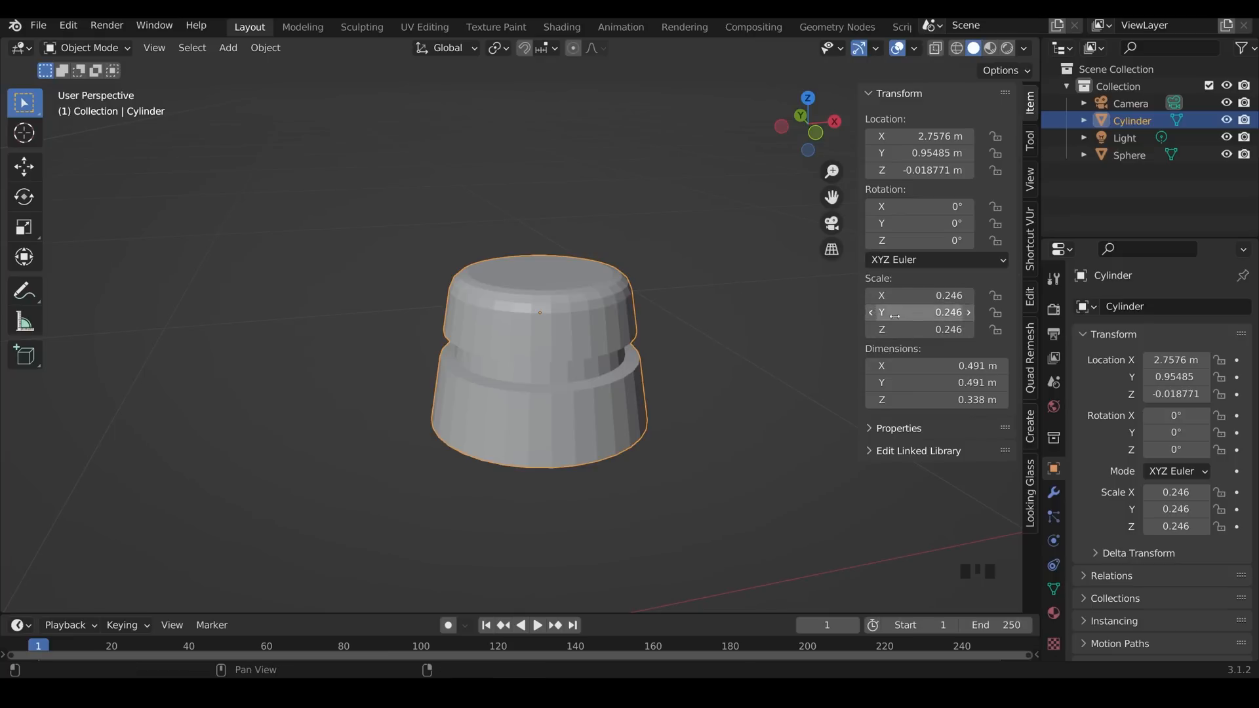
pyautogui.press('ctrl+a')
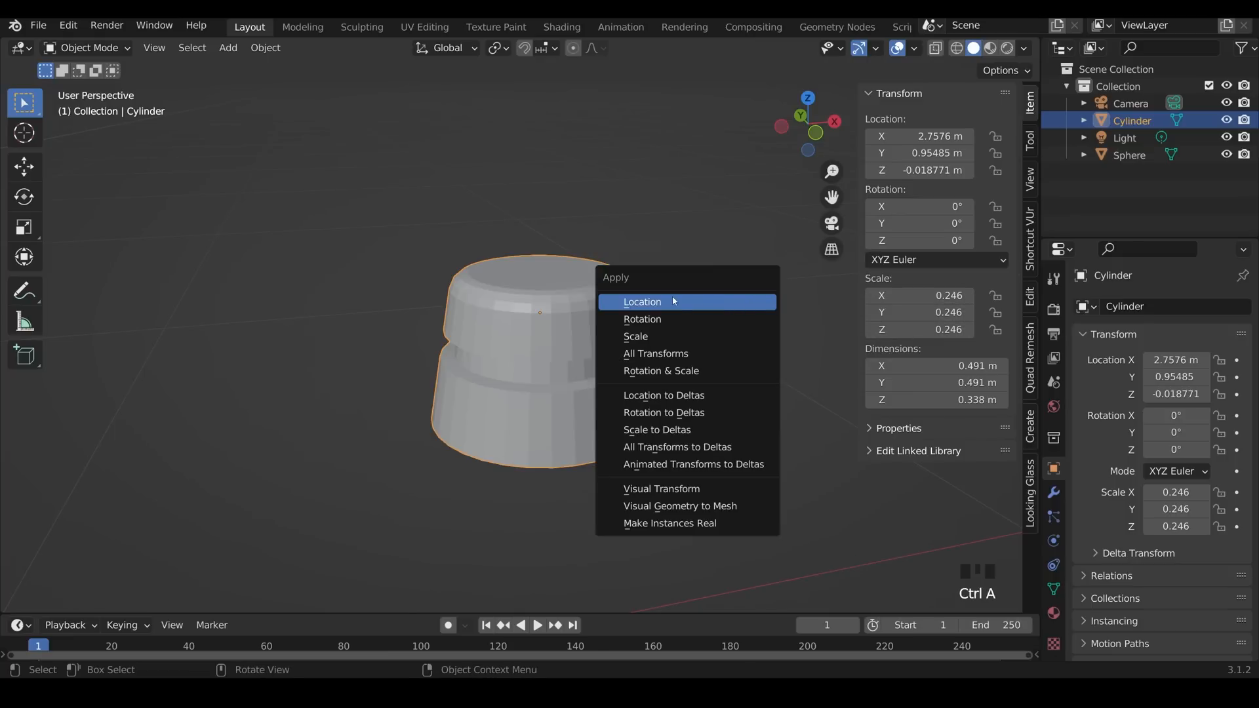
pyautogui.click(635, 335)
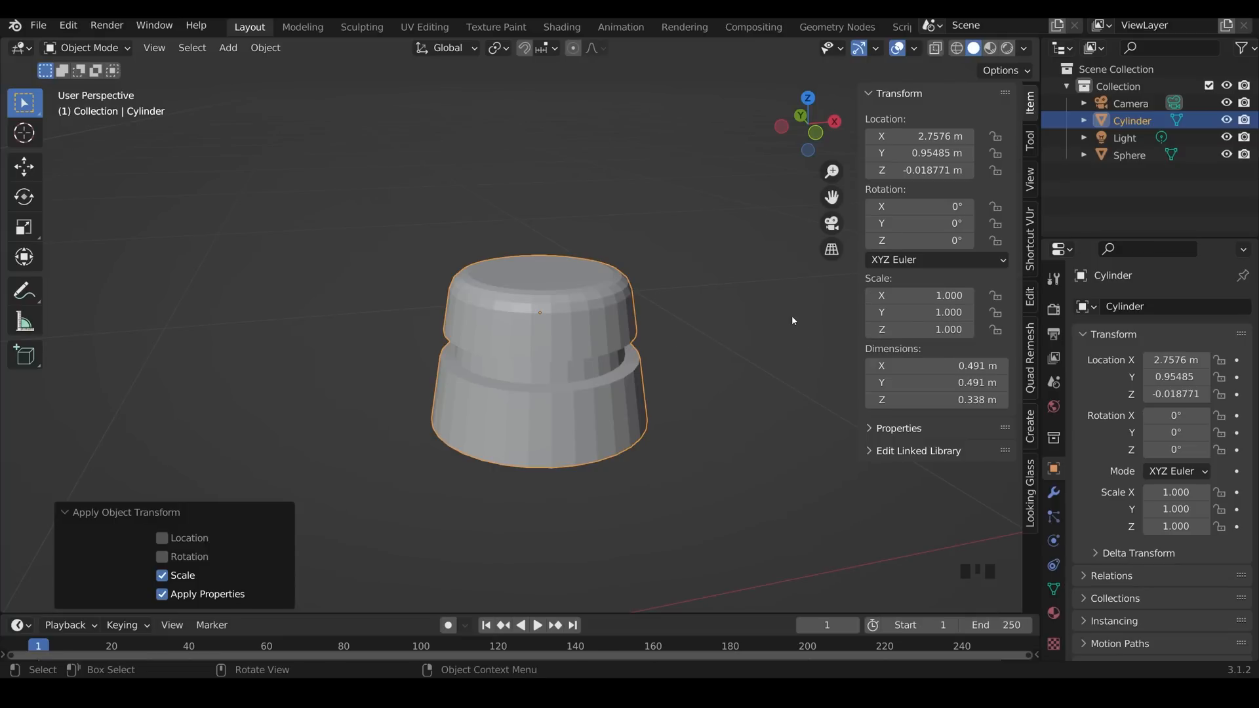
pyautogui.press('Tab')
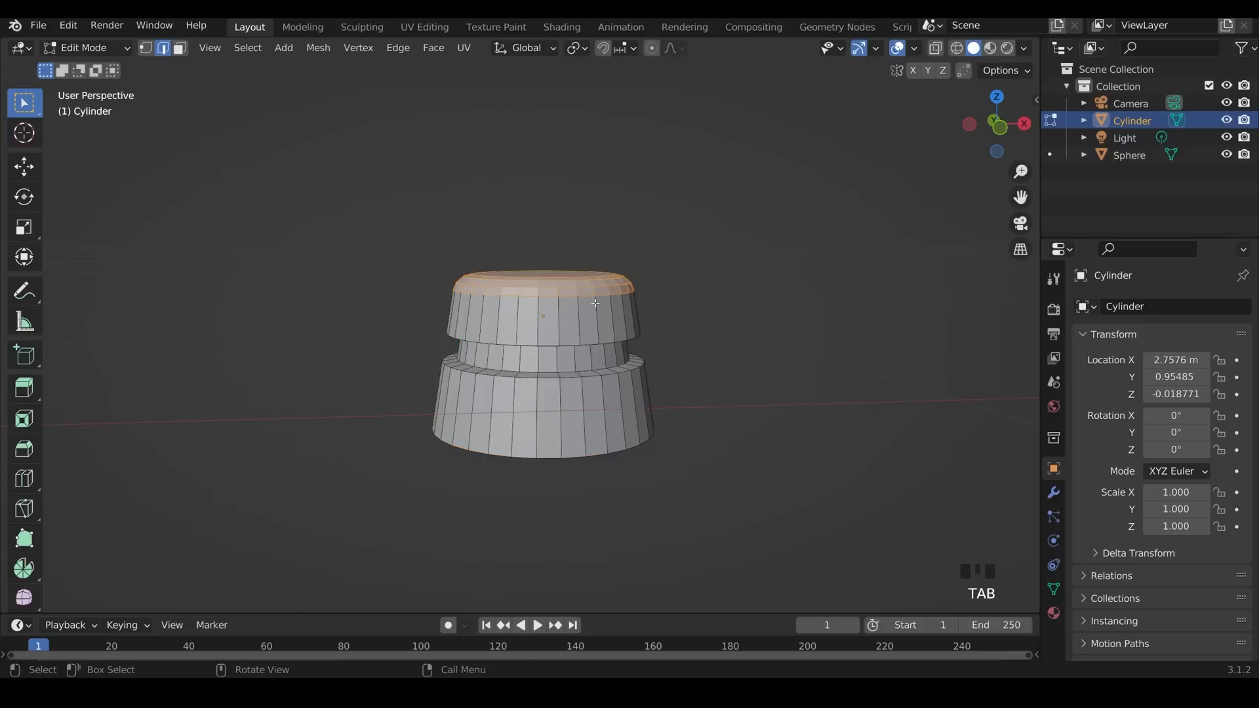
# Step: Bevel the top loop, extrude a raised inset cap, and bevel the middle loop into a groove
pyautogui.click(587, 296)
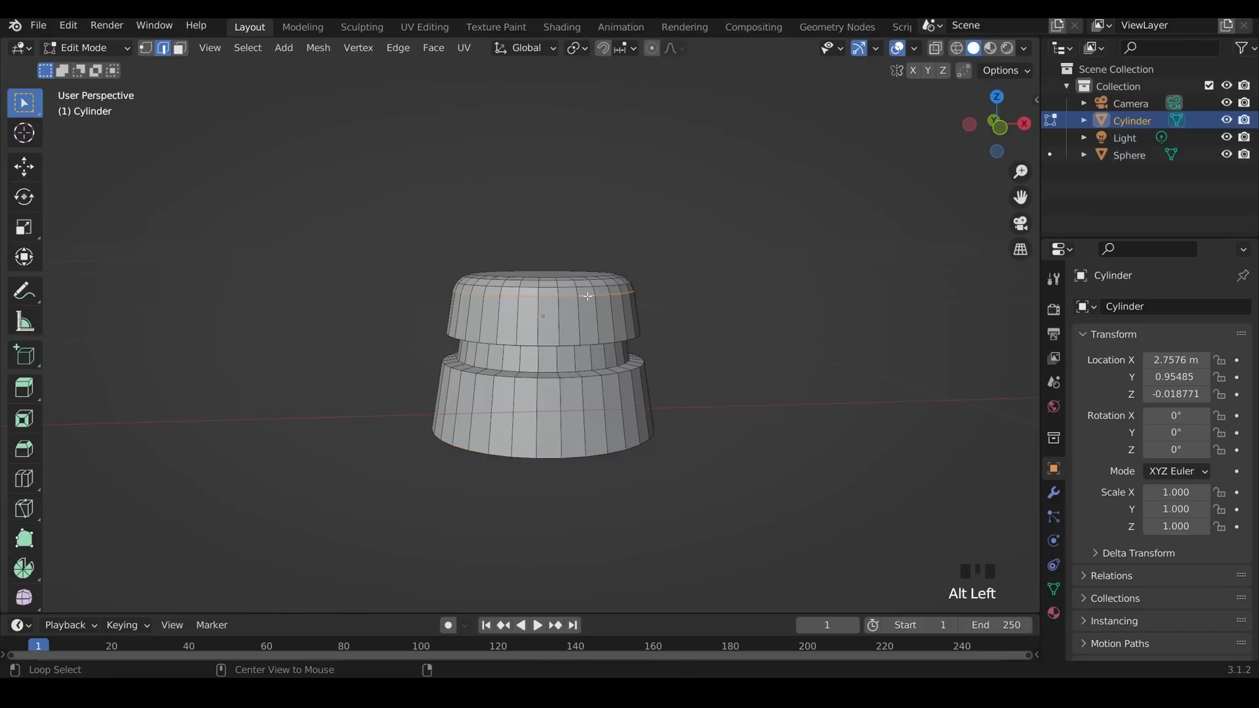
pyautogui.press('s')
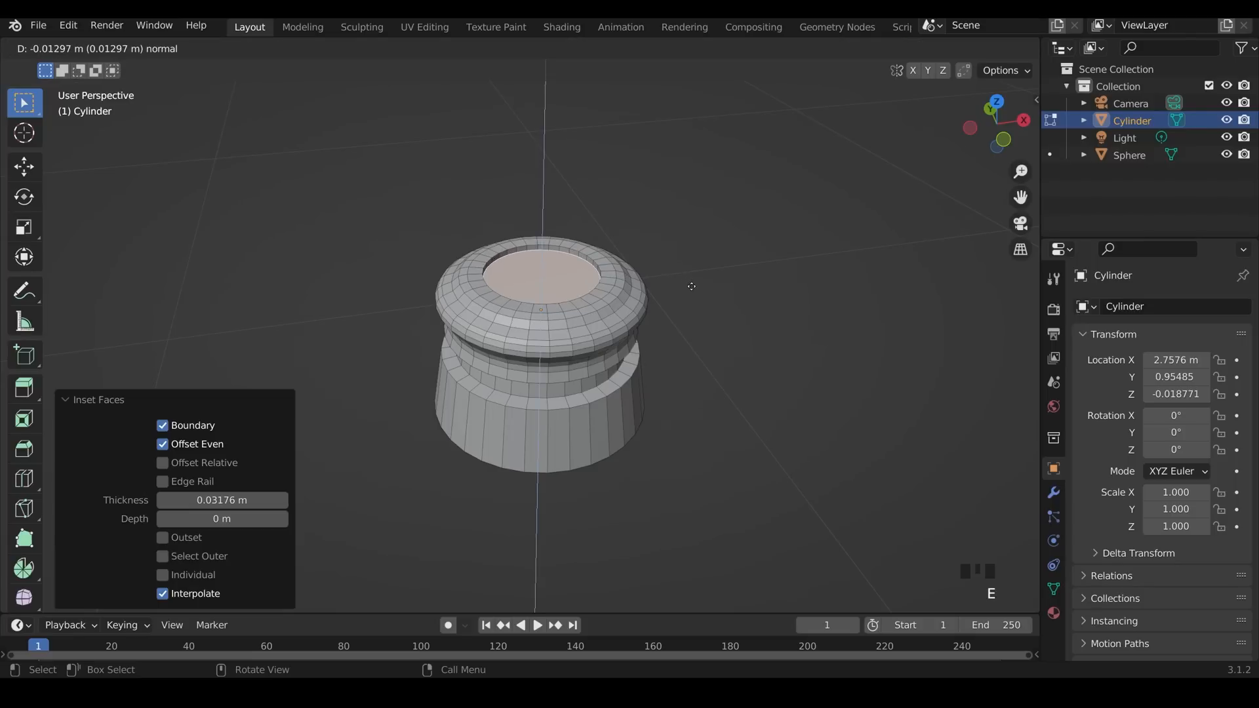
pyautogui.press('e')
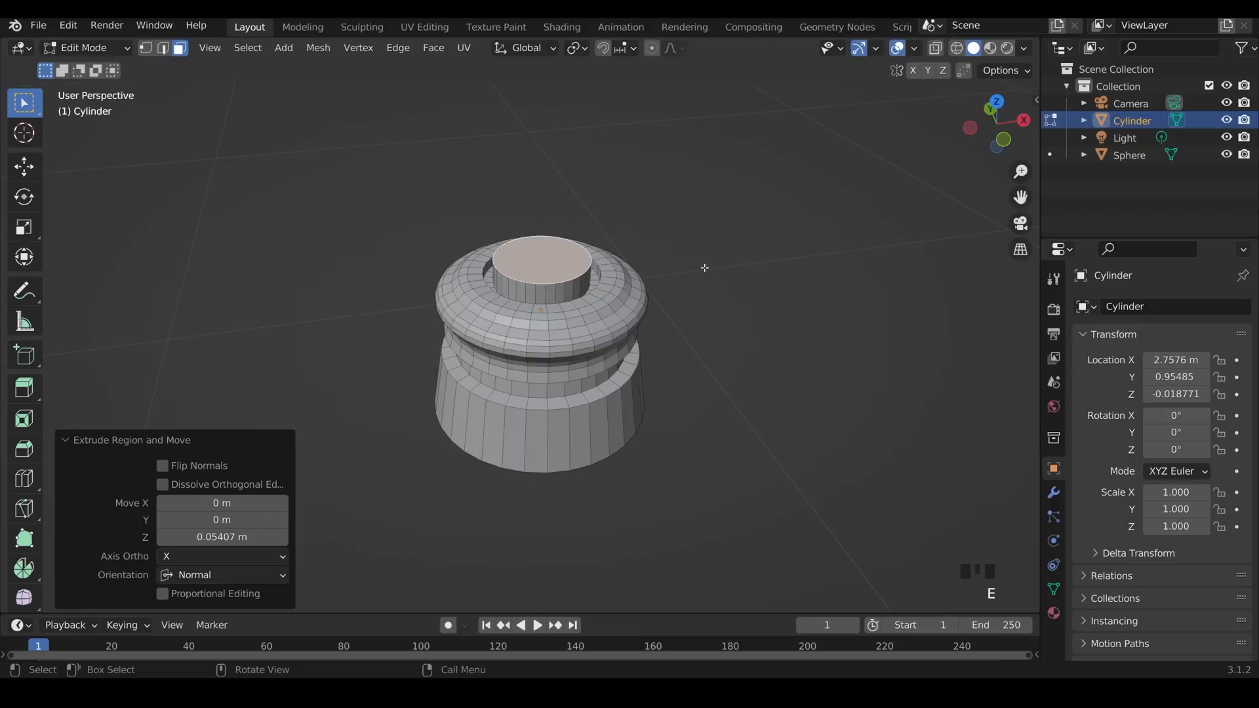
pyautogui.press('ctrl+b')
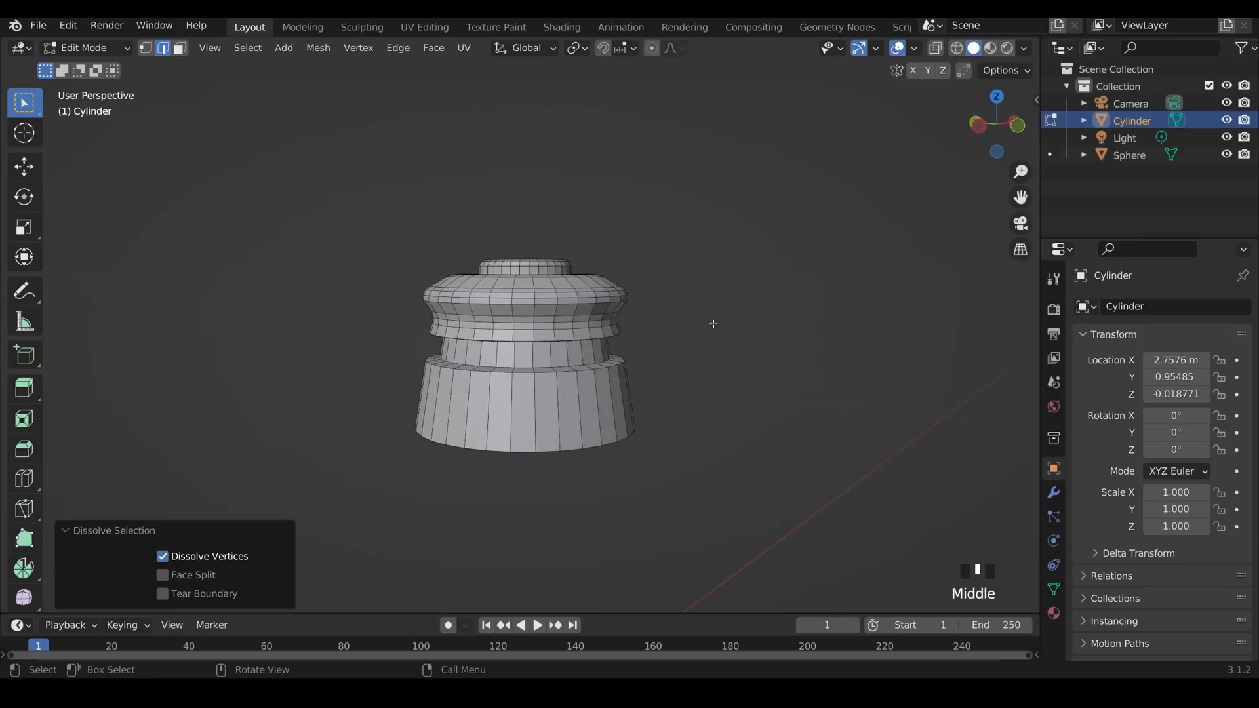
pyautogui.press('ctrl+b')
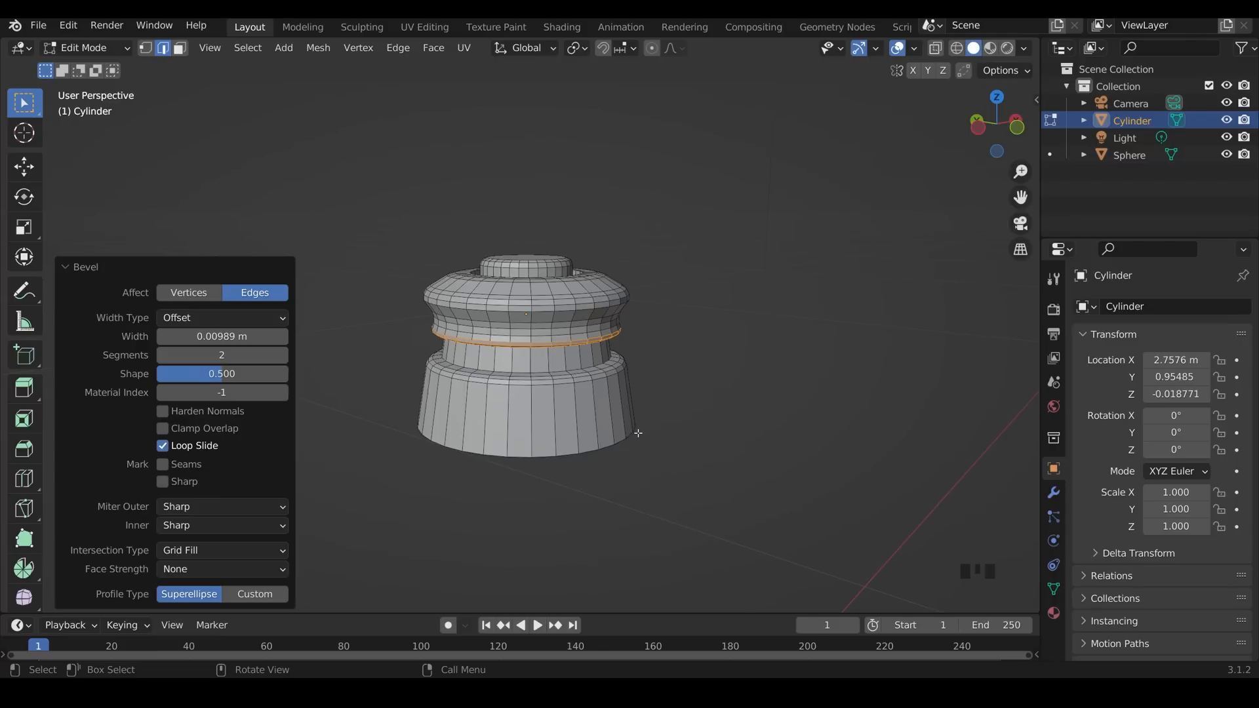
pyautogui.press('Tab')
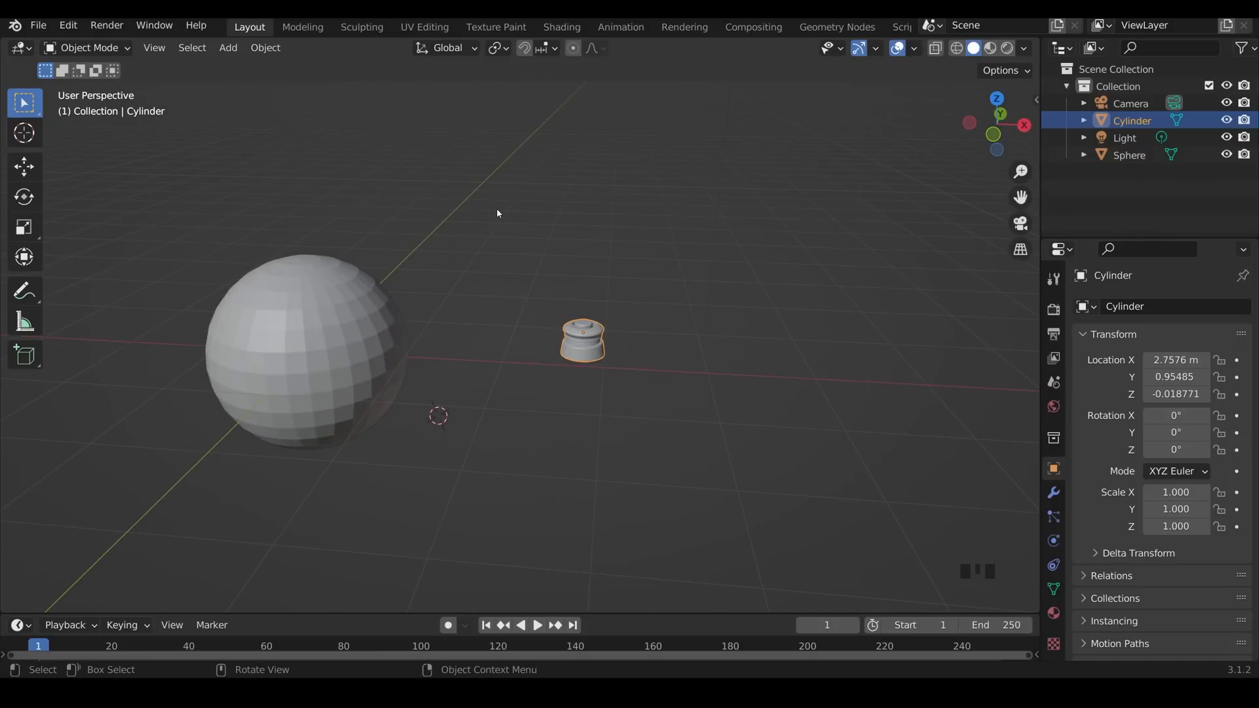
# Step: Enable Face snapping with Align Rotation to Target and Snap With set to Center
pyautogui.click(523, 48)
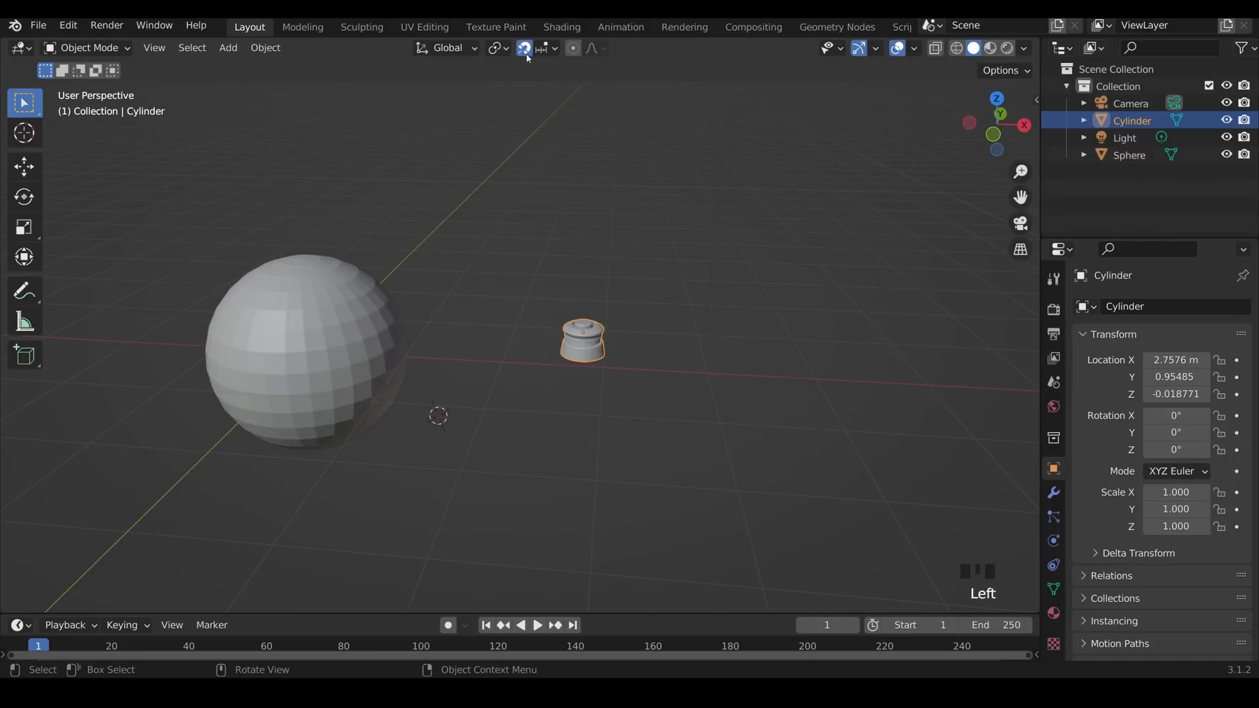
pyautogui.click(525, 48)
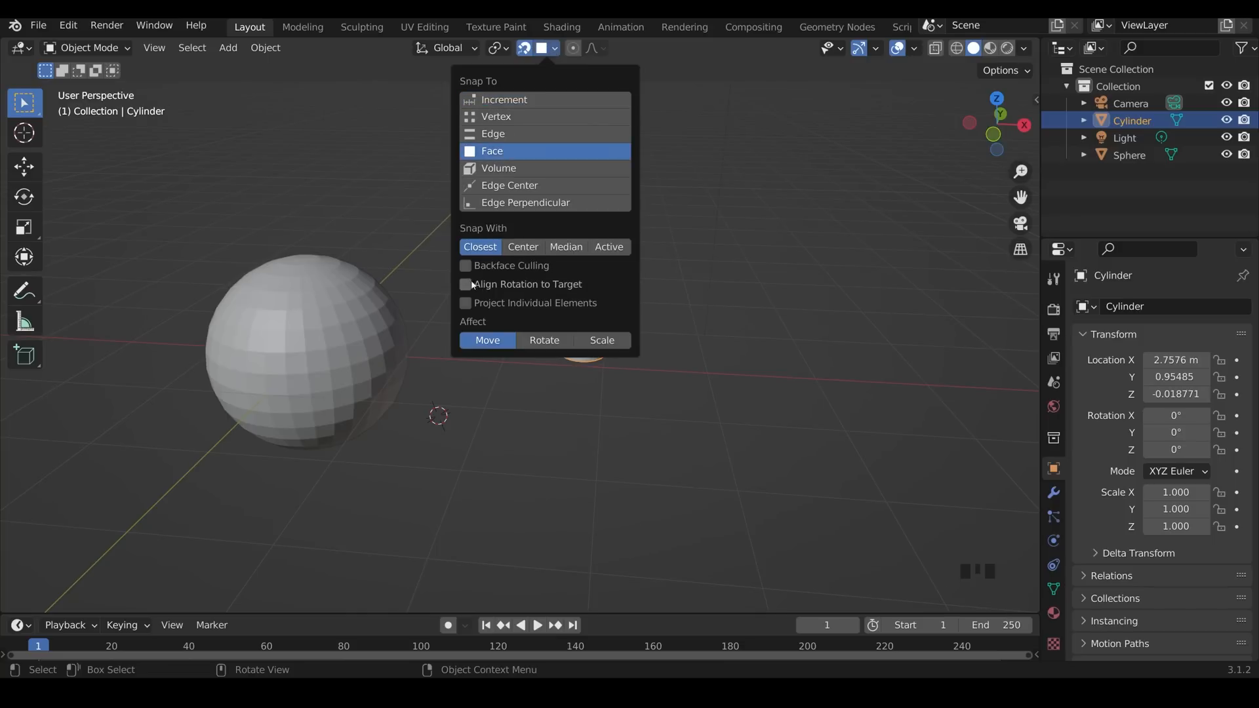
pyautogui.click(465, 283)
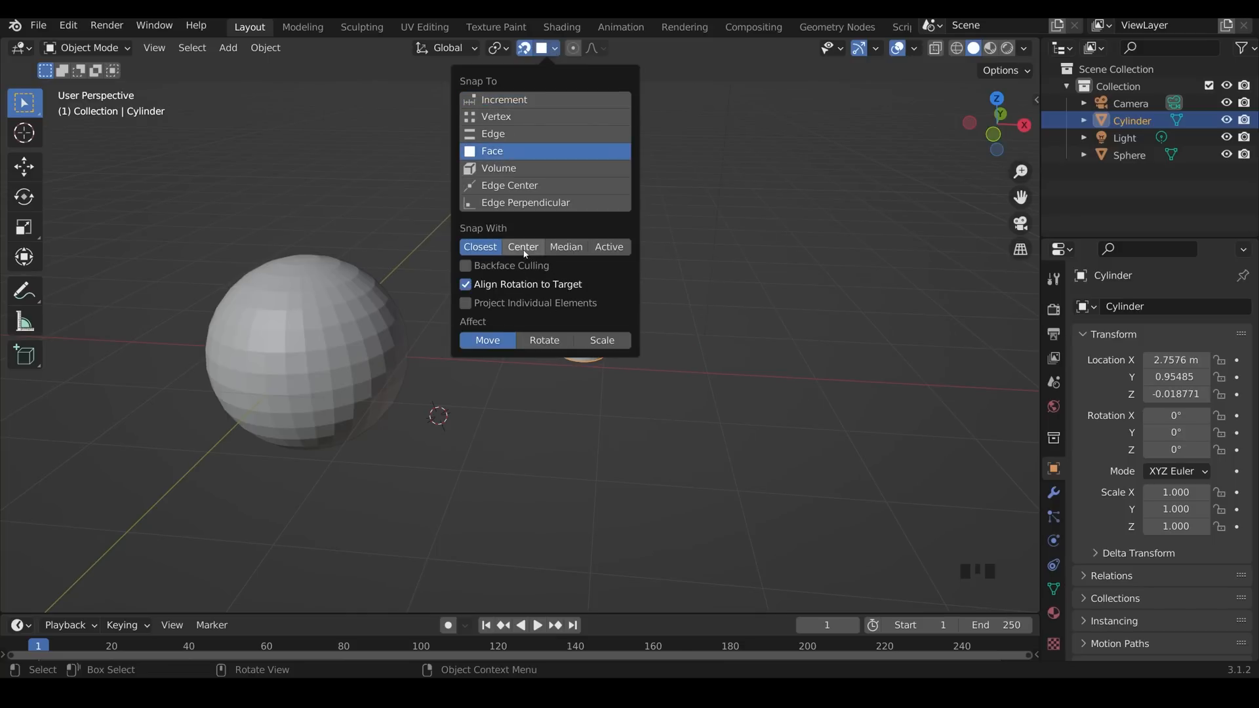
pyautogui.click(522, 246)
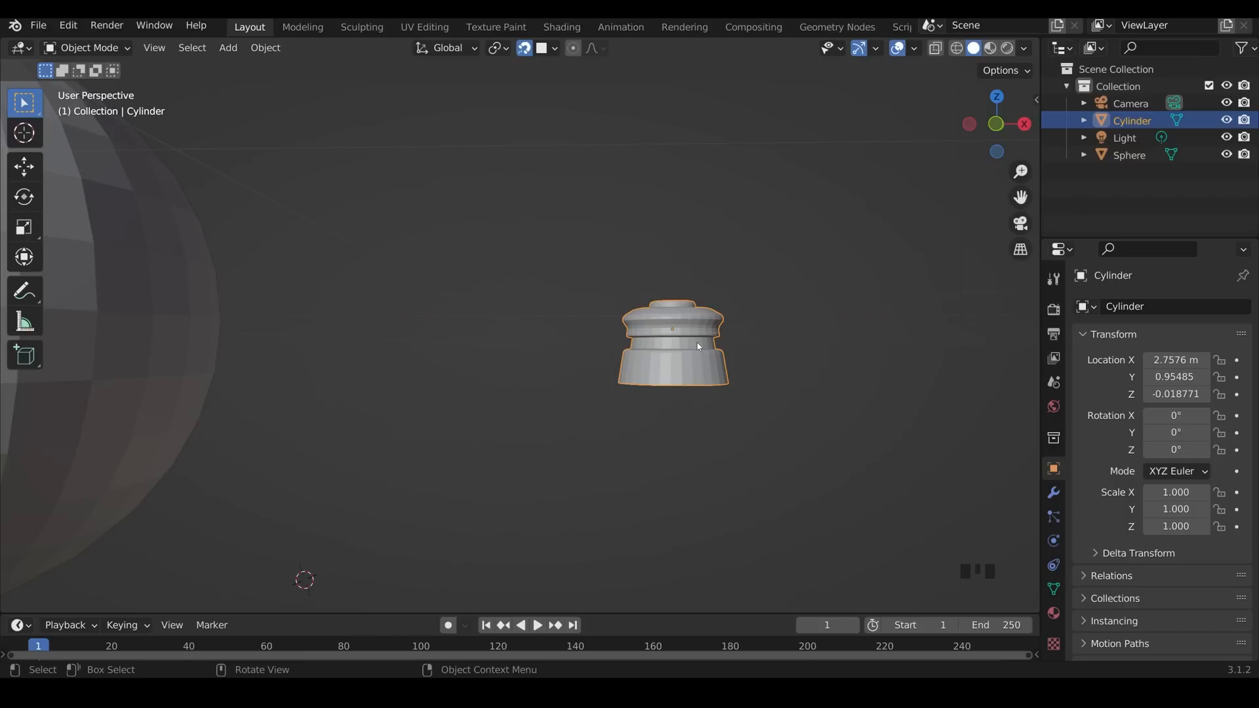
# Step: In front view, move the cylinder's mesh so its base sits just above the origin
pyautogui.press('KP_1')
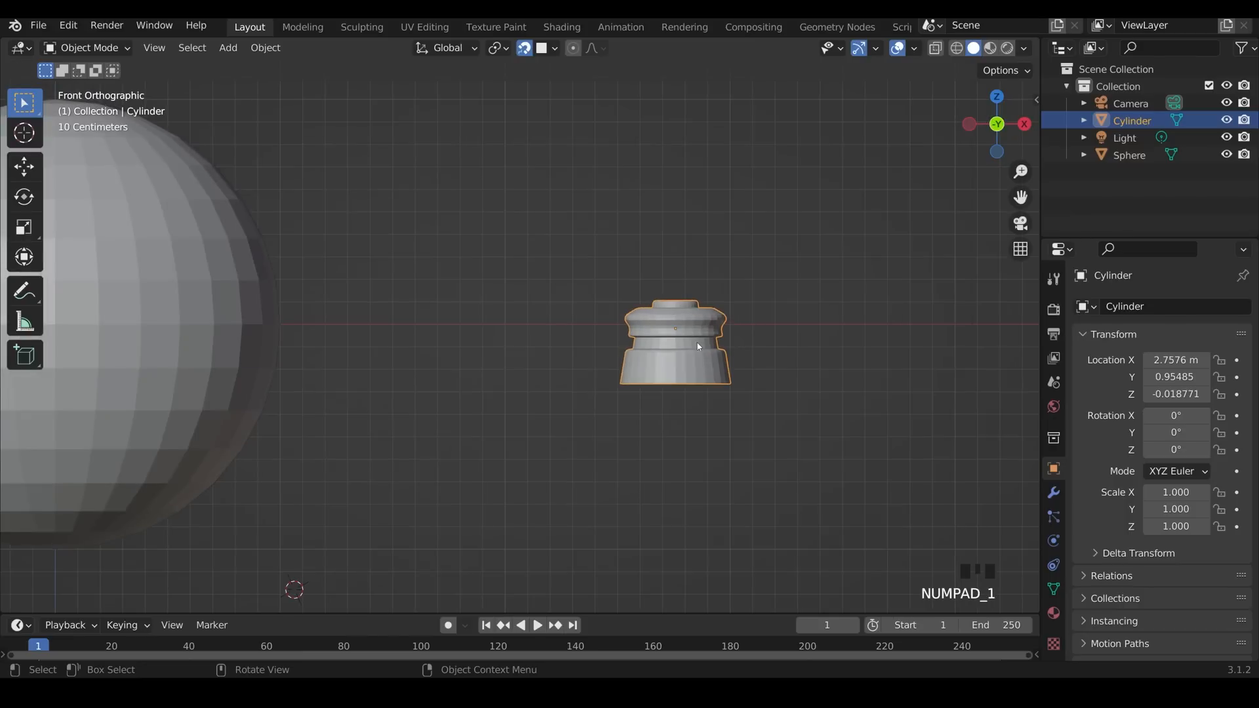
pyautogui.press('Tab')
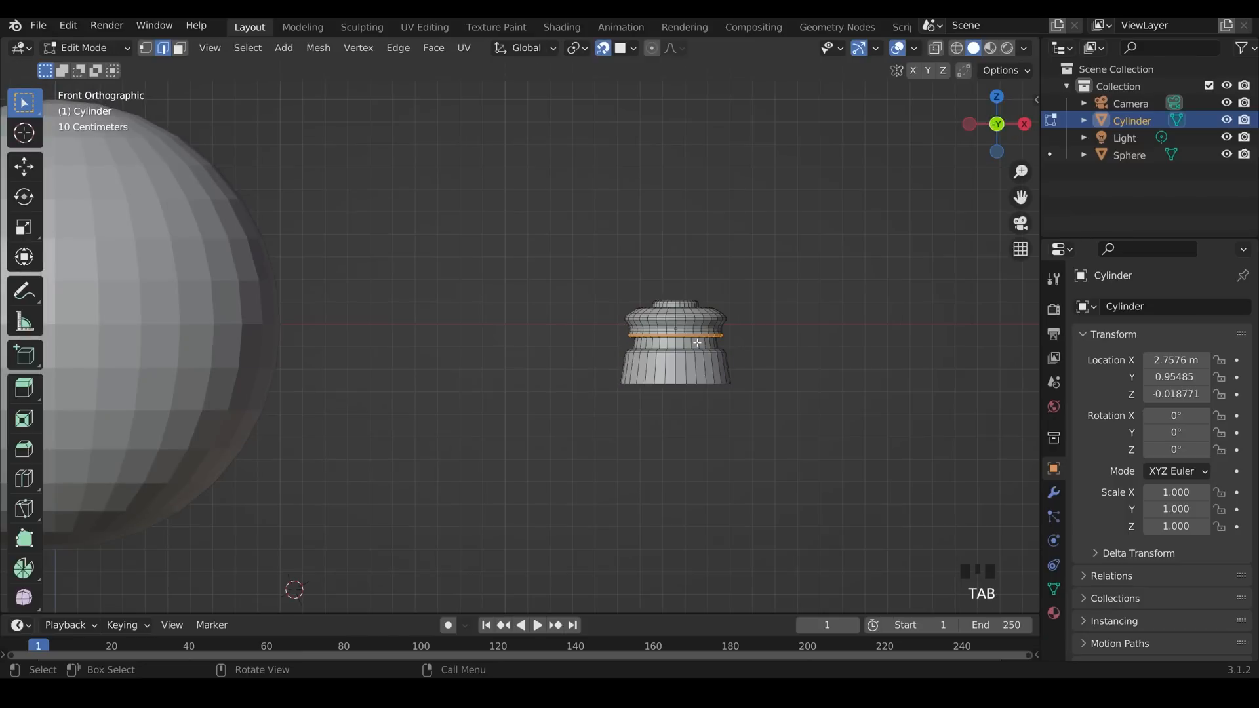
pyautogui.press('g')
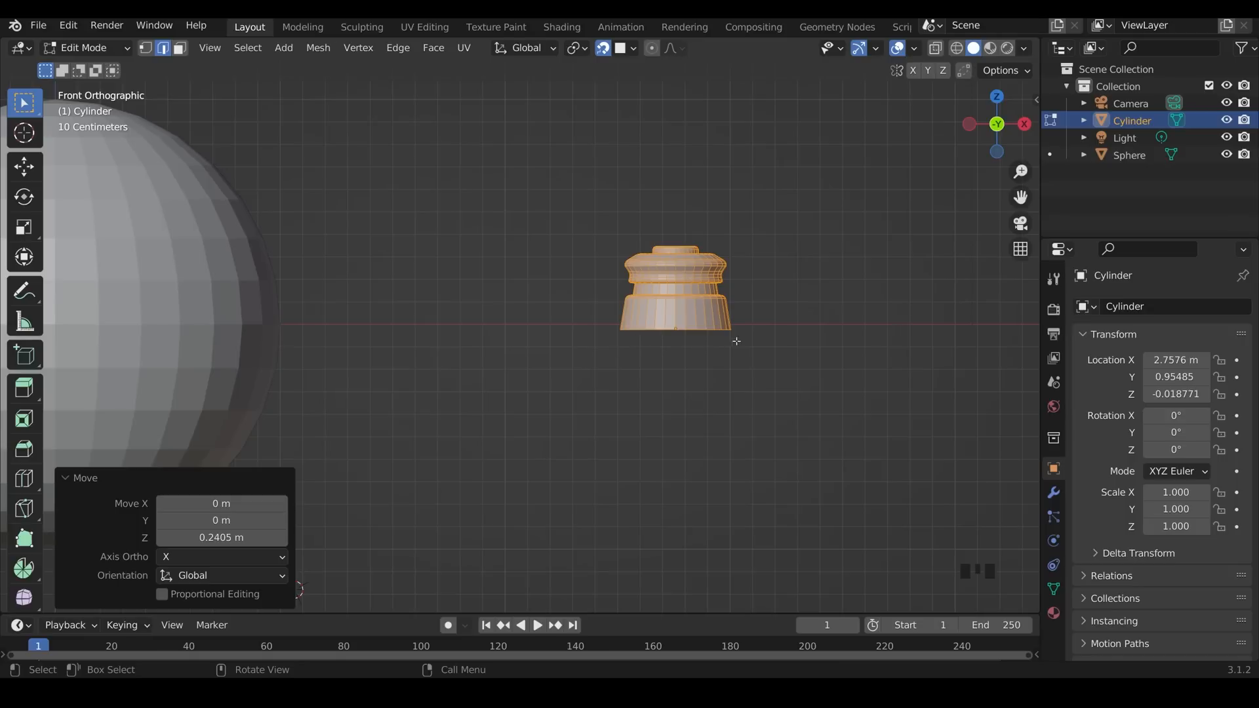
pyautogui.press('g')
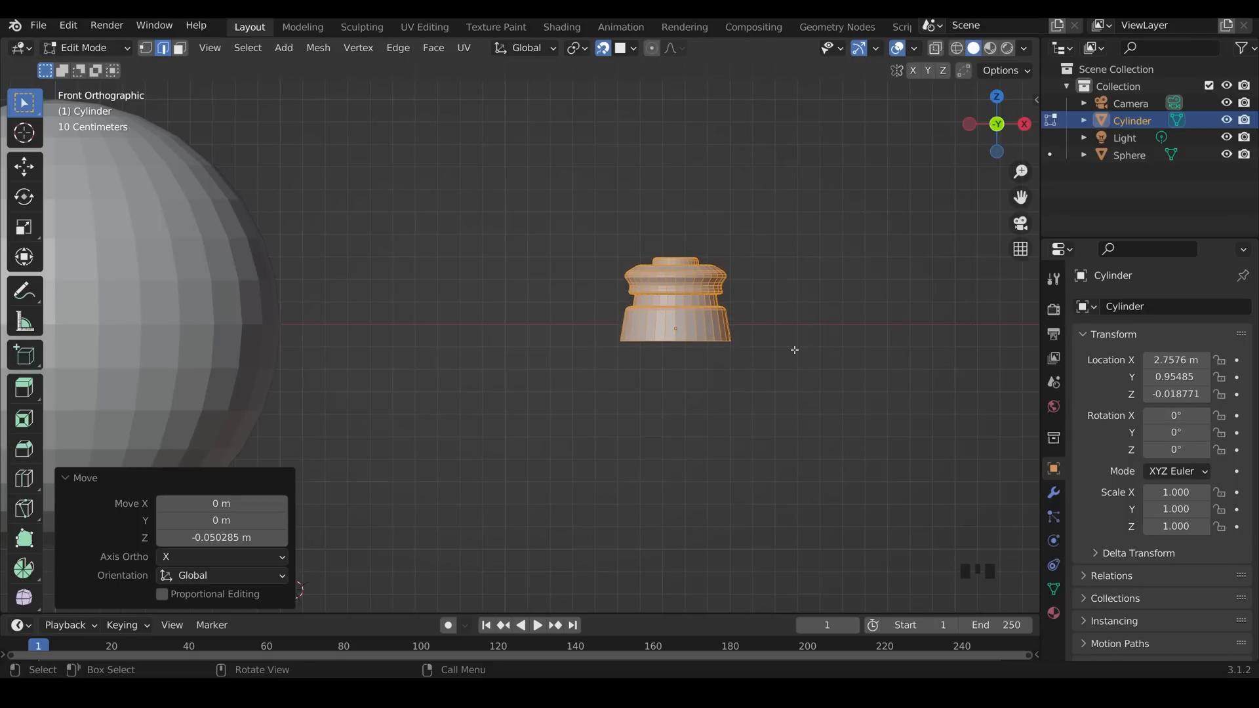
pyautogui.scroll(-3)
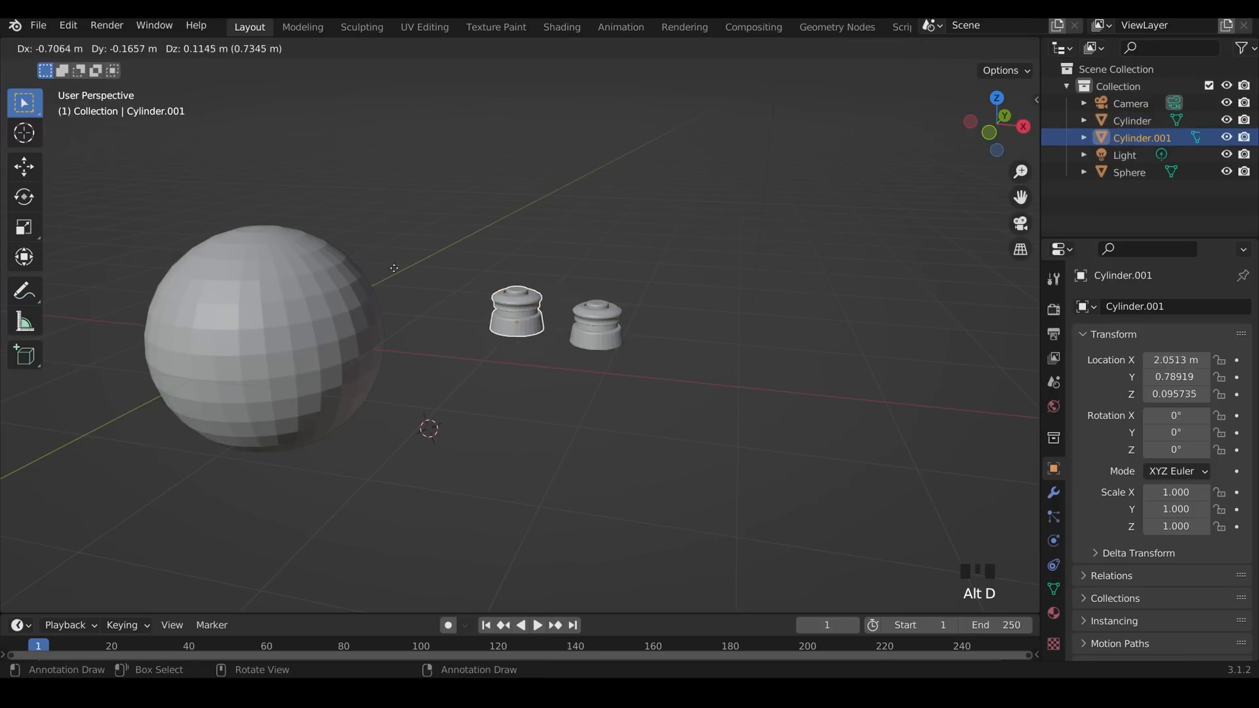
# Step: Drag the linked cylinder copy onto the sphere's upper-left surface, snapped and tilted
pyautogui.moveTo(514, 311); pyautogui.dragTo(329, 269)
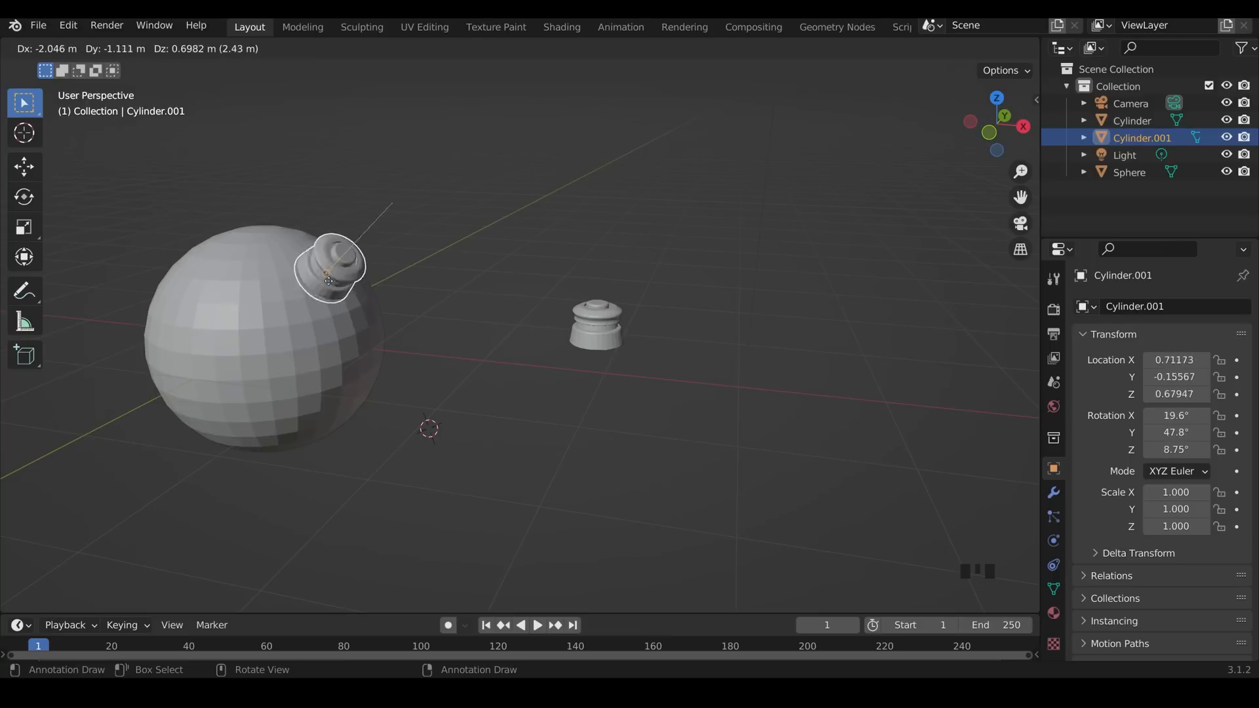
pyautogui.moveTo(329, 269); pyautogui.dragTo(168, 249)
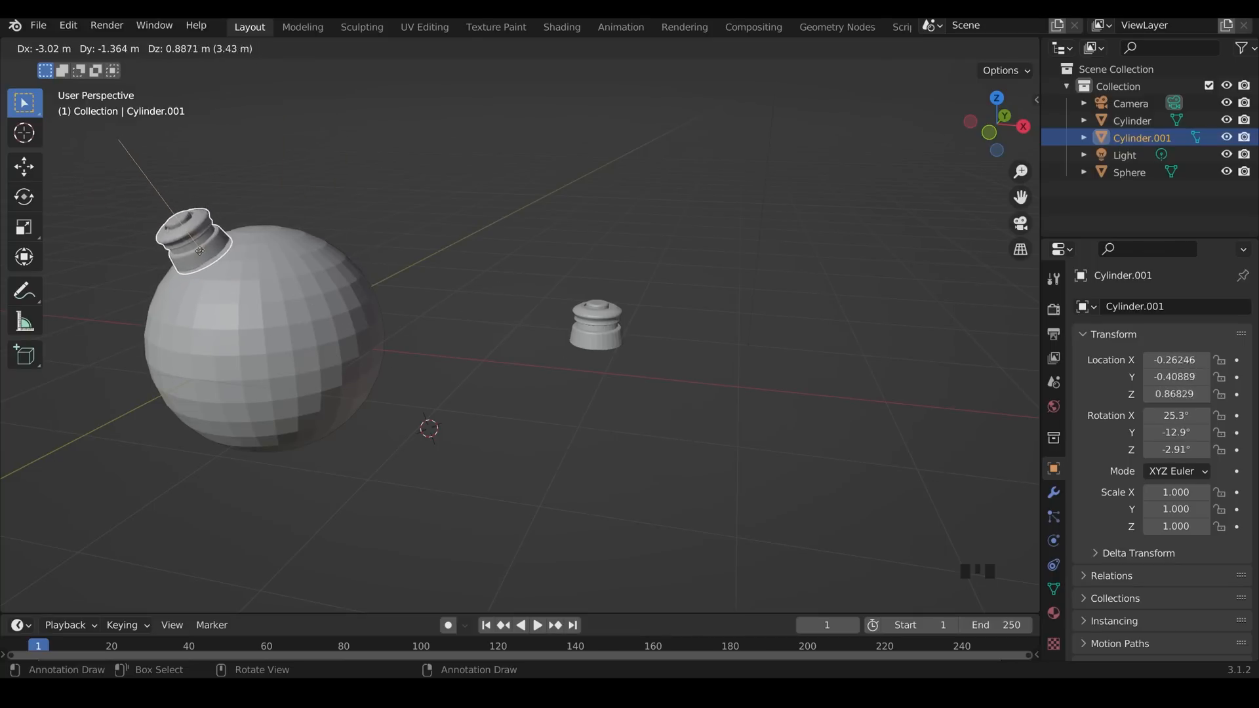
pyautogui.moveTo(200, 250); pyautogui.dragTo(182, 266)
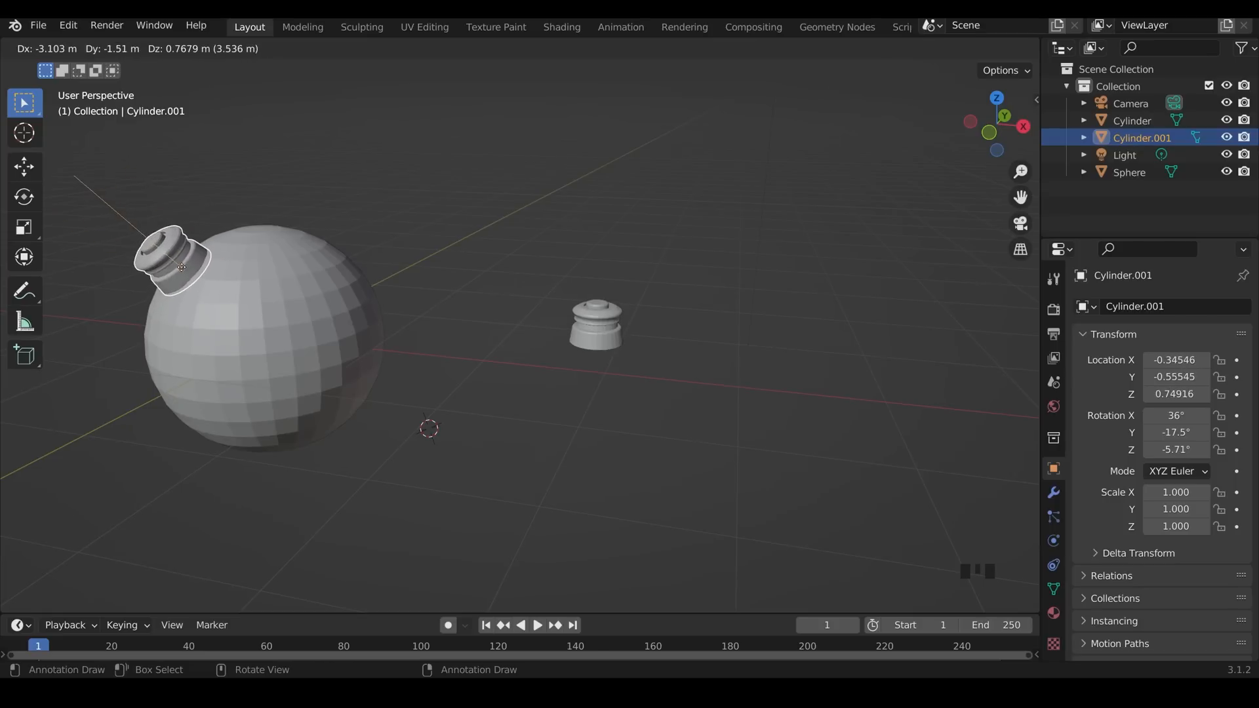
pyautogui.moveTo(181, 265); pyautogui.dragTo(213, 248)
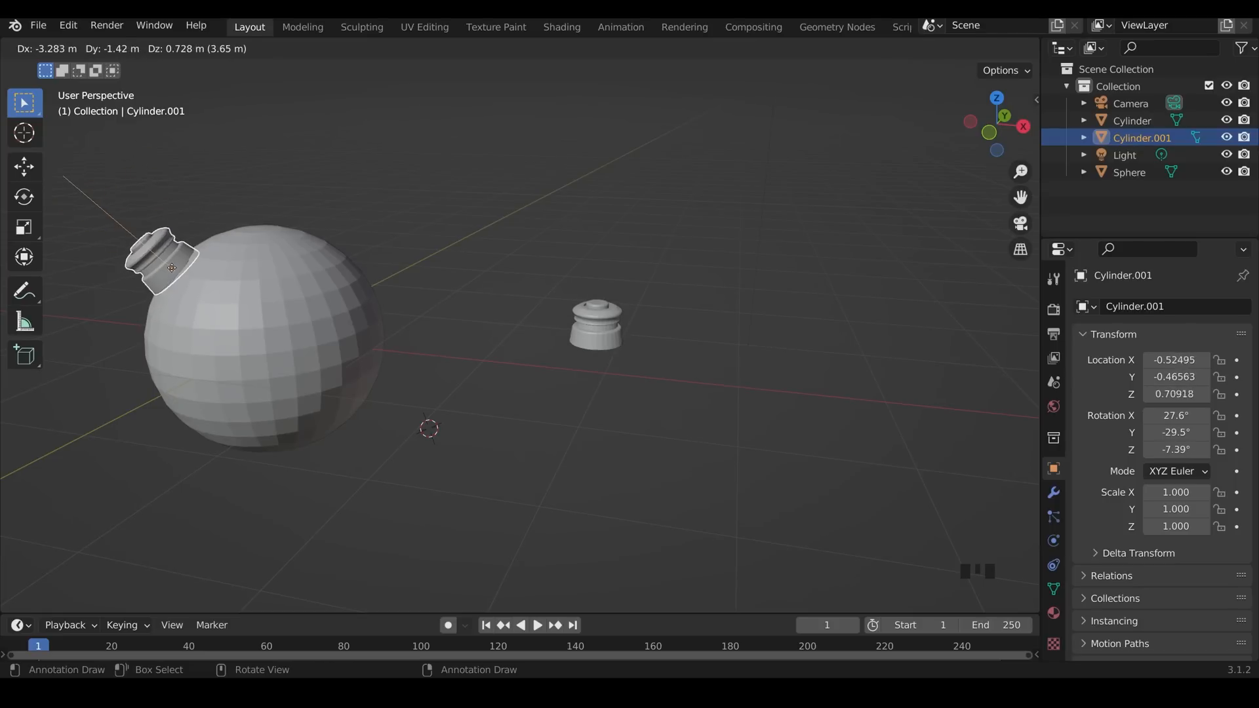
pyautogui.moveTo(164, 265); pyautogui.dragTo(169, 268)
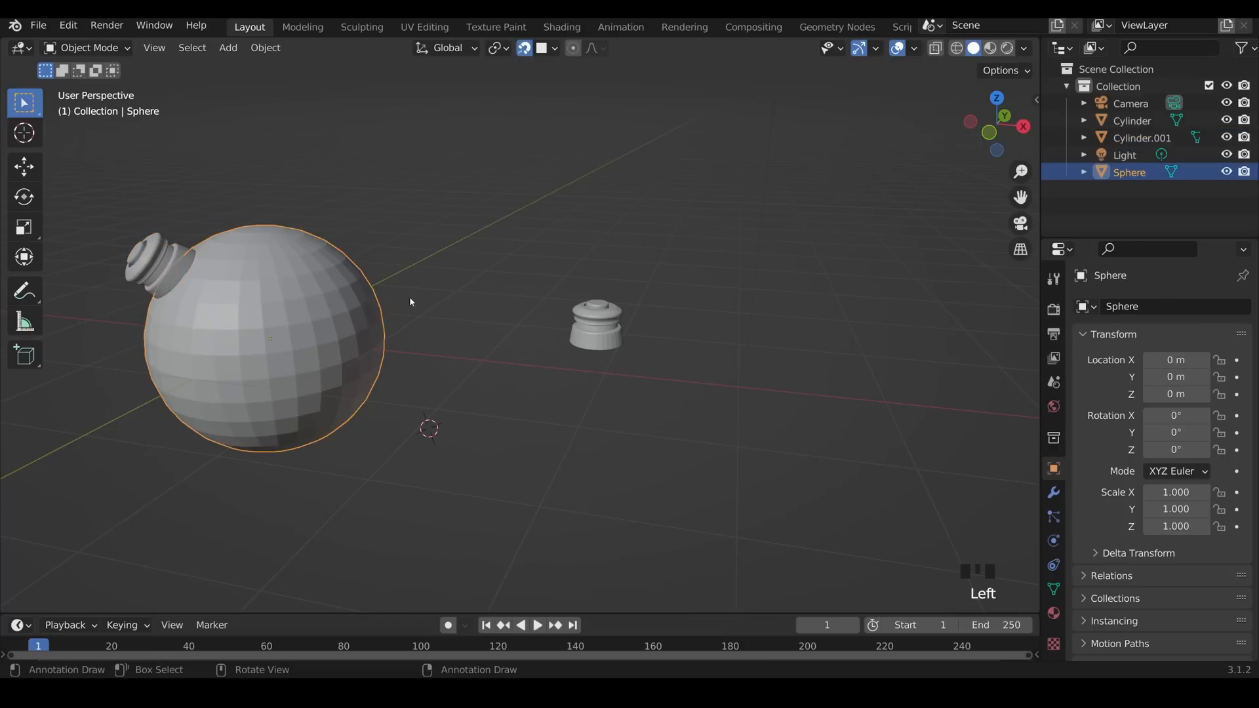
# Step: Add a level-2 Subdivision Surface to the sphere with Ctrl+2 and show its modifier settings
pyautogui.press('ctrl+2')
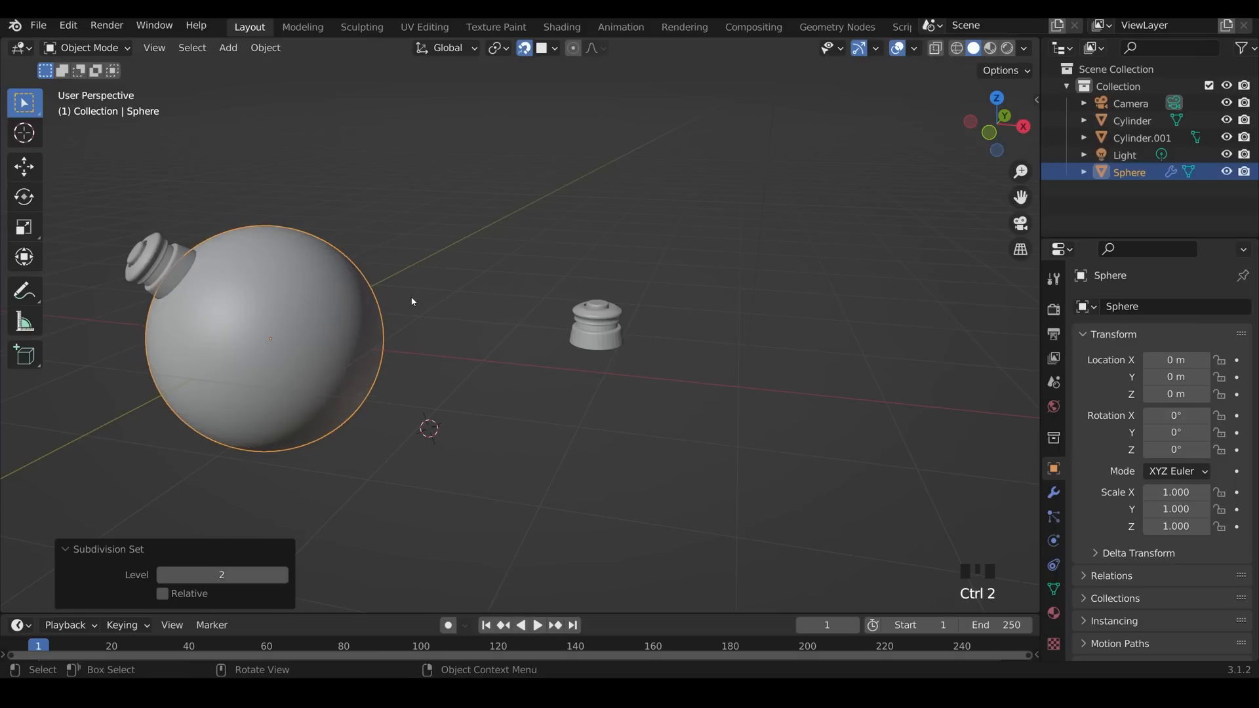
pyautogui.click(1052, 493)
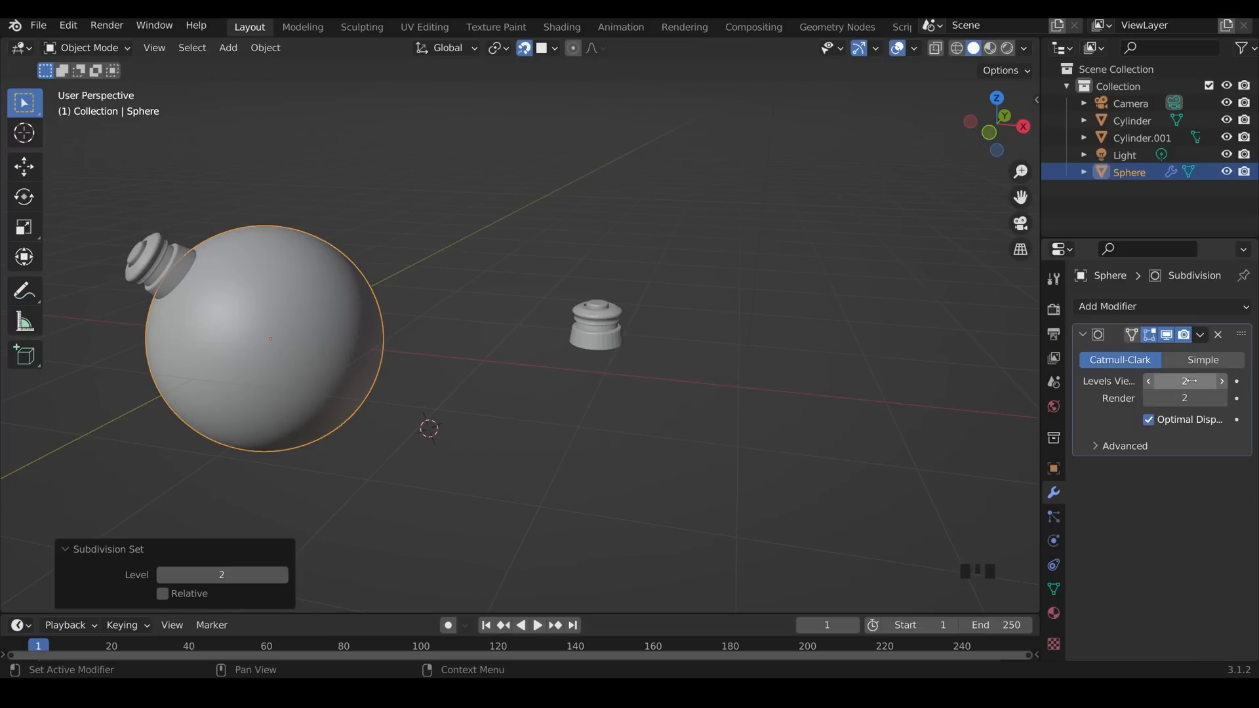
pyautogui.moveTo(1187, 380)
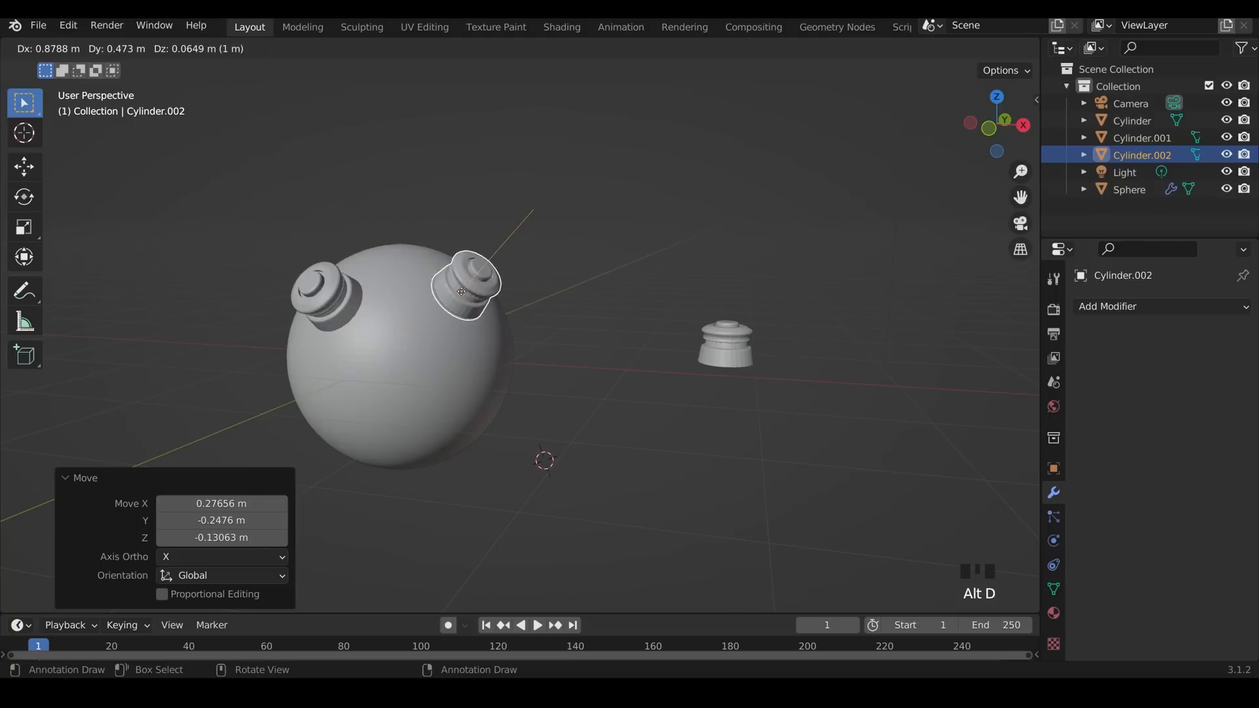
# Step: Place linked copies of the cap on the sphere surface, scaling some to varied sizes
pyautogui.press('s')
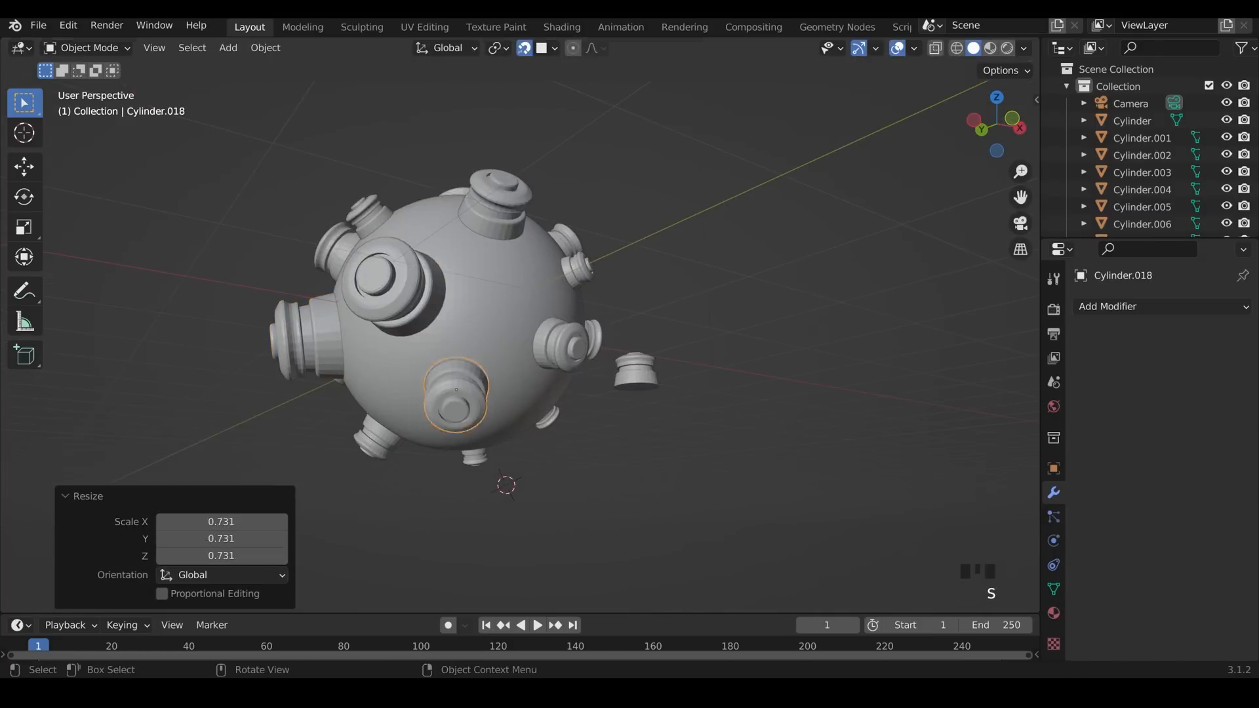
pyautogui.scroll(-3)
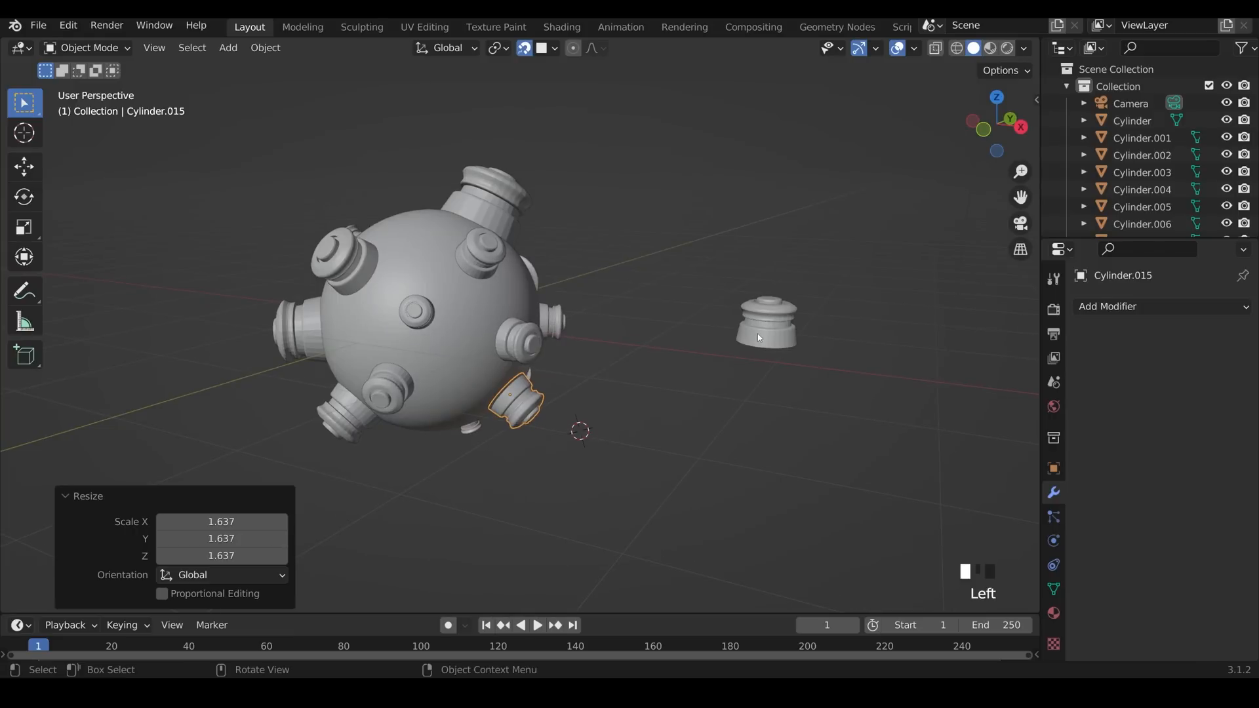
# Step: Select the original cap, then the sphere, orbit around it, and pick a small cap
pyautogui.click(766, 322)
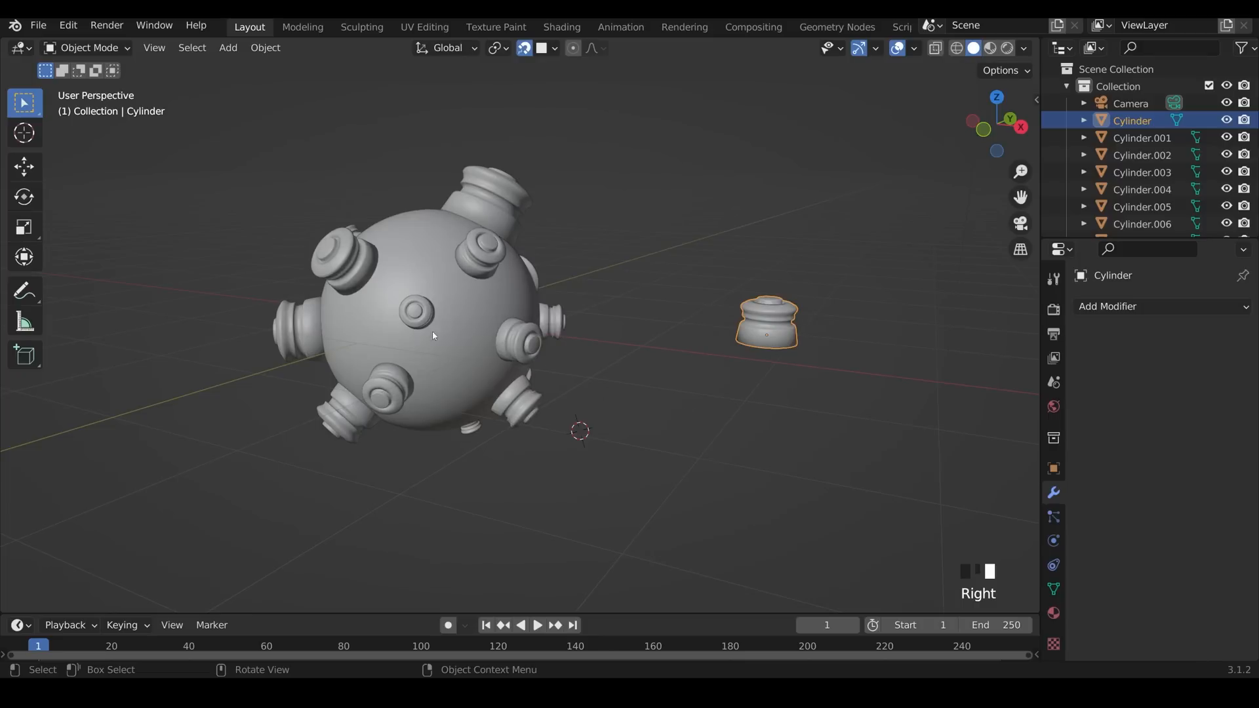
pyautogui.moveTo(537, 271)
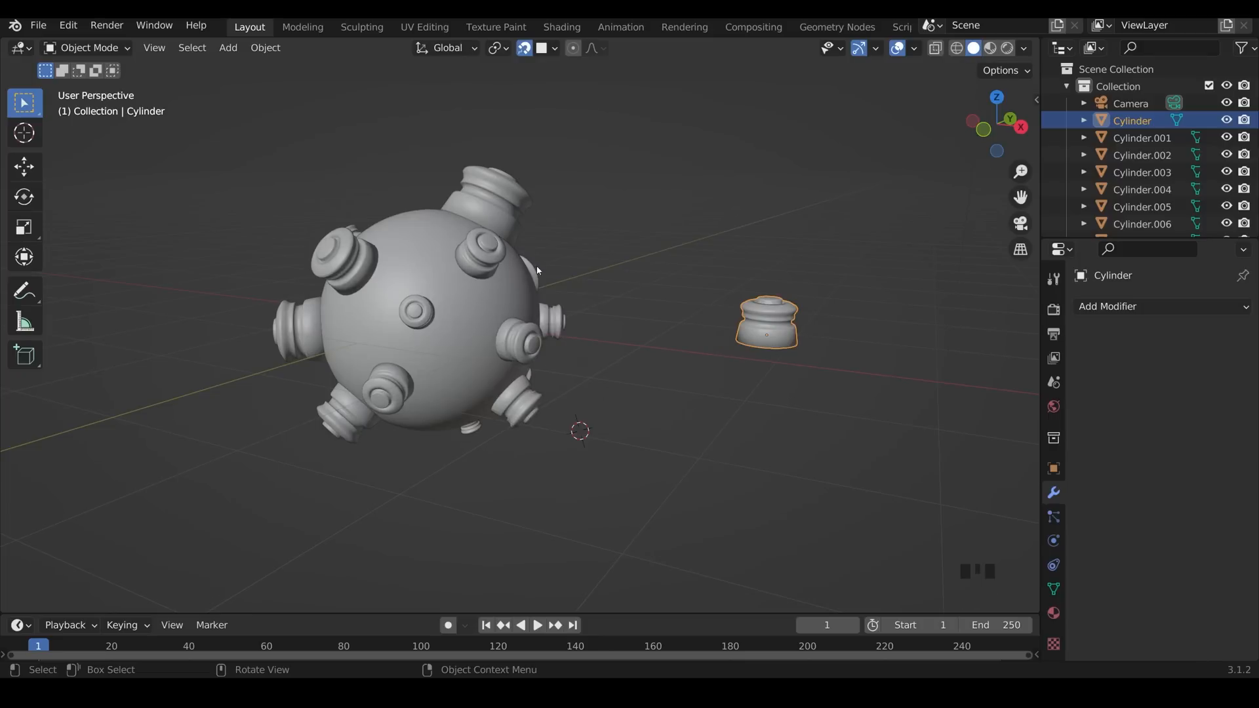
pyautogui.click(433, 318)
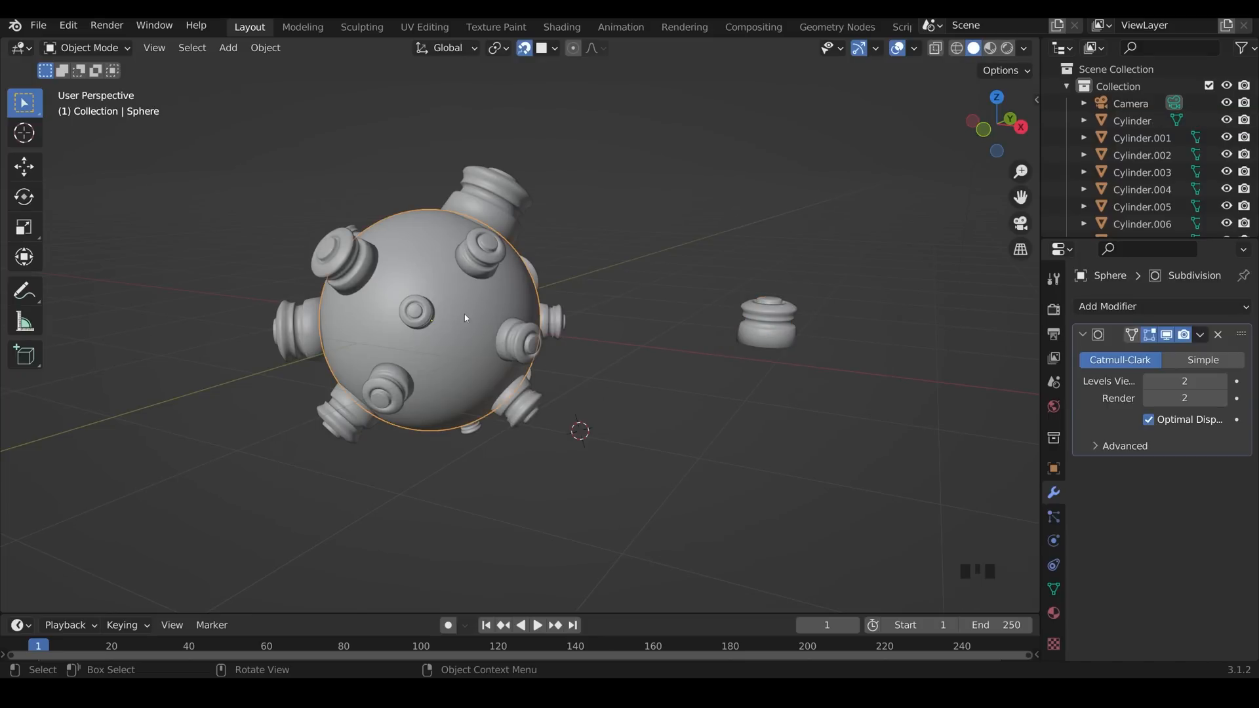
pyautogui.moveTo(465, 319); pyautogui.dragTo(706, 375)
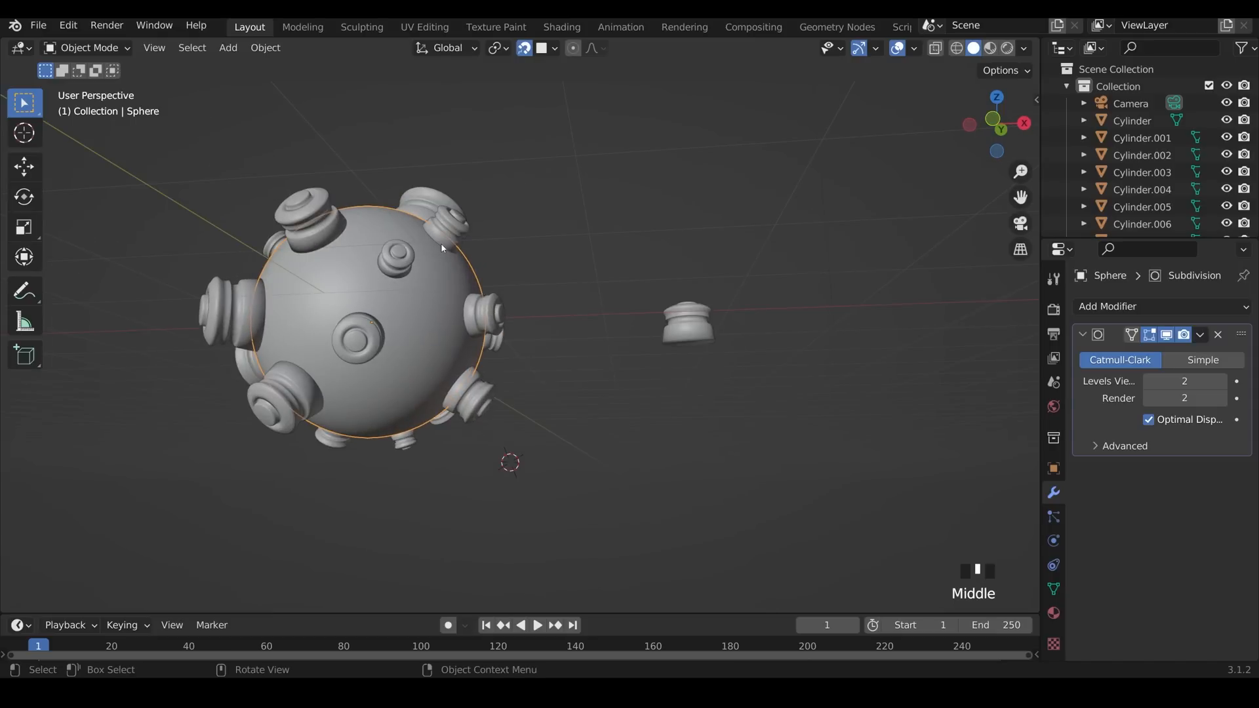
pyautogui.click(450, 229)
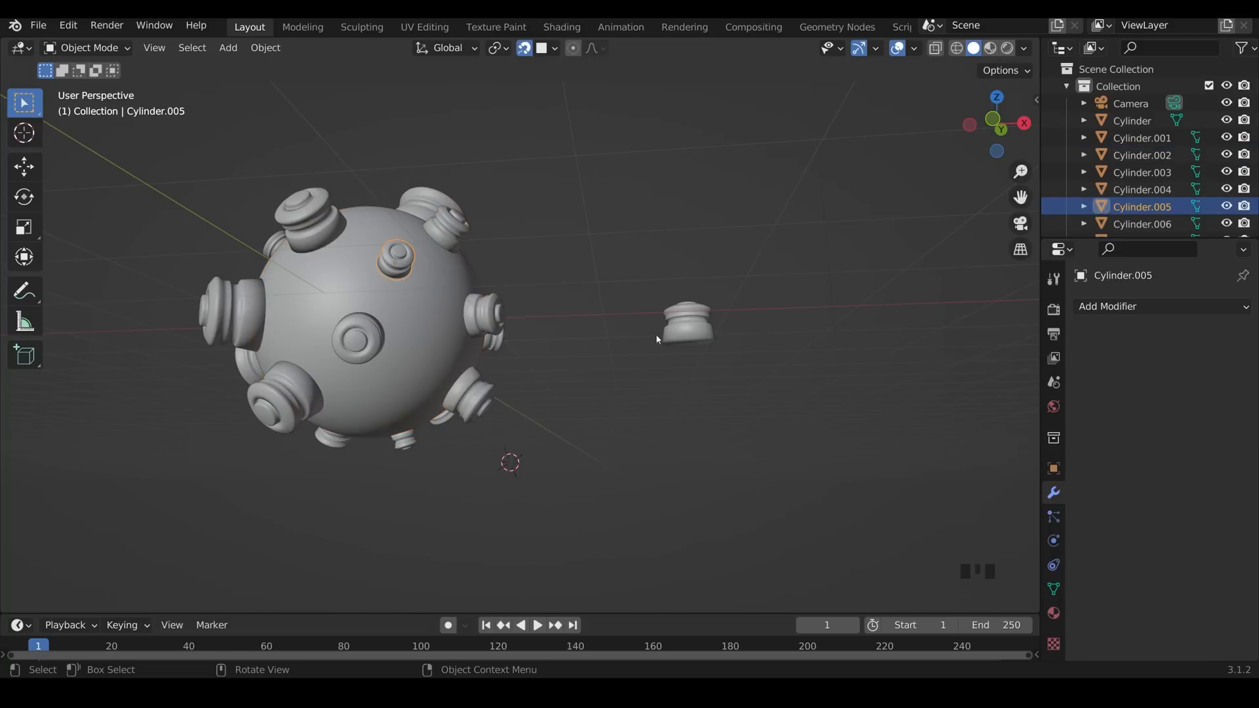
# Step: Frame the original cap, select its bottom face ring in Edit Mode, and extrude it wider
pyautogui.press('NUMPAD_PERIOD')
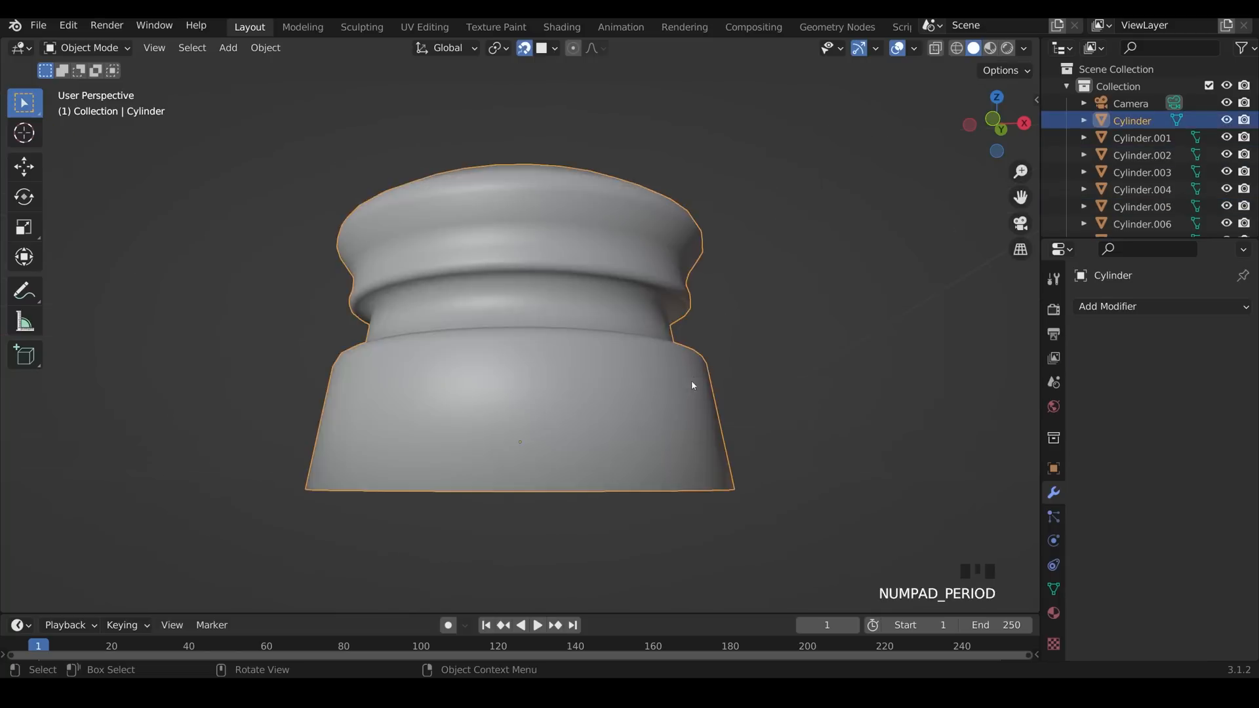
pyautogui.press('Tab')
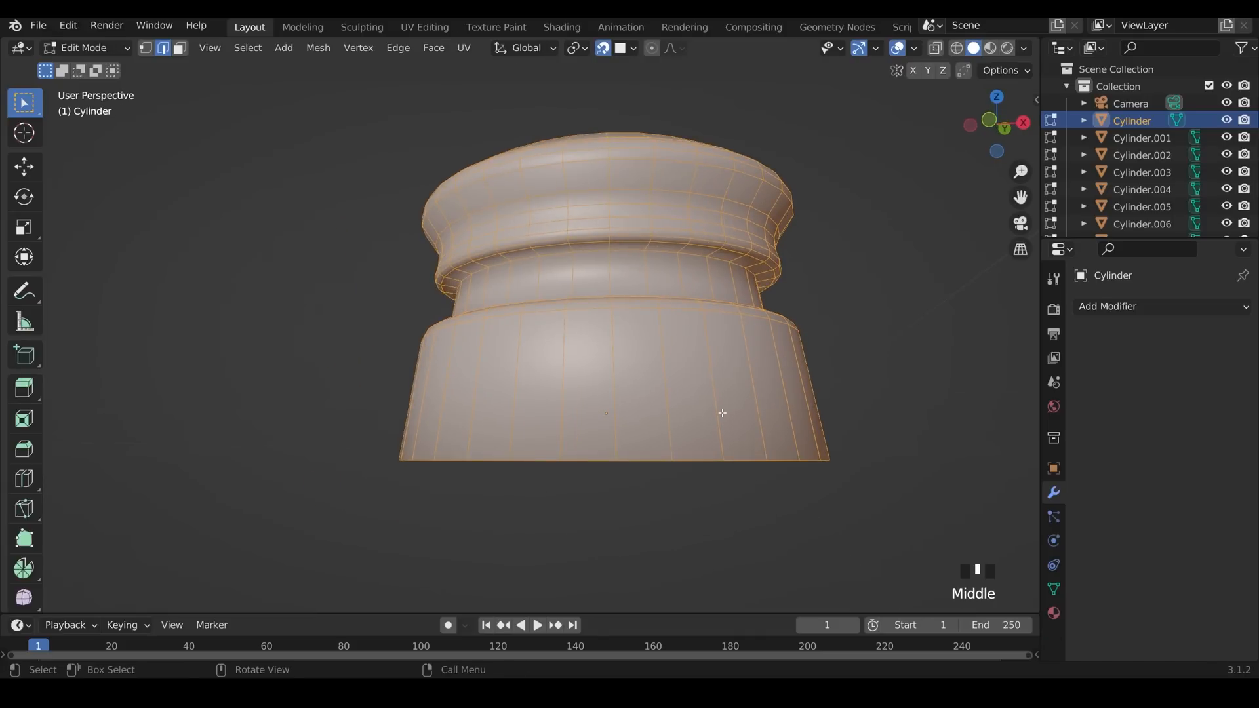
pyautogui.press('ctrl+r')
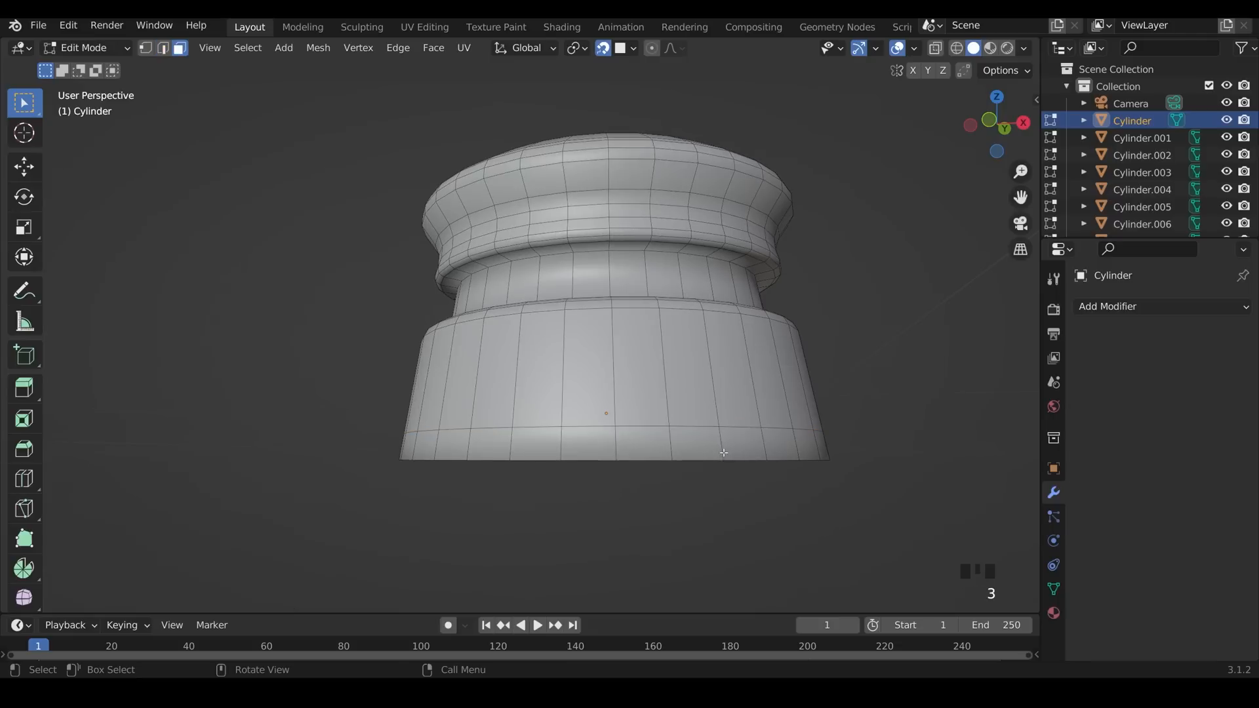
pyautogui.click(738, 444)
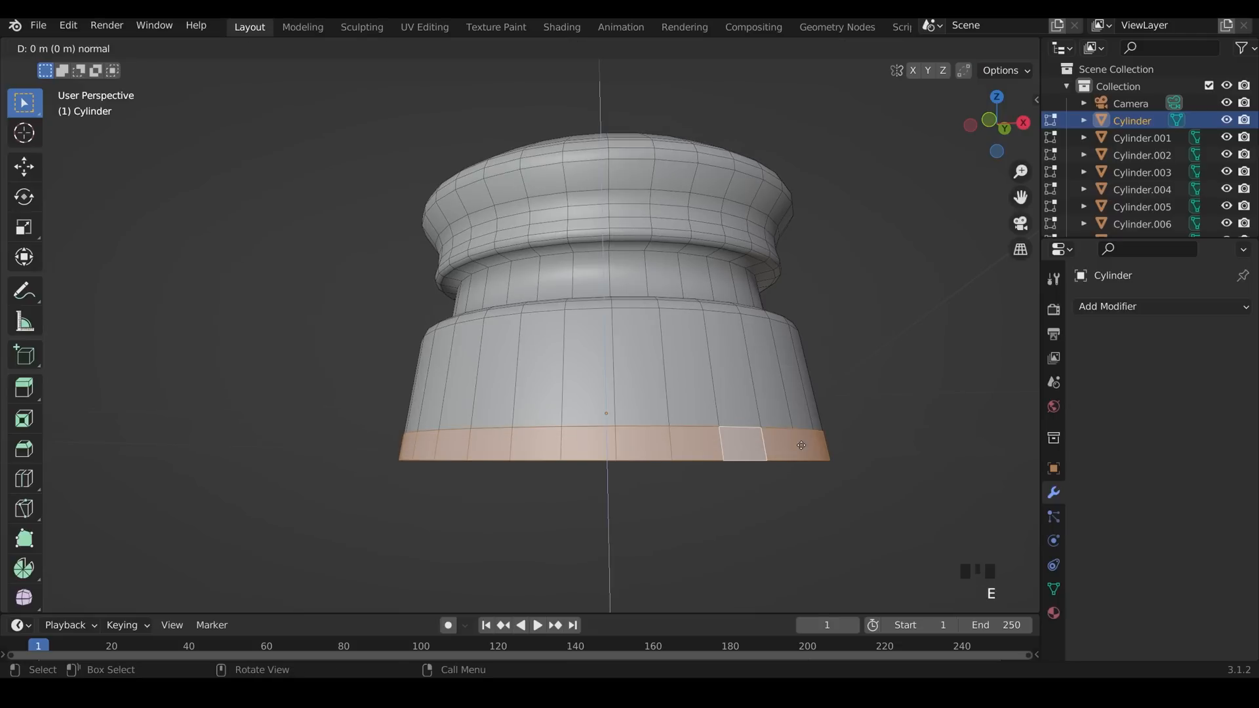
pyautogui.press('s')
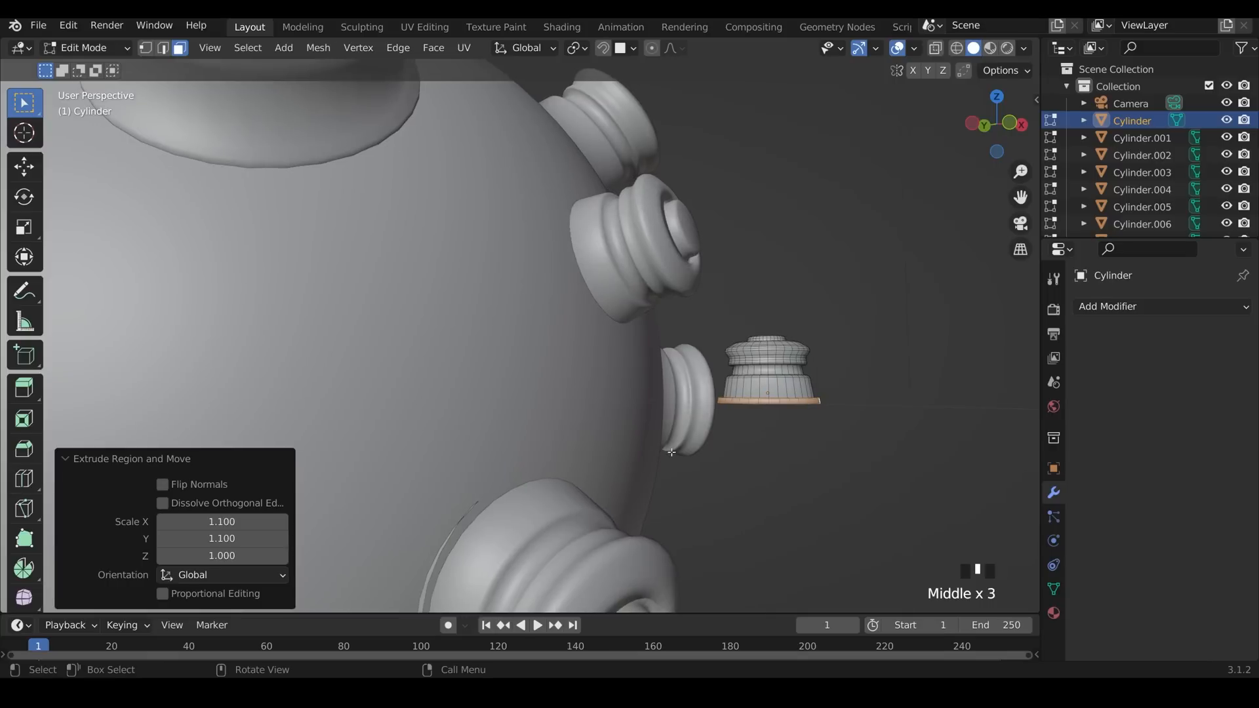
# Step: Bevel the base lip's edge loop into a rounded rim and return to Object Mode
pyautogui.scroll(-3)
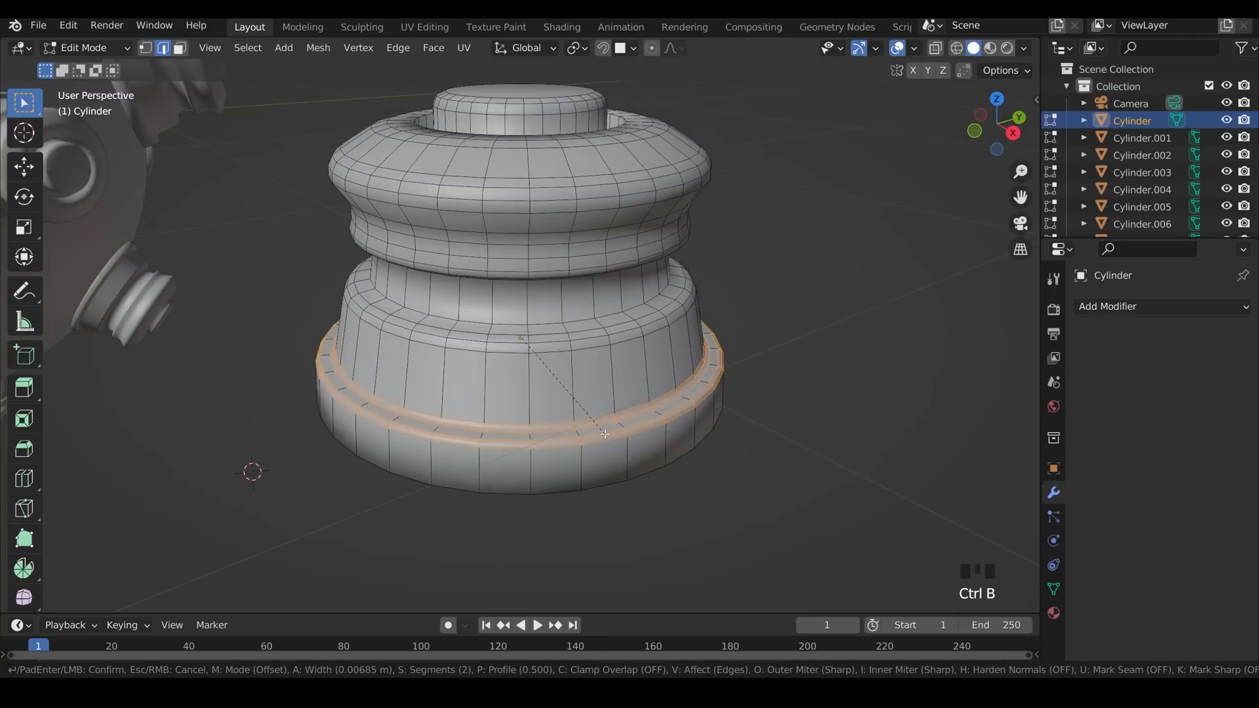
pyautogui.press('Tab')
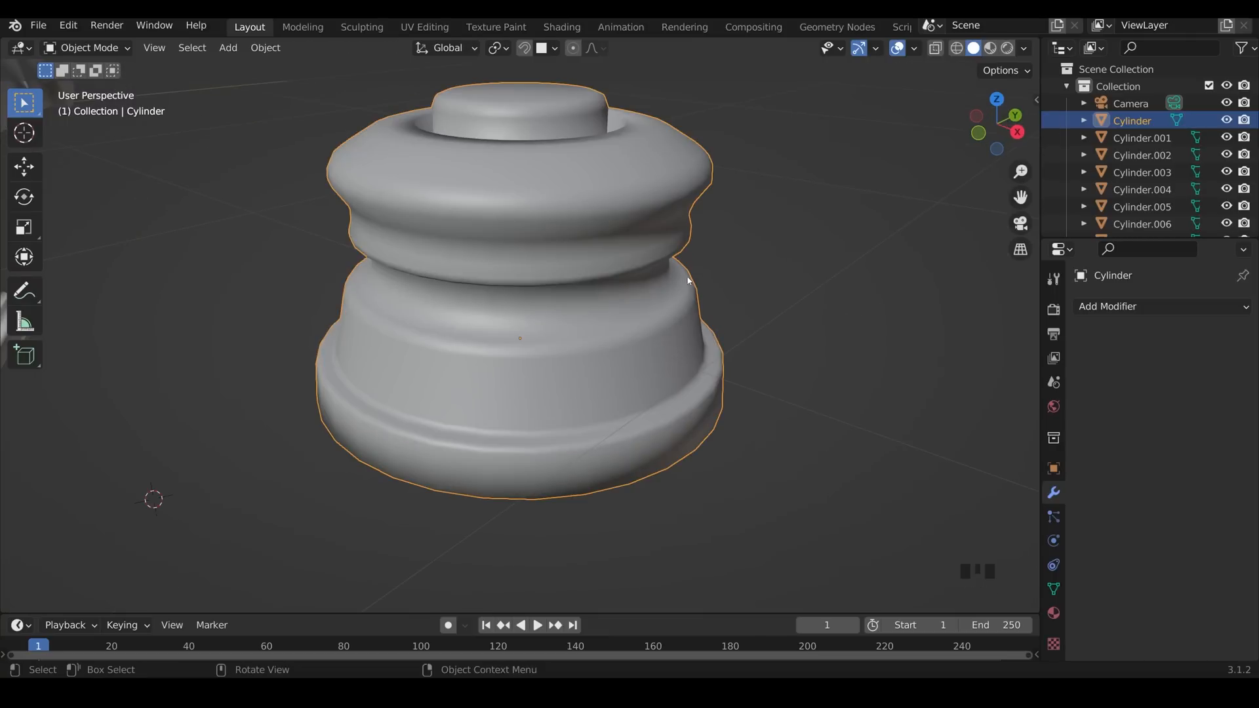
# Step: Give the cap a level-1 Subdivision Surface, check its loops in Edit Mode, then pan to the sphere
pyautogui.press('ctrl+1')
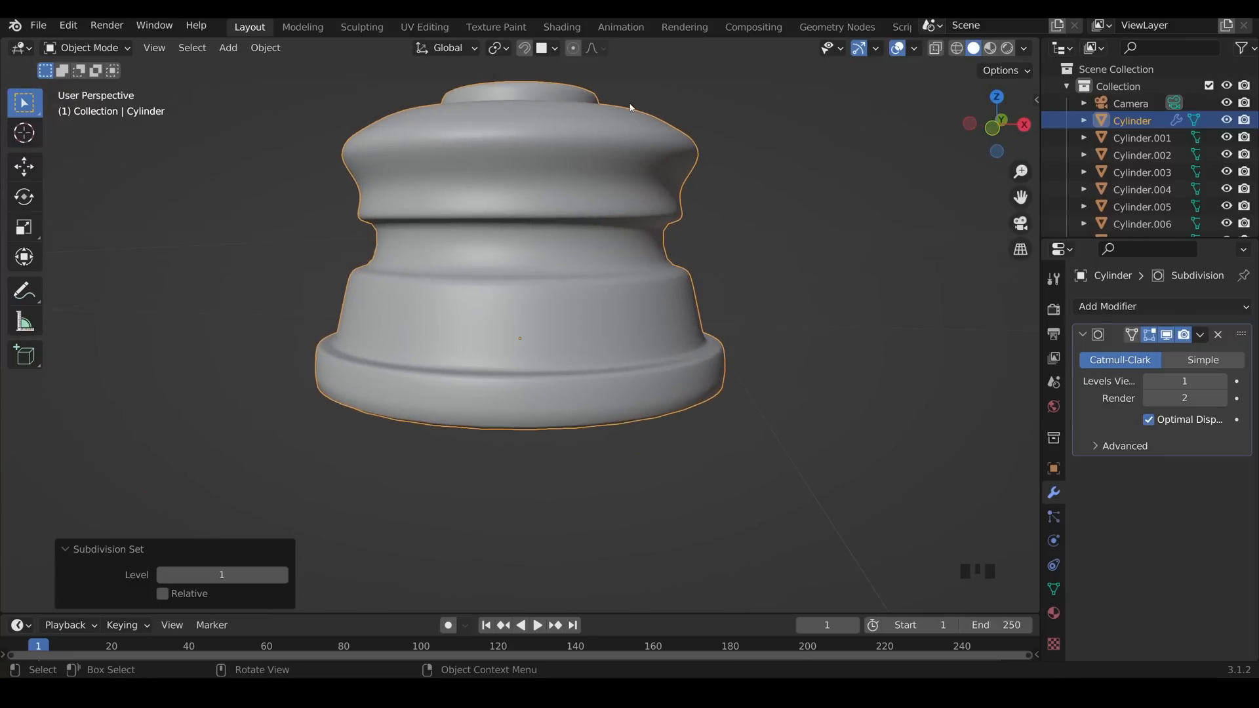
pyautogui.press('Tab')
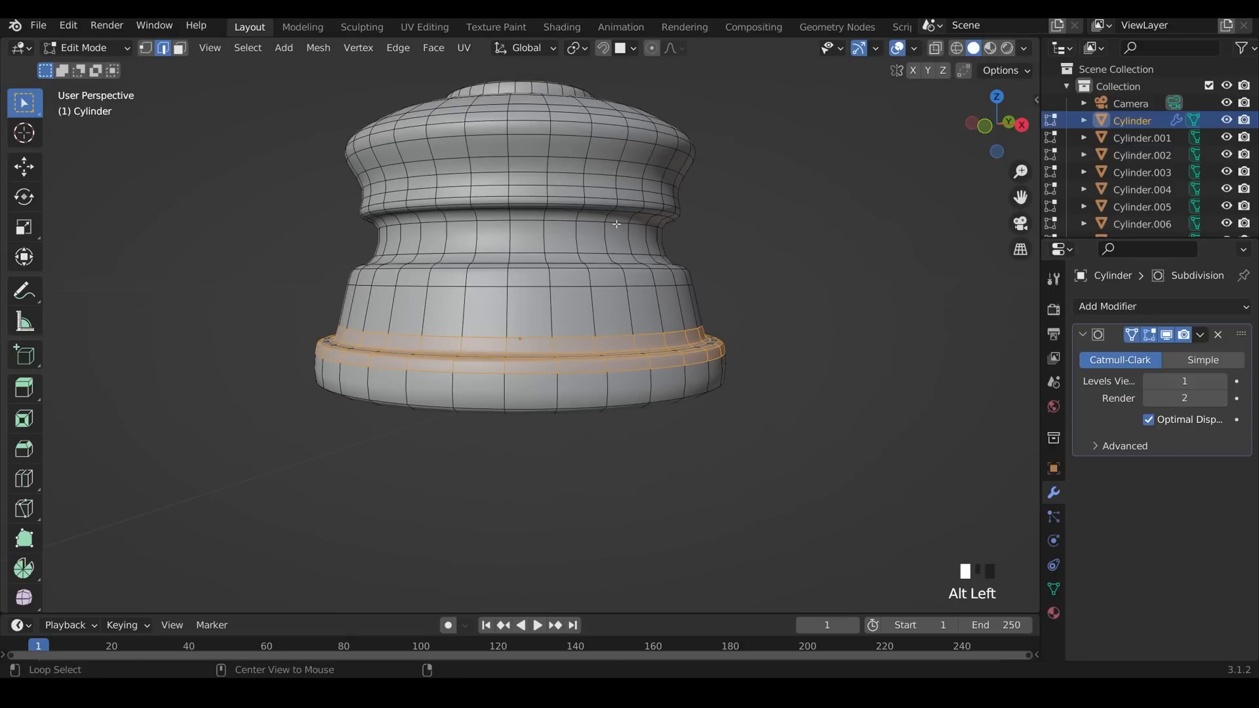
pyautogui.press('ctrl+b')
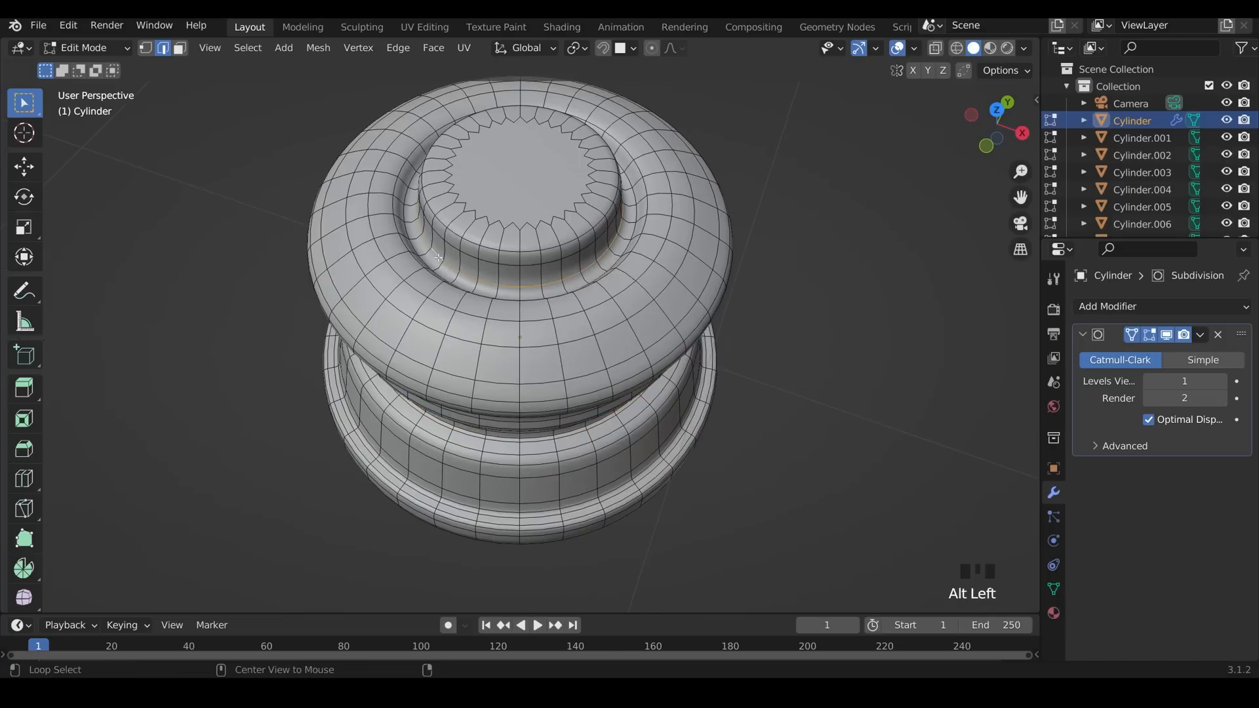
pyautogui.press('ctrl+b')
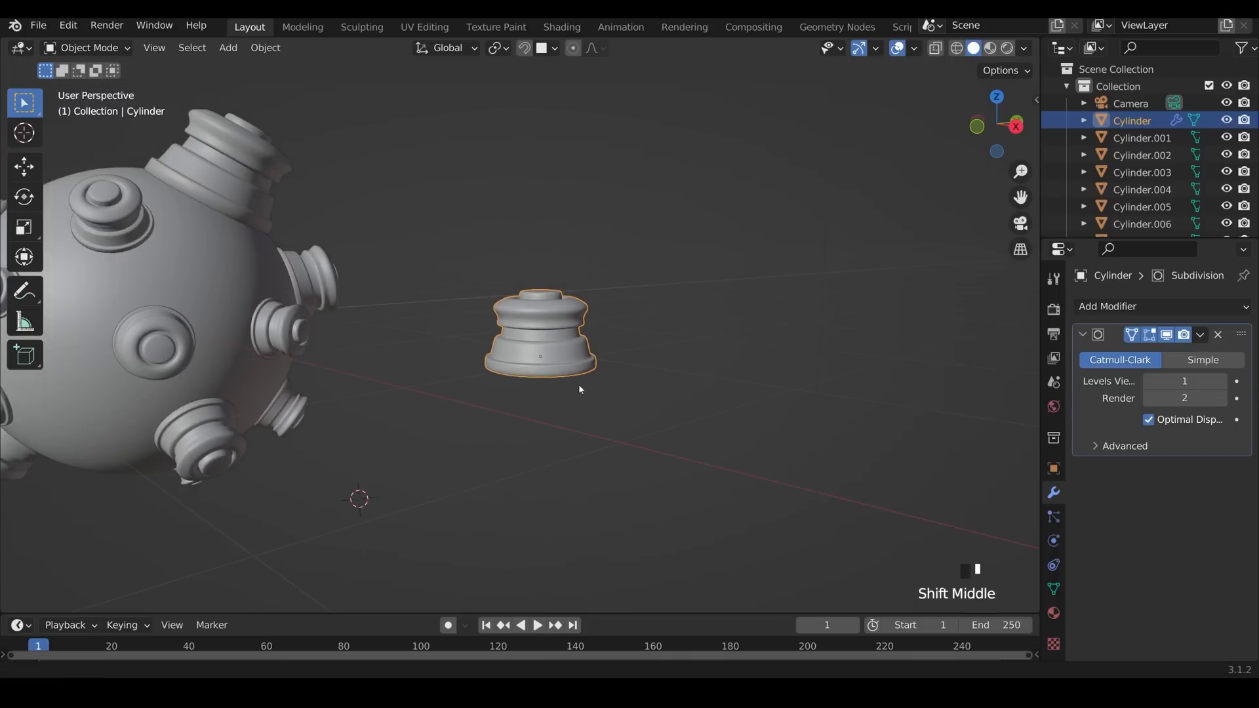
pyautogui.moveTo(578, 389); pyautogui.dragTo(634, 414)
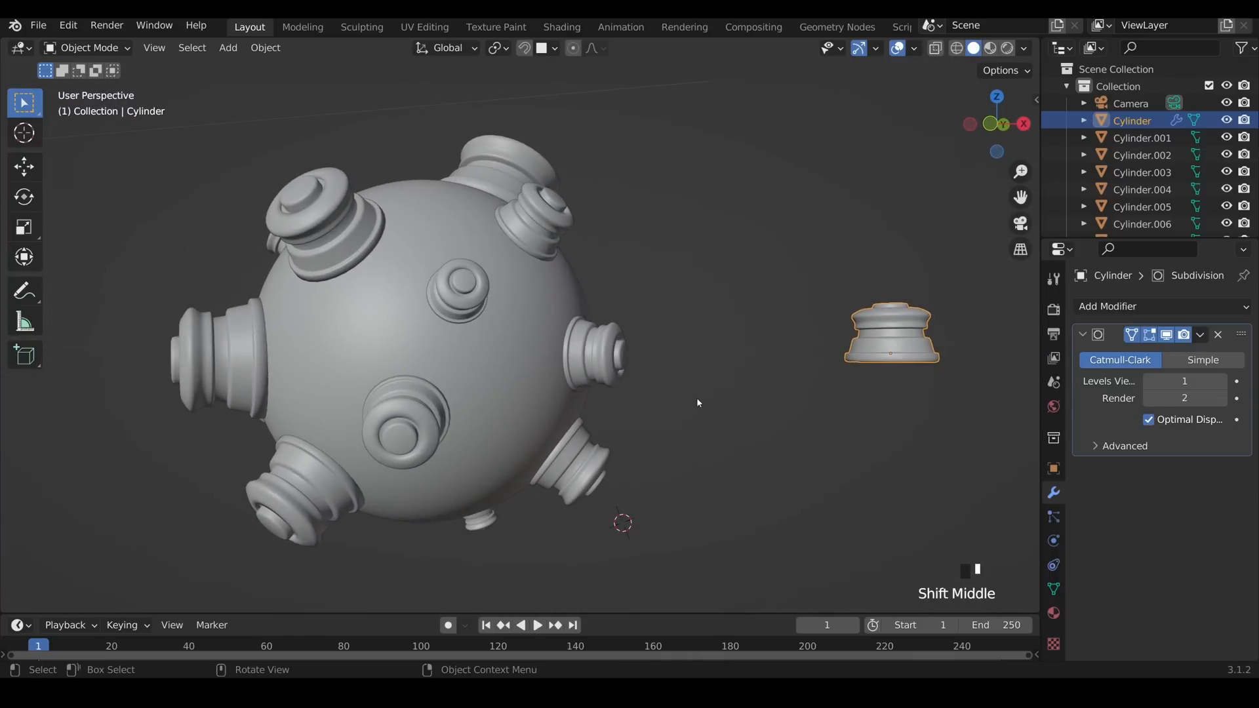
# Step: In the Shading workspace, name the sphere's material 'dented metal'
pyautogui.click(560, 26)
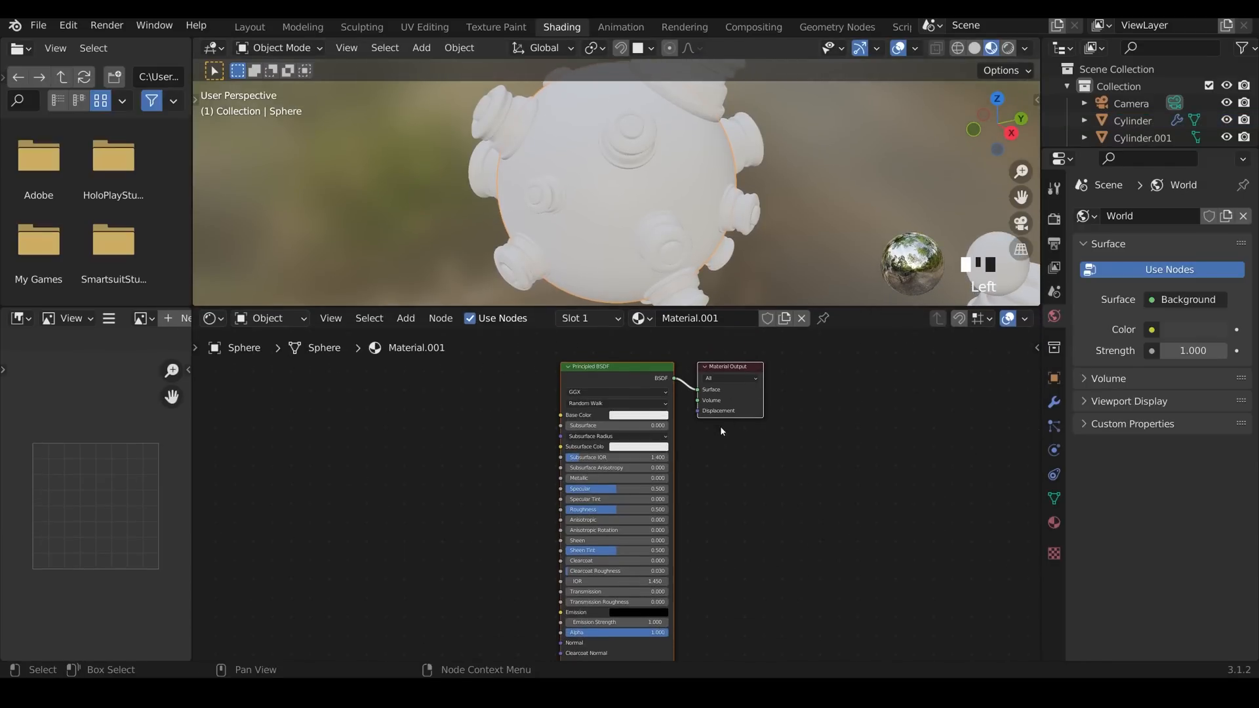
pyautogui.write('dented metal')
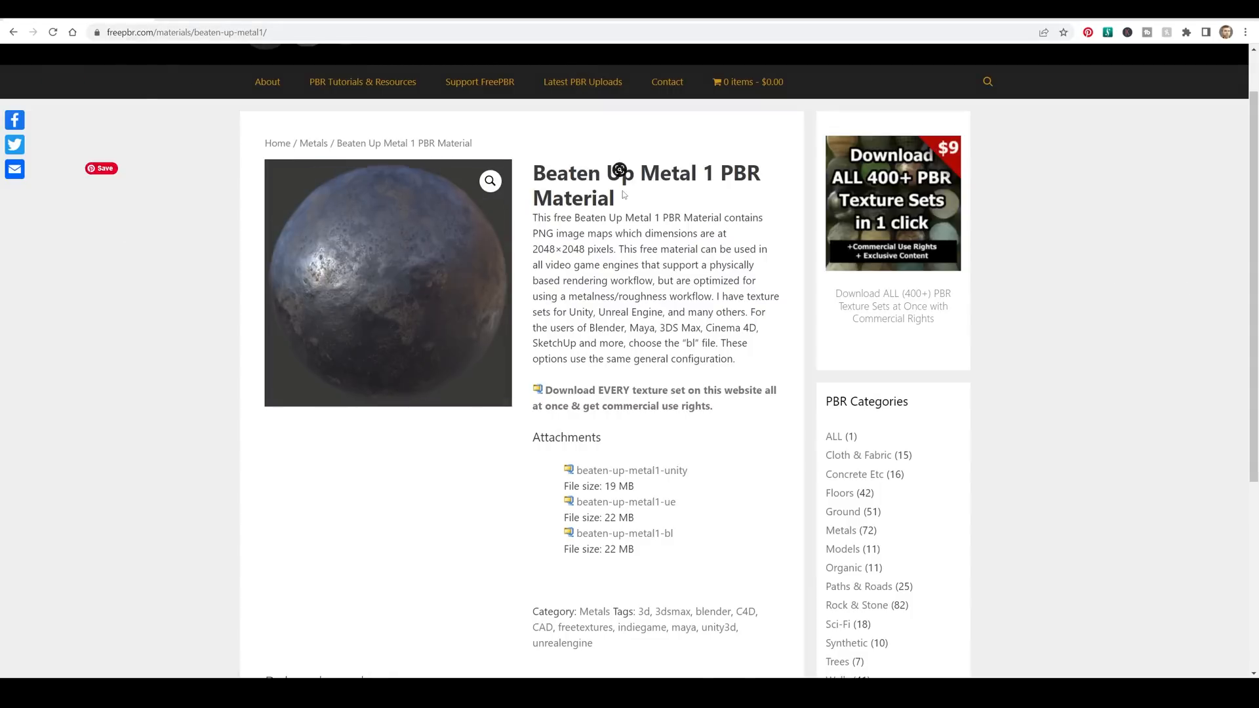
pyautogui.moveTo(702, 198)
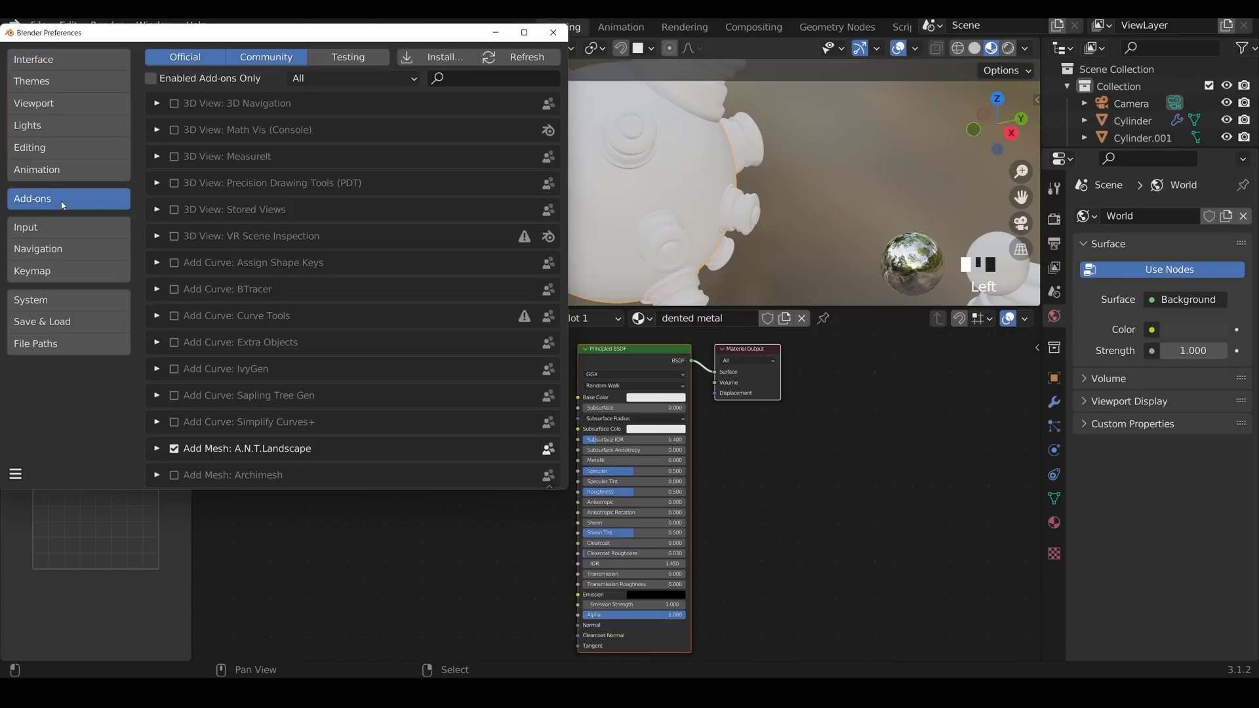
# Step: Search add-ons for 'node', confirm Node Wrangler is enabled, and close Preferences
pyautogui.write('node')
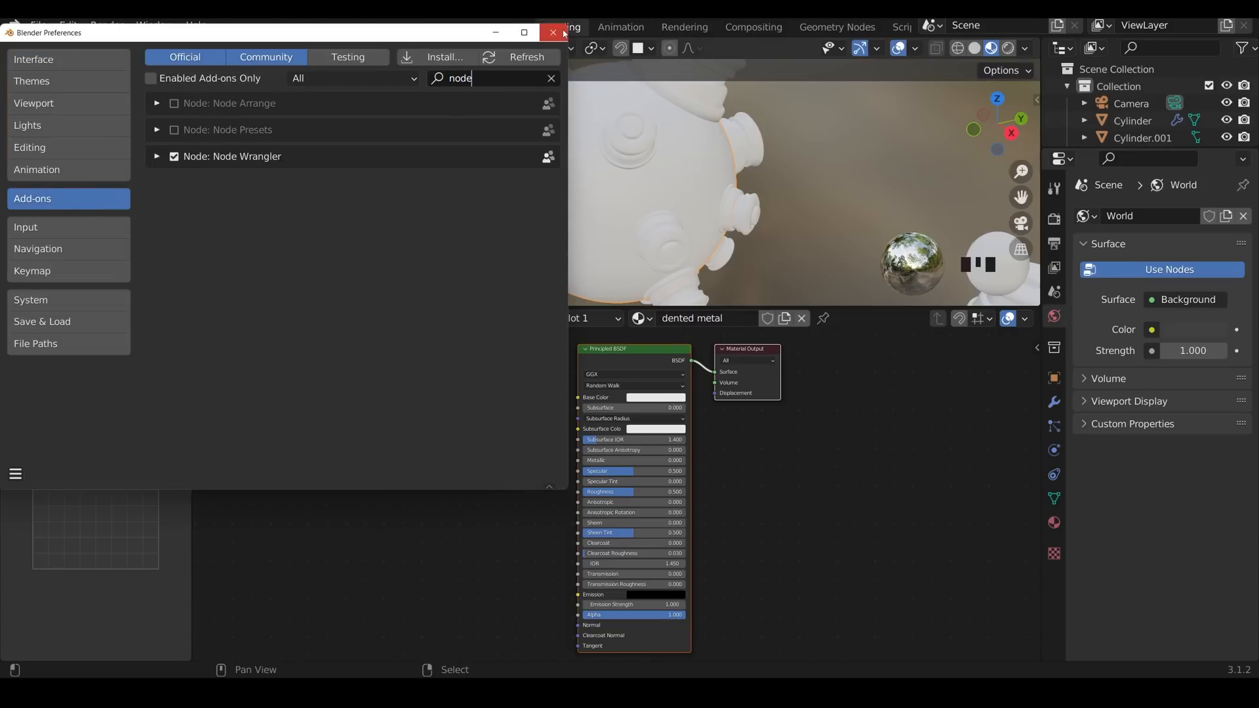
pyautogui.click(552, 32)
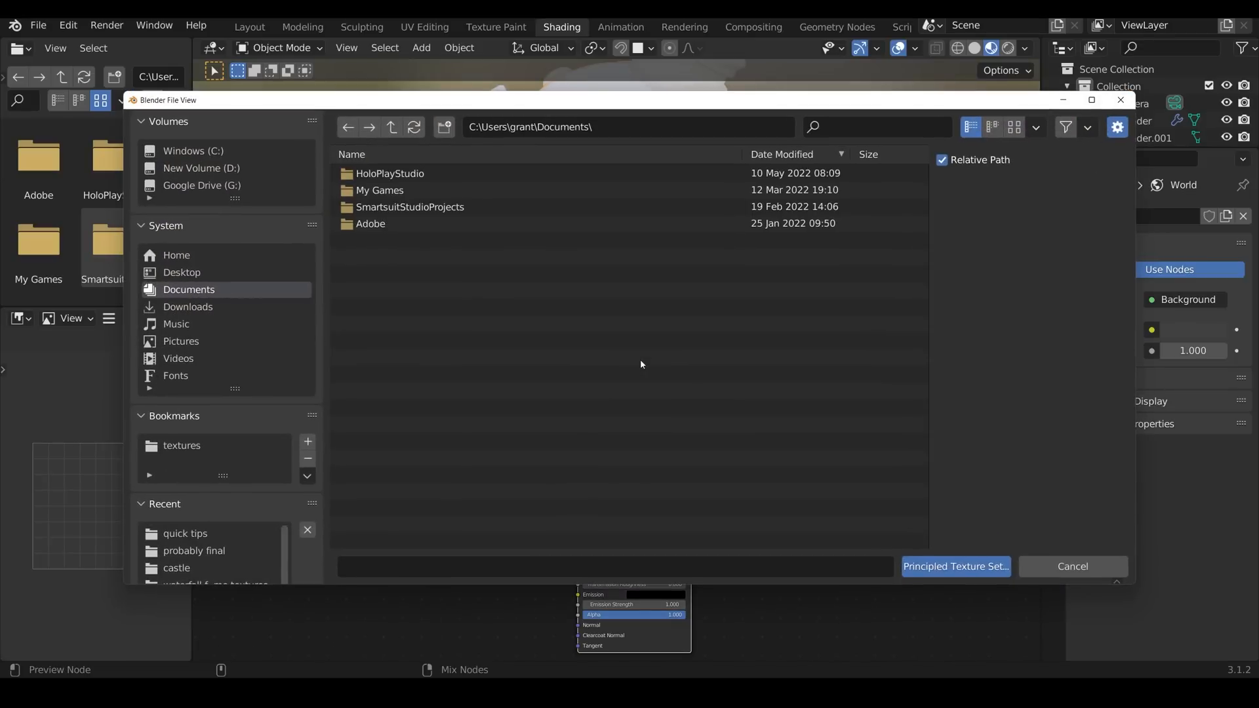
# Step: Load all beaten-up-metal1 texture maps through Node Wrangler's Principled Texture Setup
pyautogui.click(182, 445)
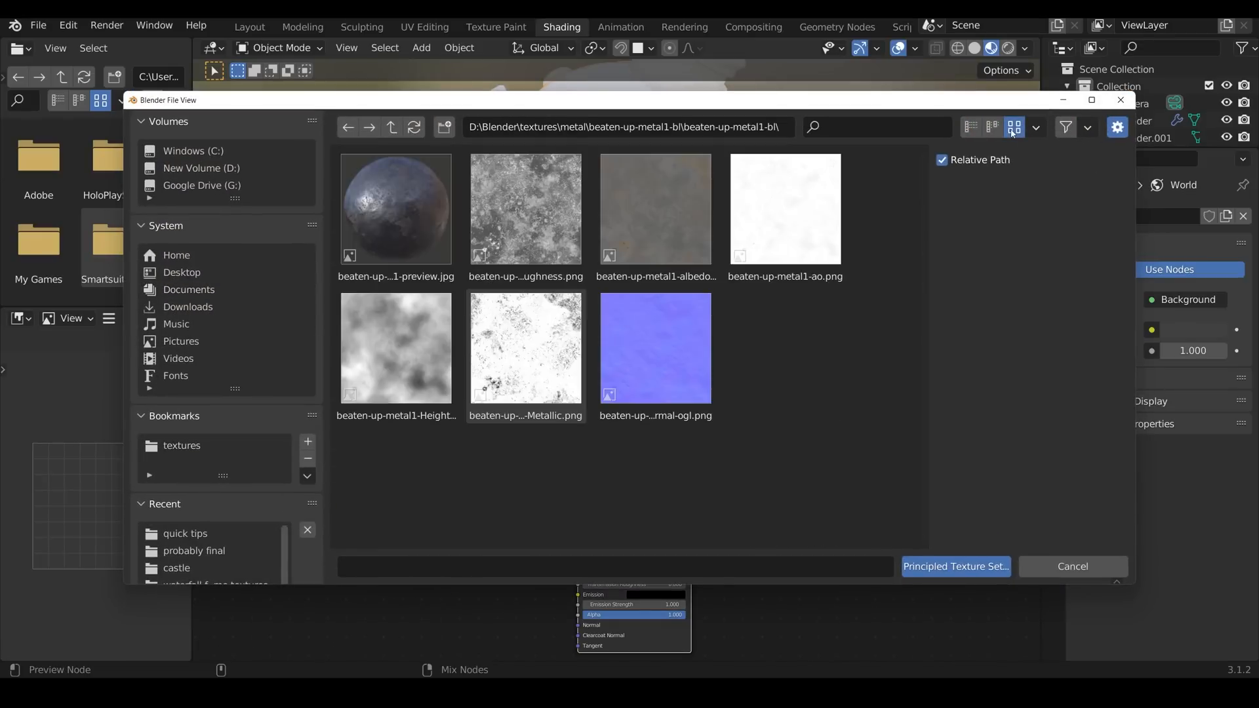
pyautogui.moveTo(1014, 127)
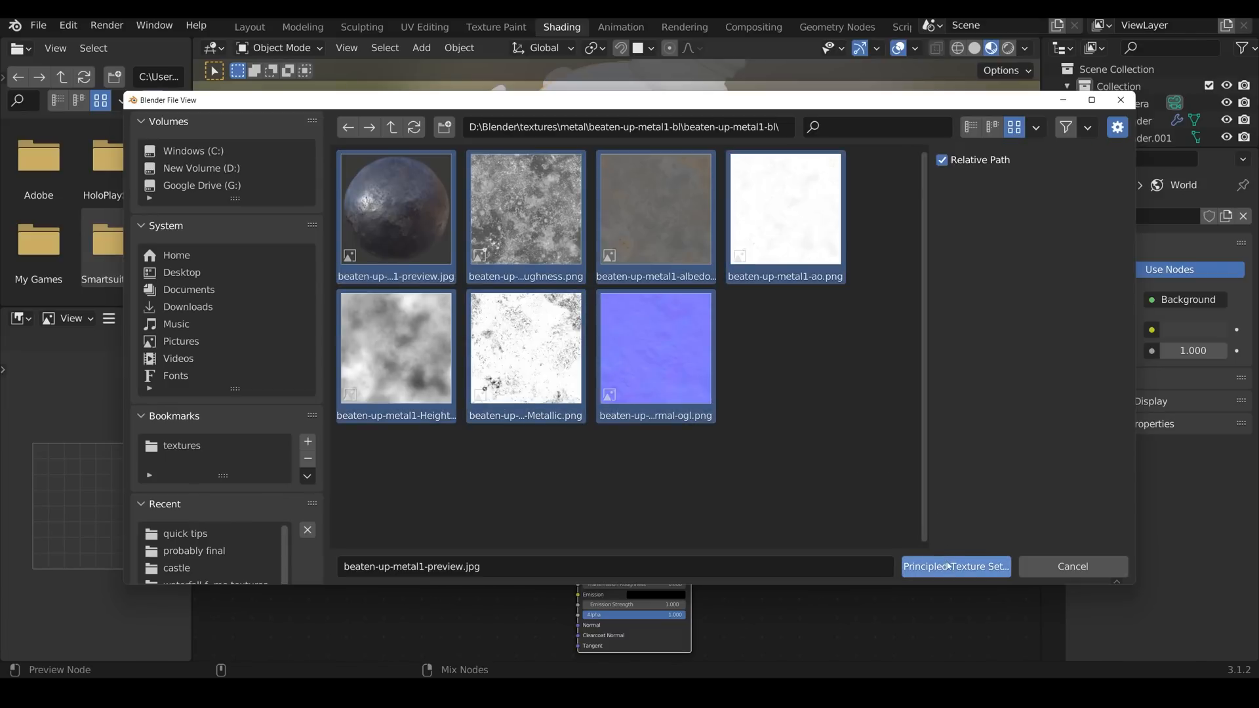
pyautogui.click(955, 566)
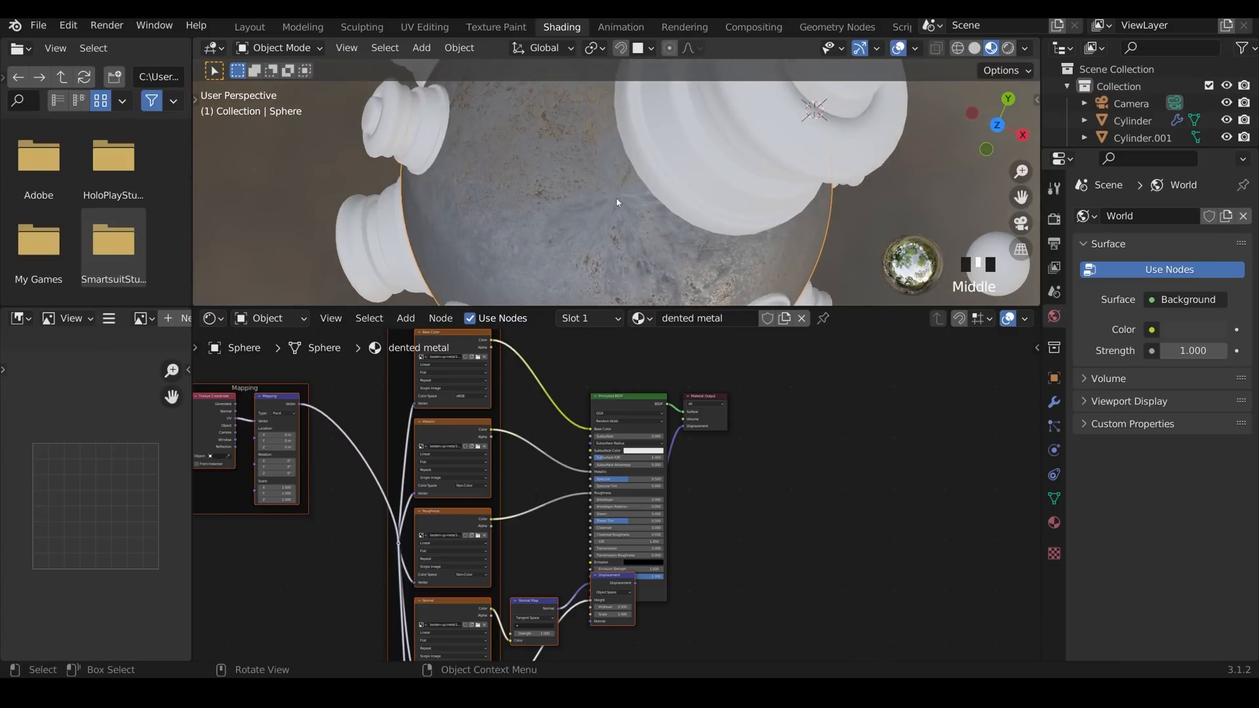
pyautogui.moveTo(641, 262)
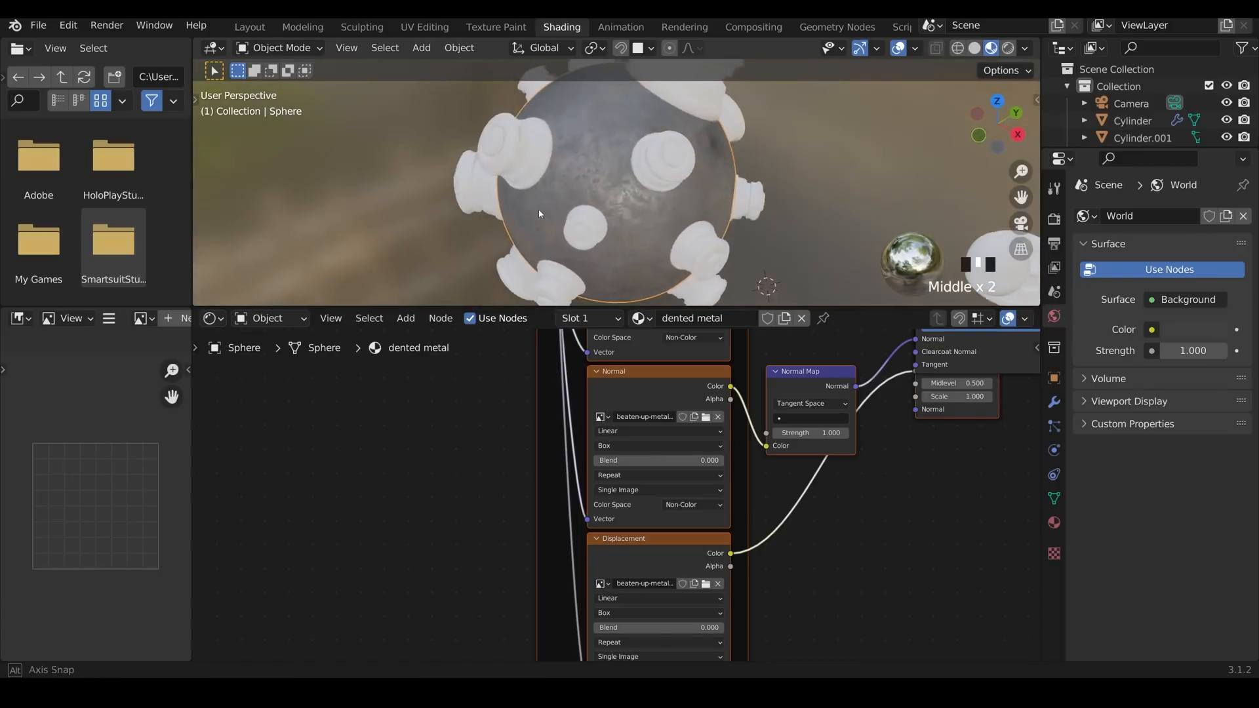
# Step: Set the image textures' box-projection Blend to about 0.24, then enter Edit Mode on the cylinder
pyautogui.scroll(3)
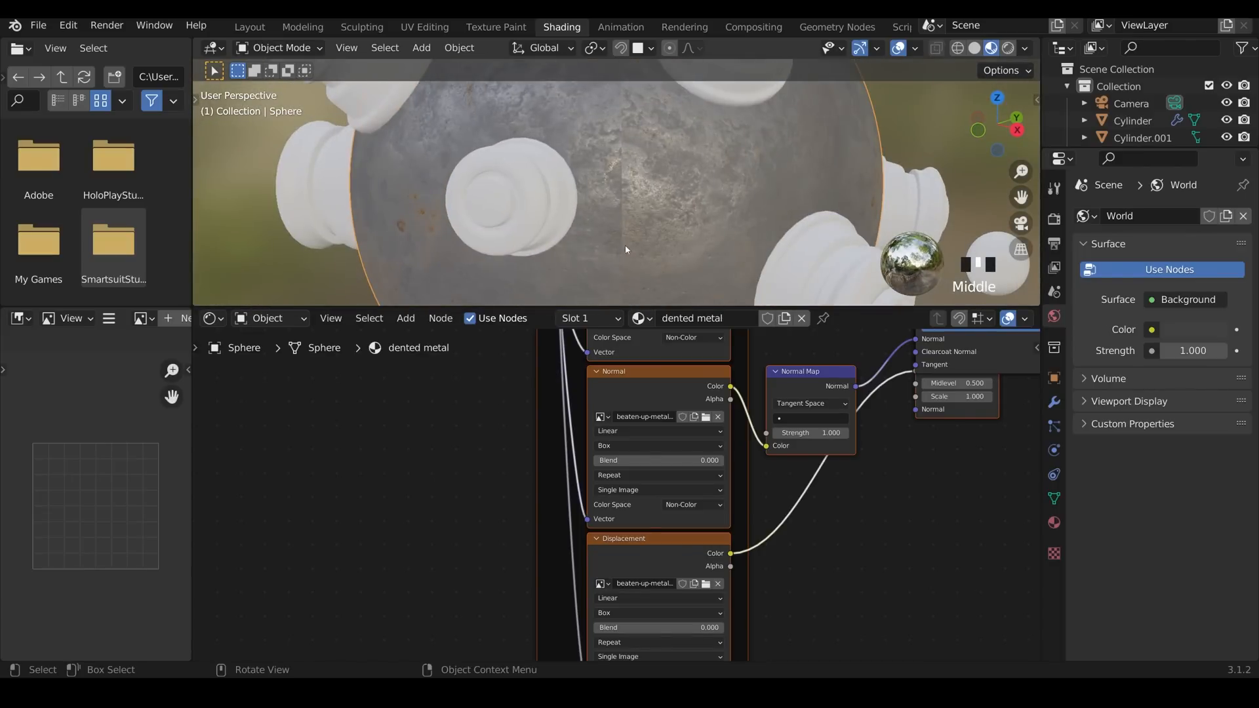
pyautogui.scroll(-3)
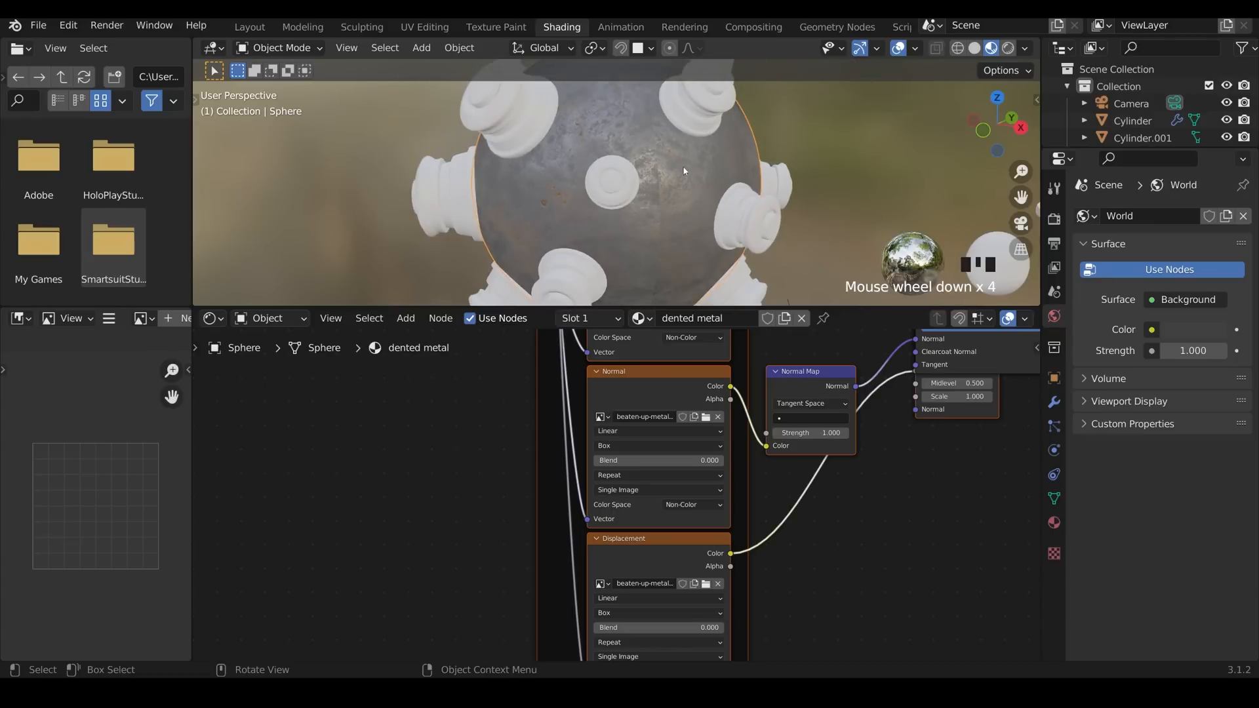
pyautogui.moveTo(672, 142)
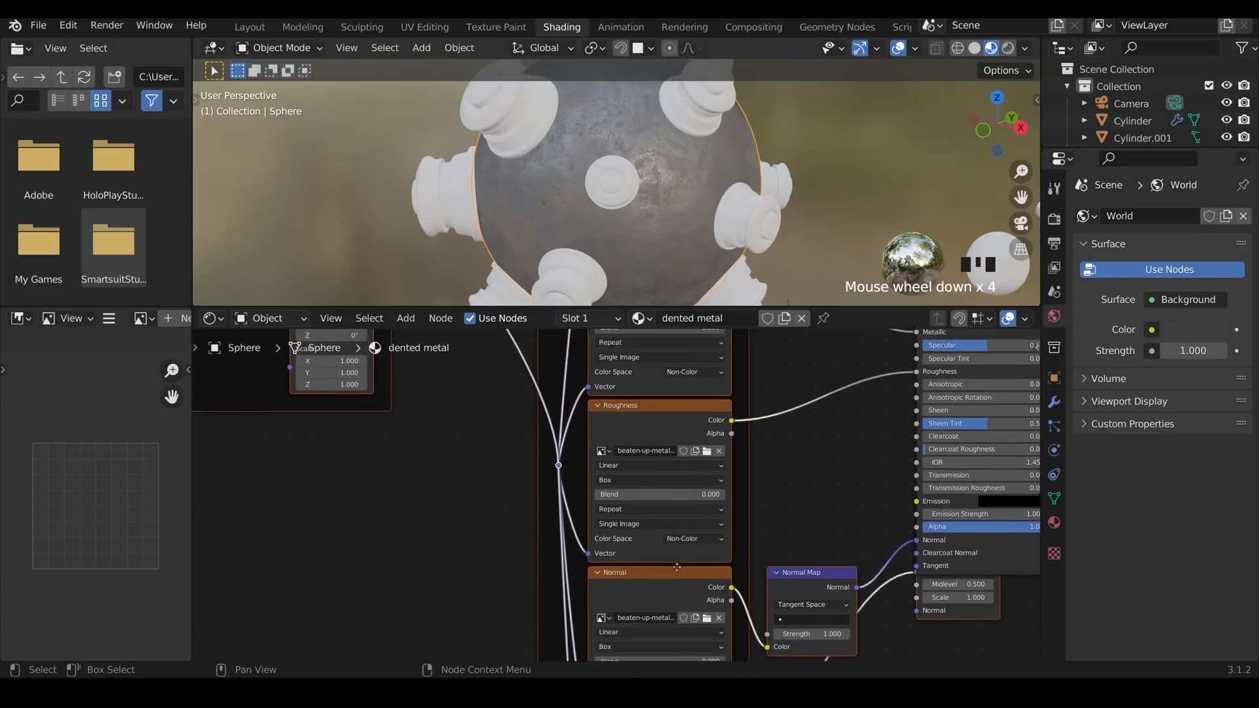
pyautogui.scroll(-3)
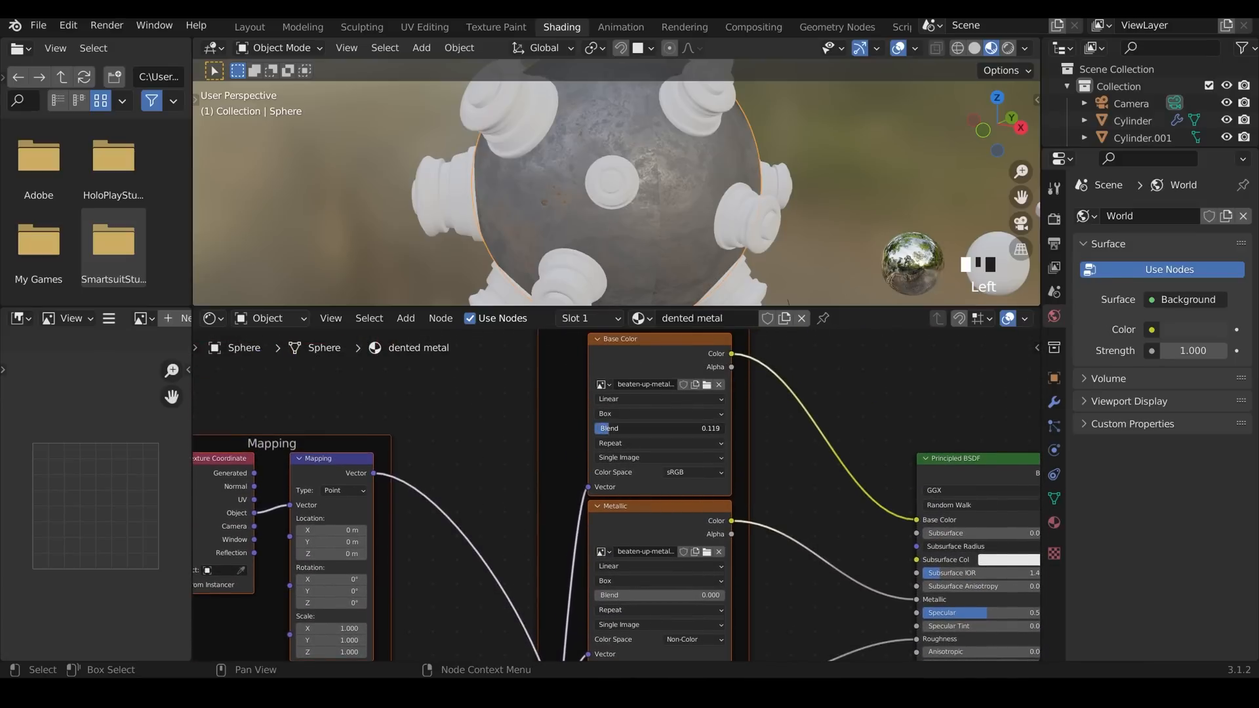
pyautogui.moveTo(658, 428); pyautogui.dragTo(682, 428)
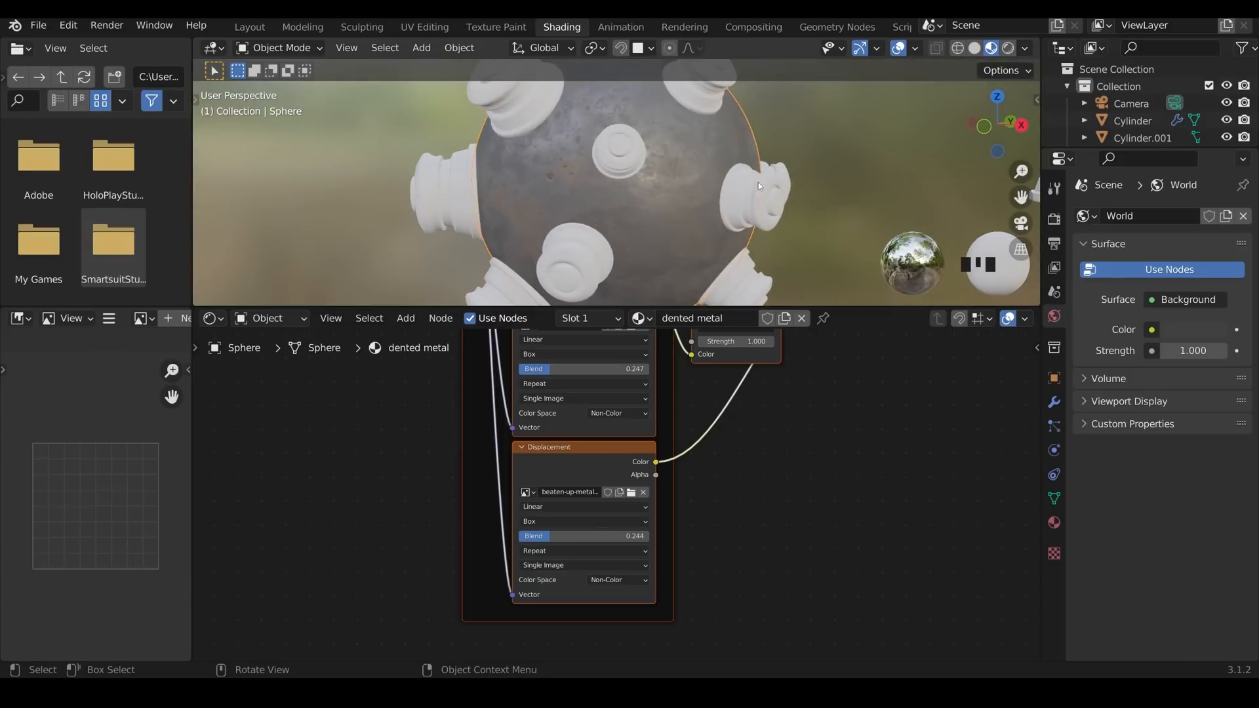
pyautogui.scroll(-3)
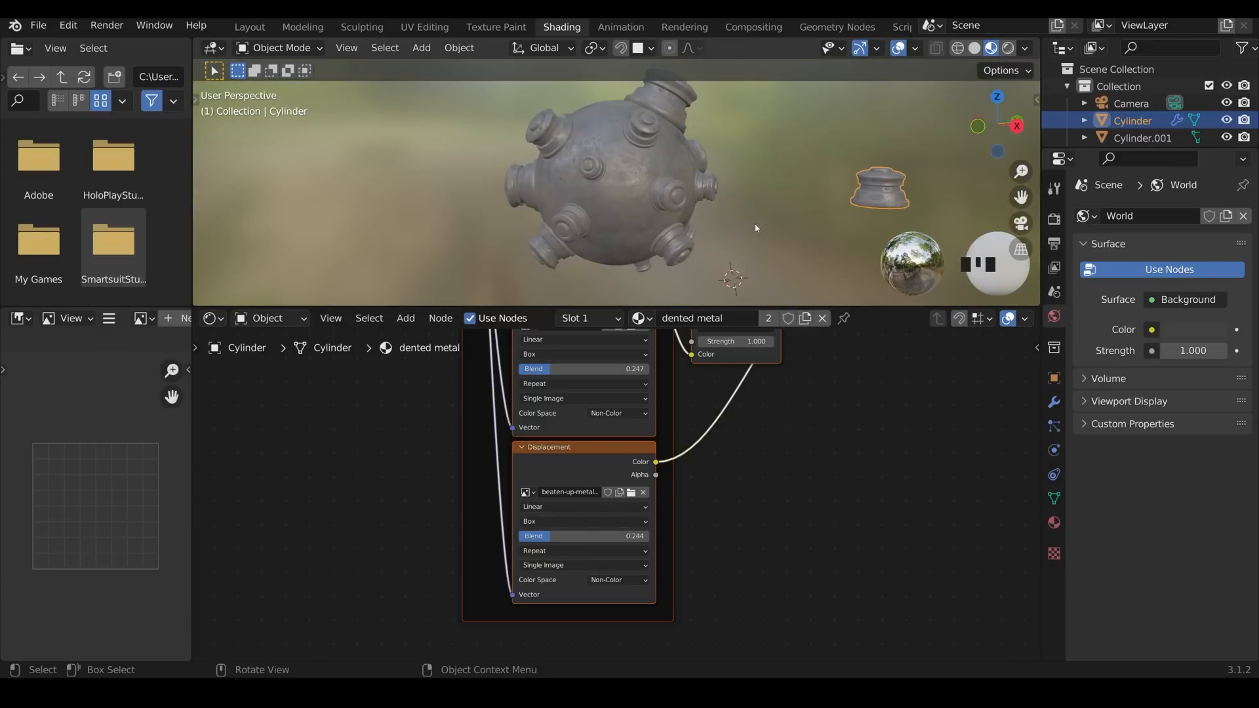
pyautogui.press('Tab')
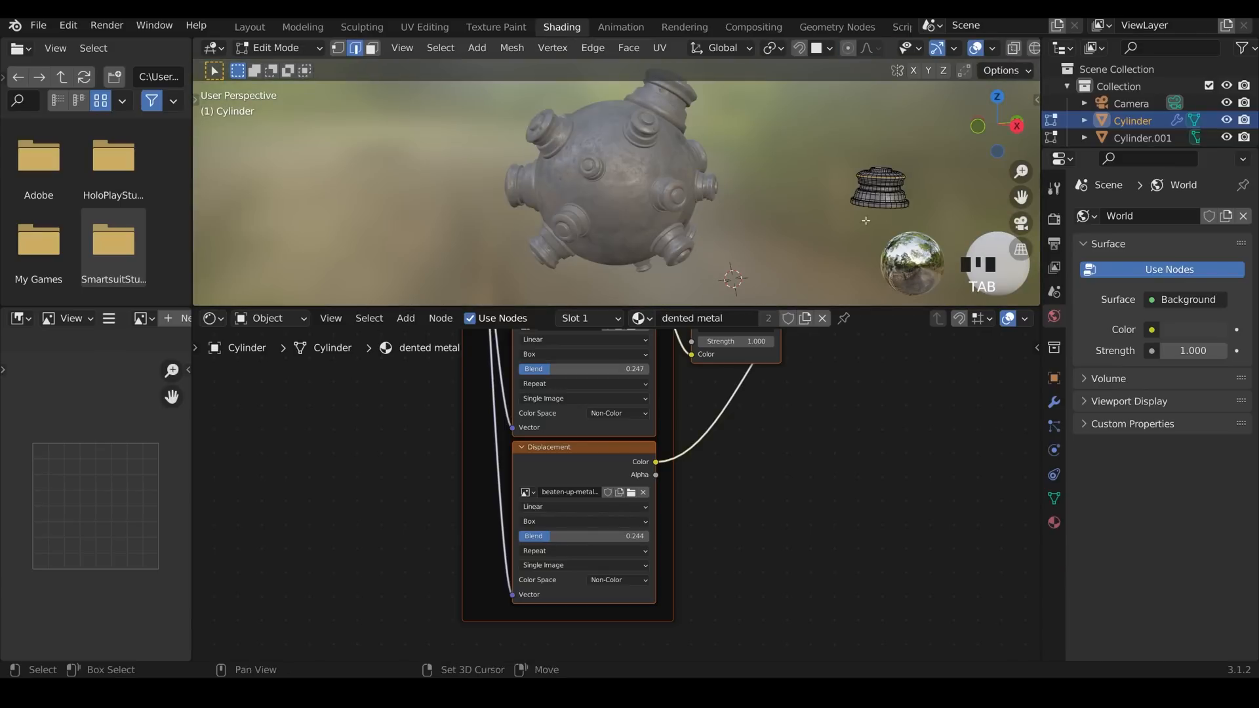
# Step: Select the cylinder's waist face loop and add a second, empty material slot
pyautogui.scroll(3)
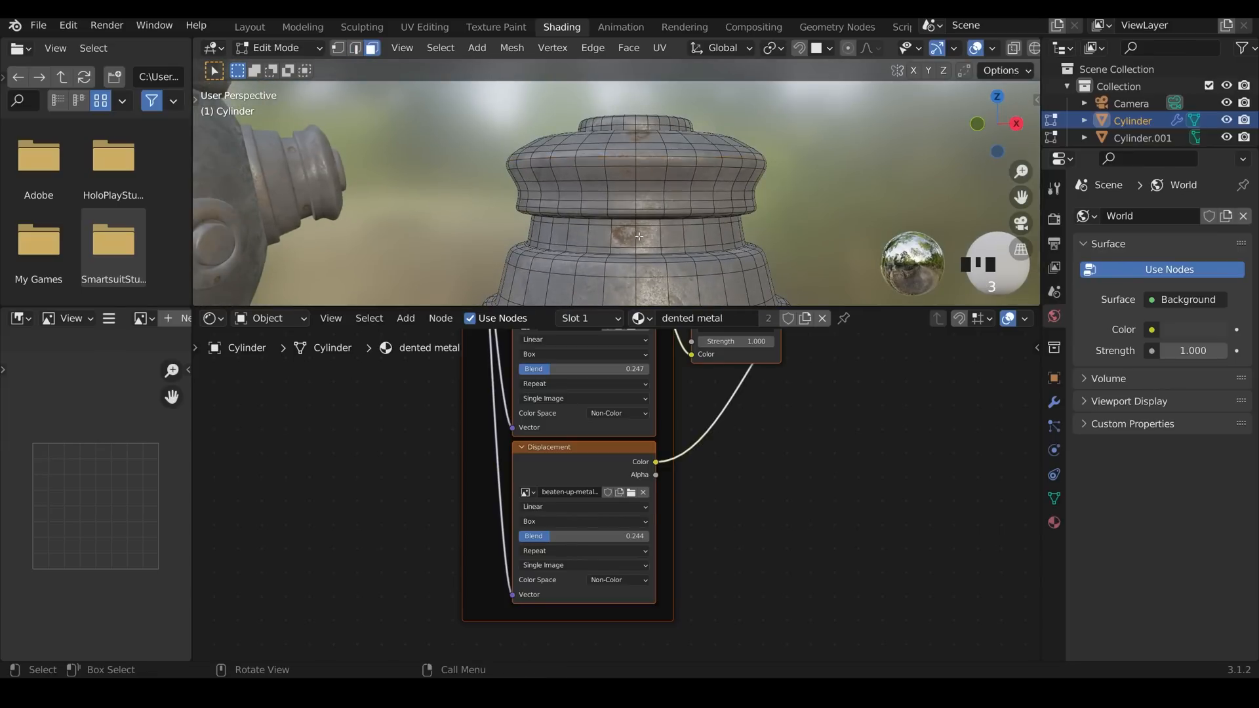
pyautogui.click(636, 236)
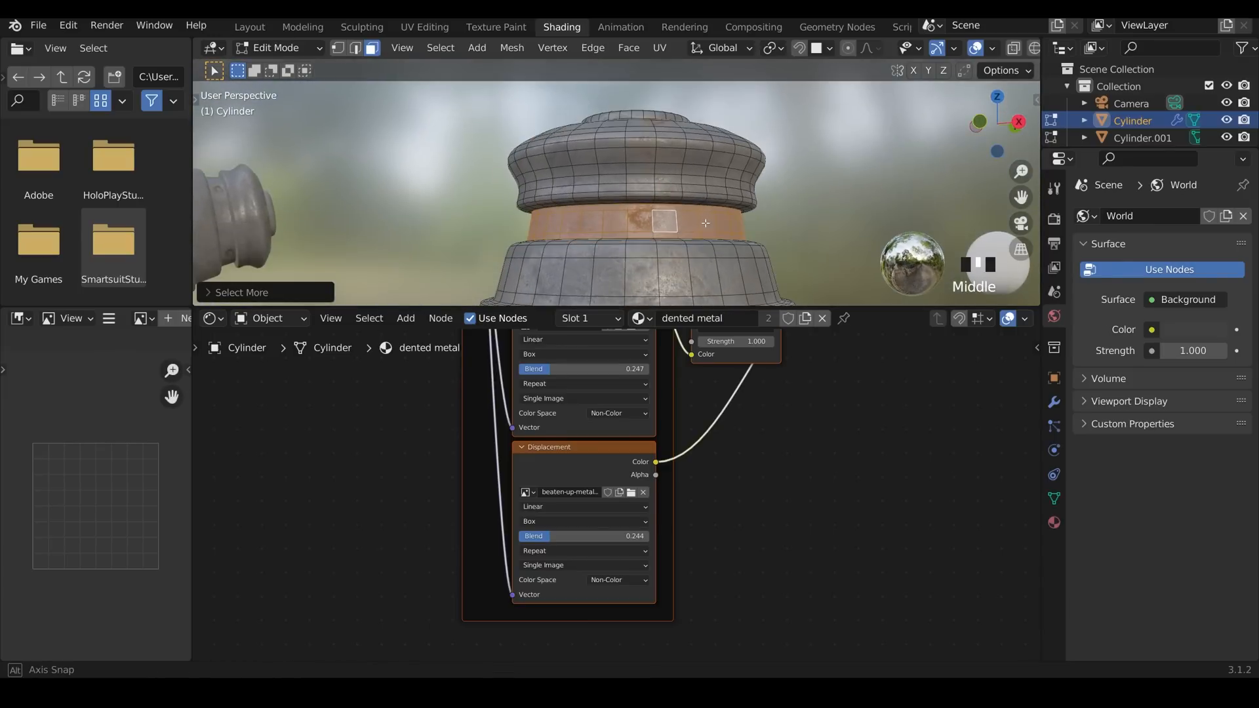
pyautogui.click(586, 318)
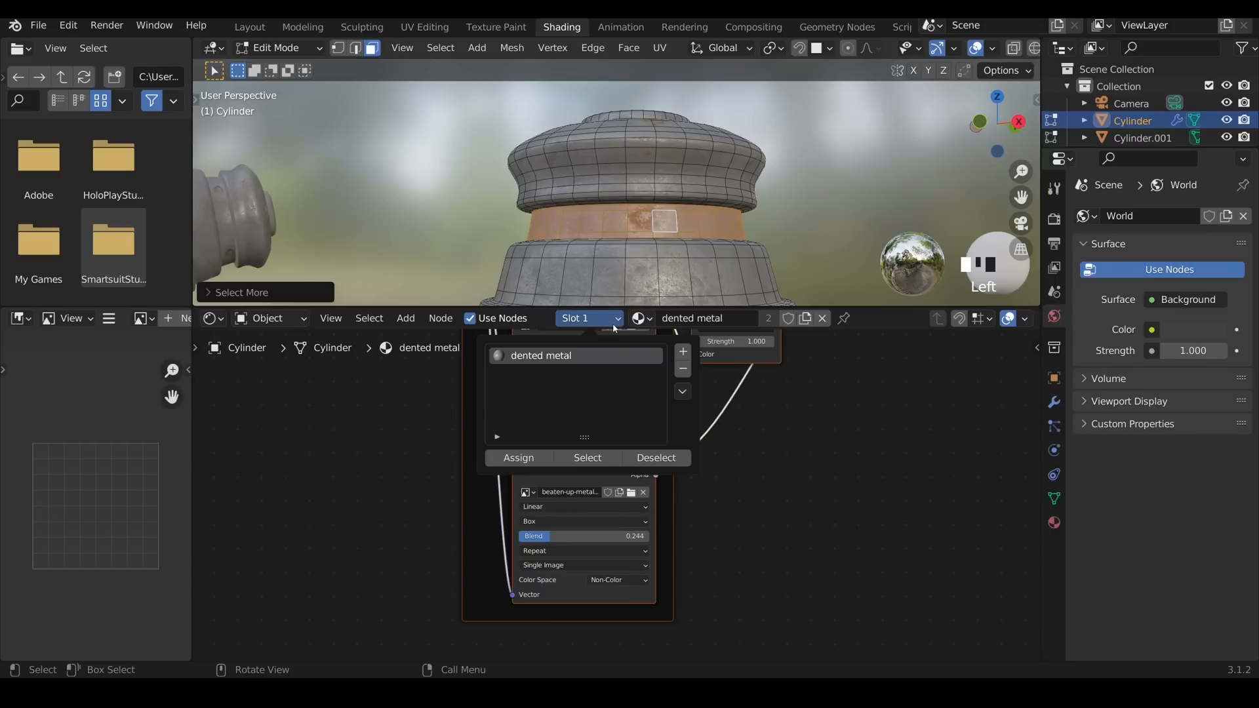
pyautogui.click(682, 352)
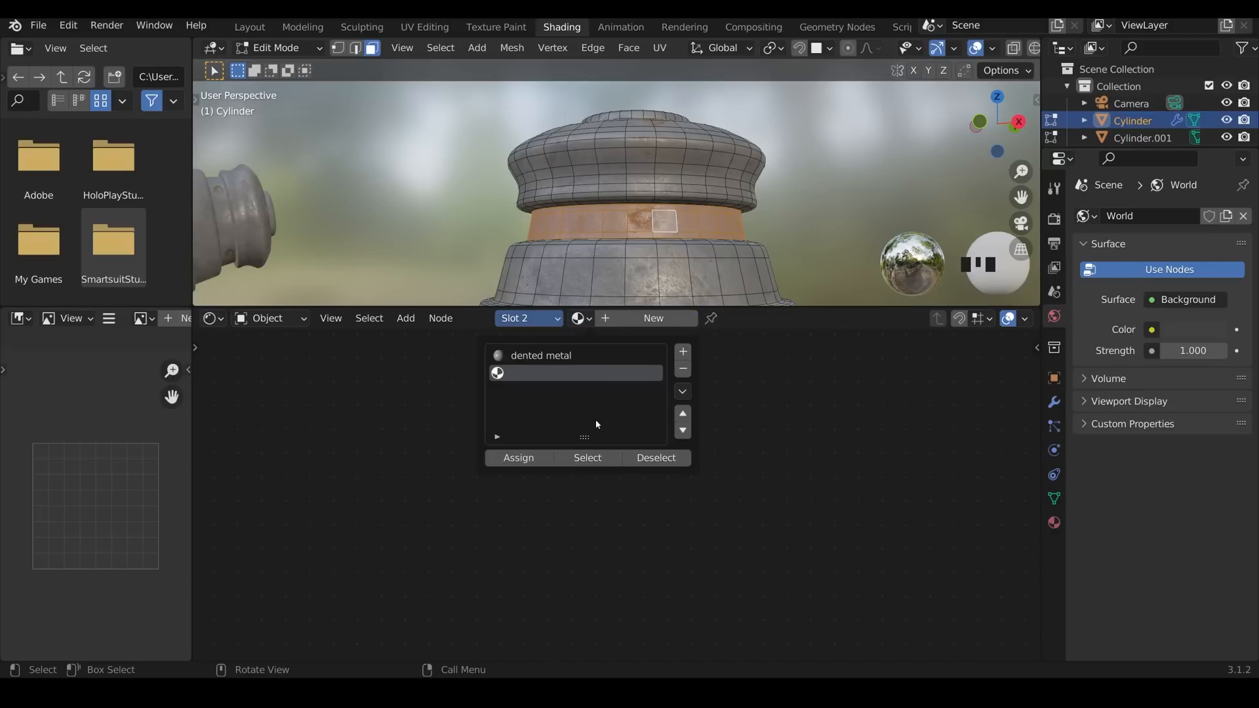
# Step: Create a new material for the waist band and name it 'red light'
pyautogui.click(518, 457)
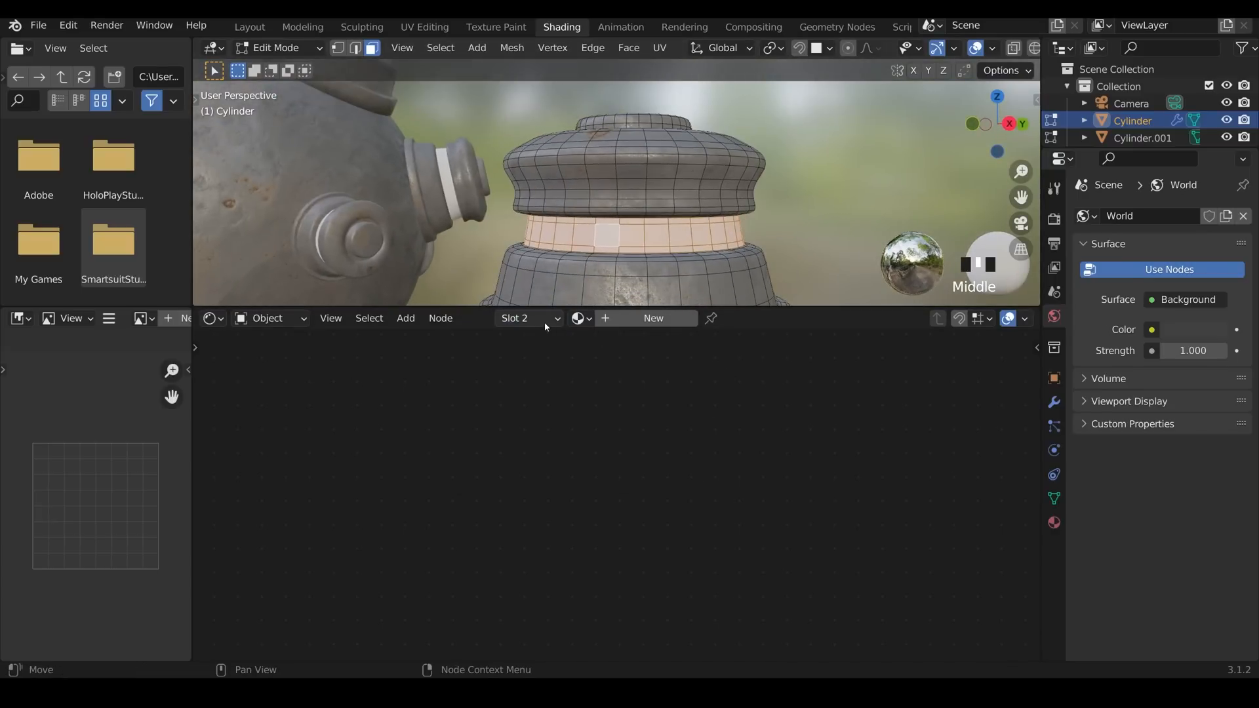
pyautogui.click(652, 318)
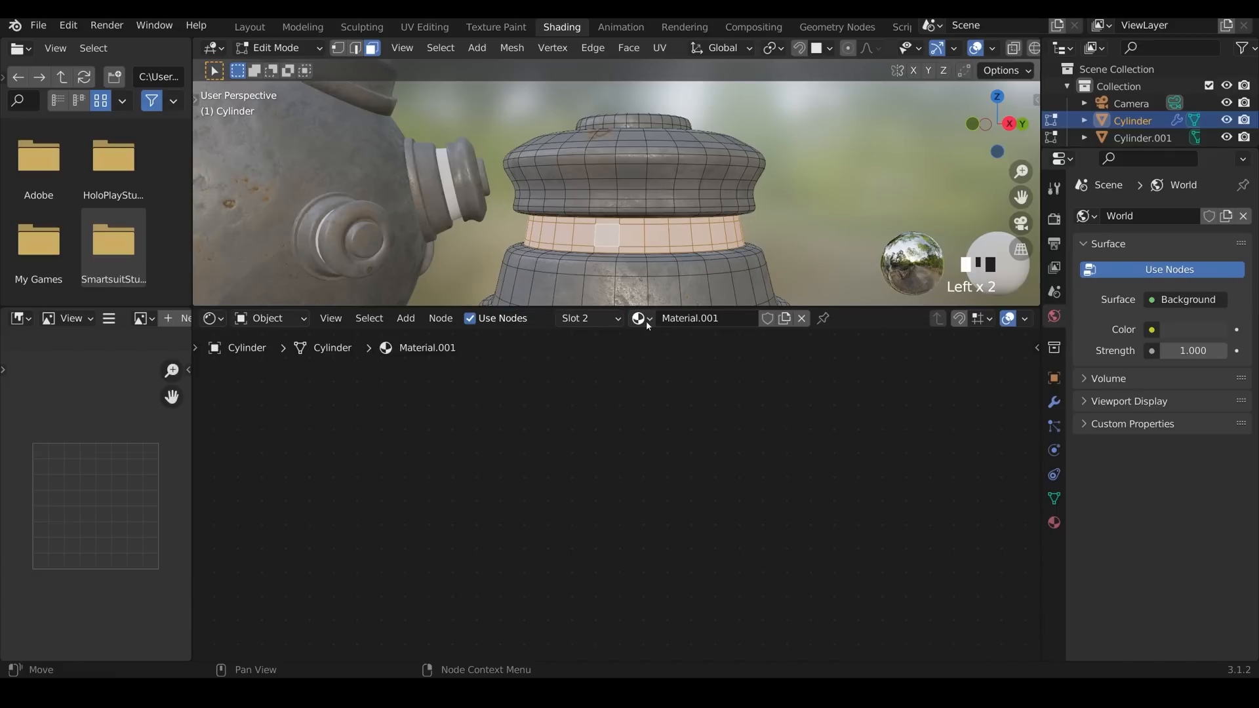
pyautogui.write('red')
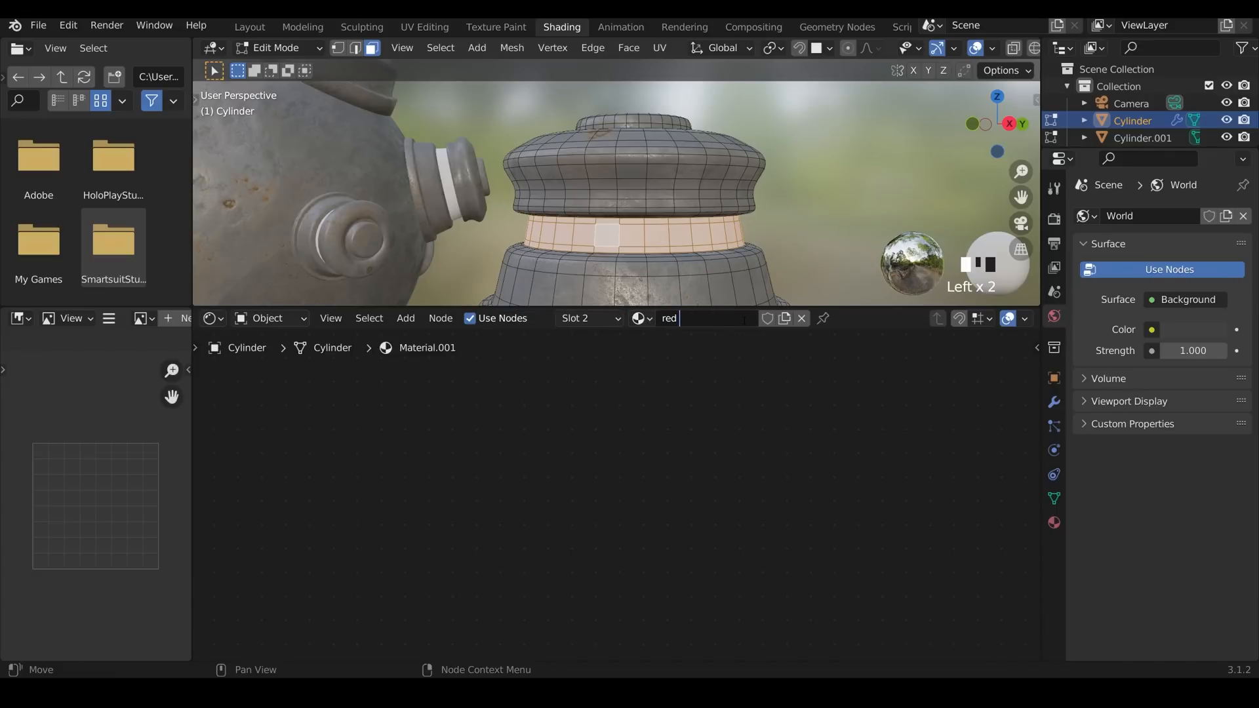
pyautogui.write('light')
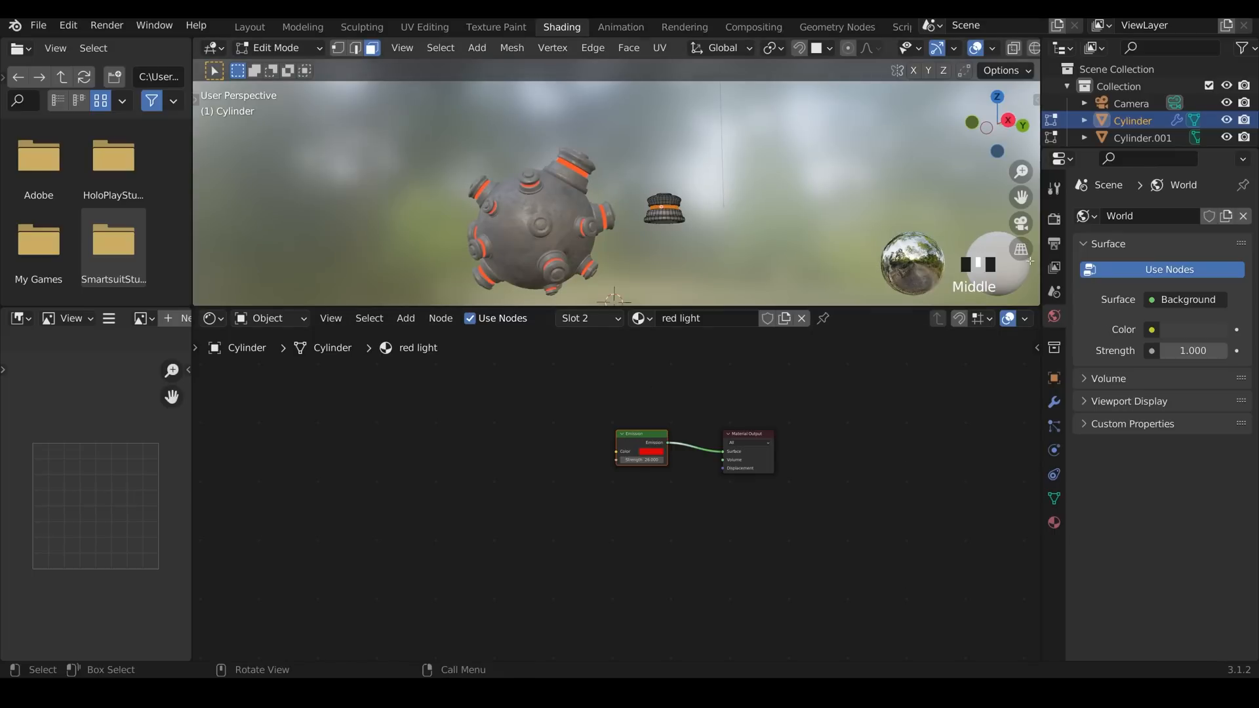
# Step: Enable Bloom in the Eevee render settings
pyautogui.click(1052, 219)
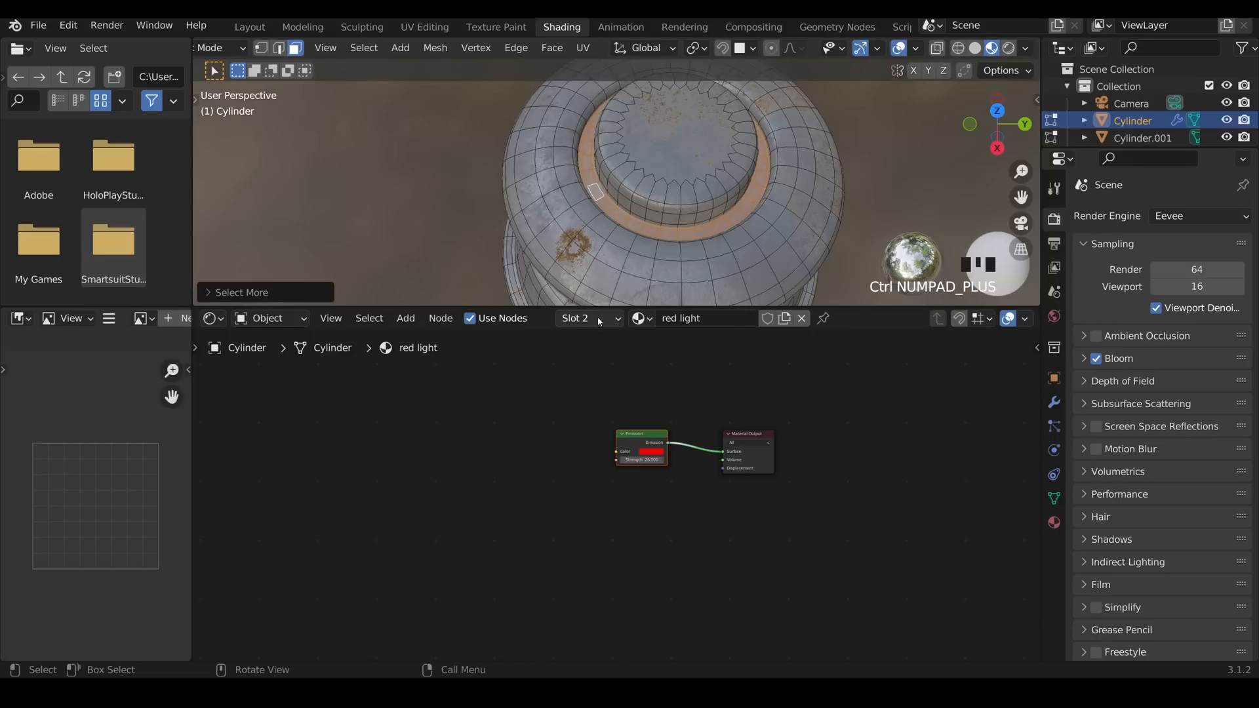
pyautogui.click(589, 317)
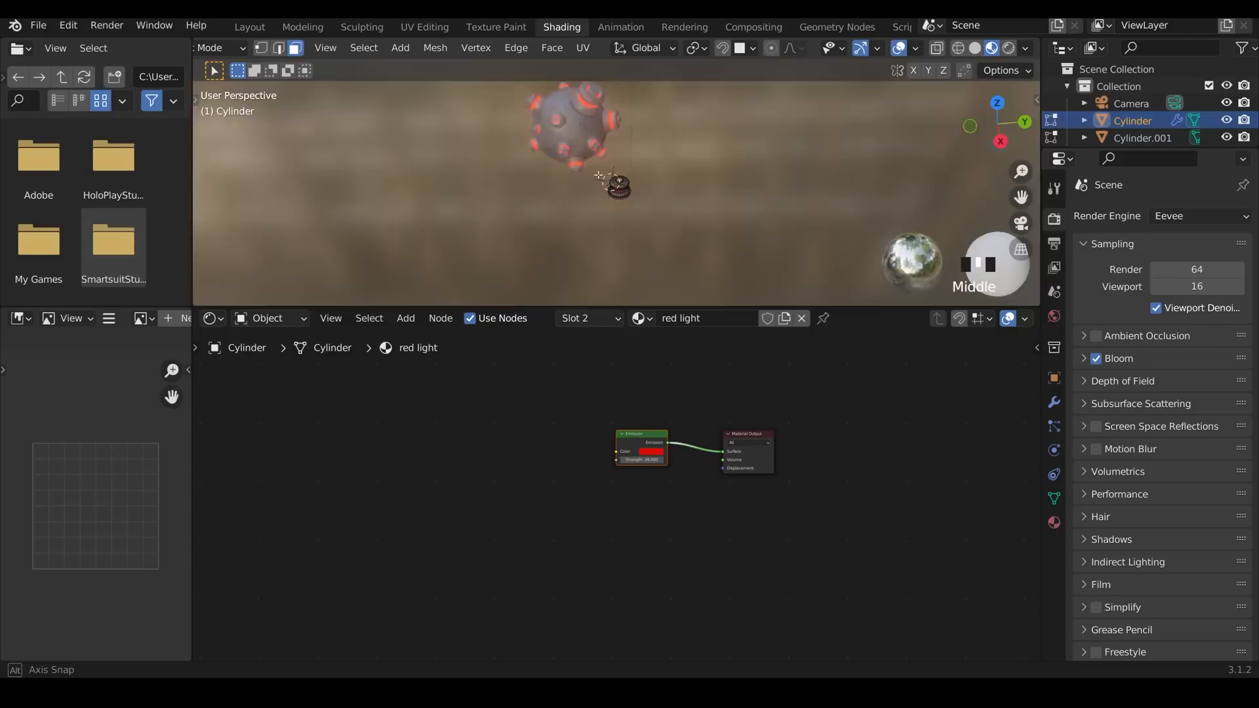
pyautogui.press('Tab')
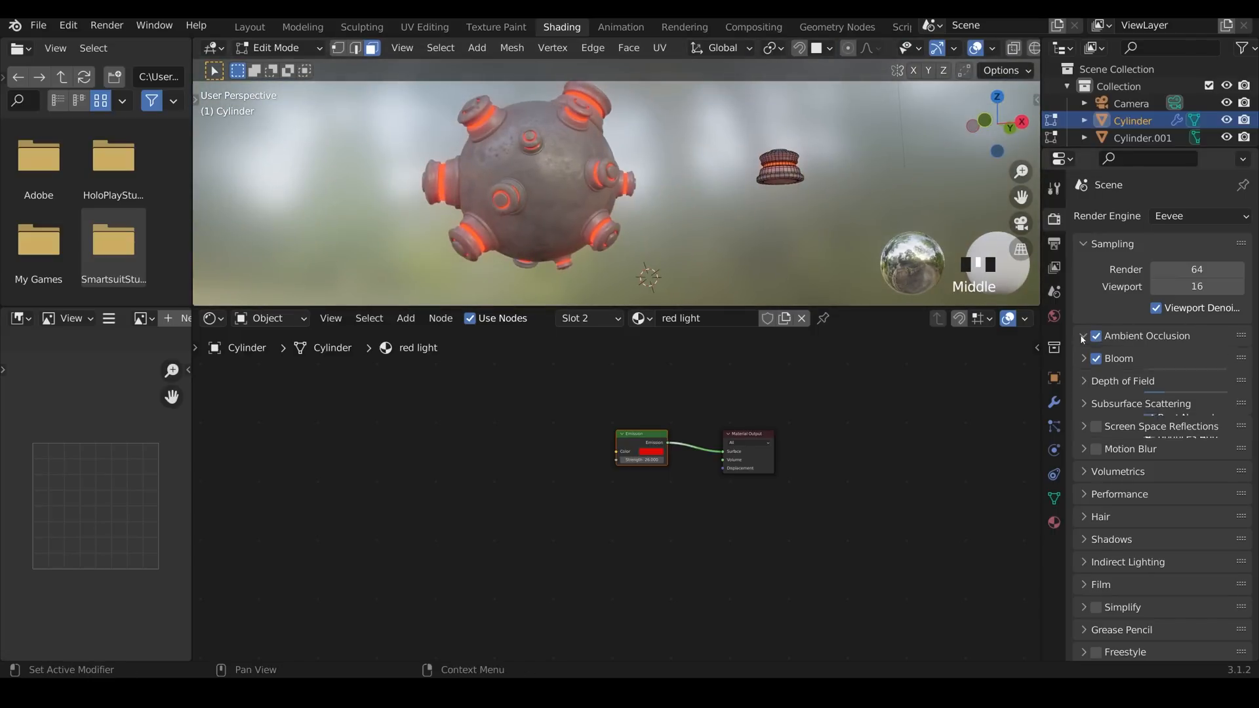
# Step: Set ambient occlusion distance to 0.68 m and reselect the dented metal material
pyautogui.click(1084, 336)
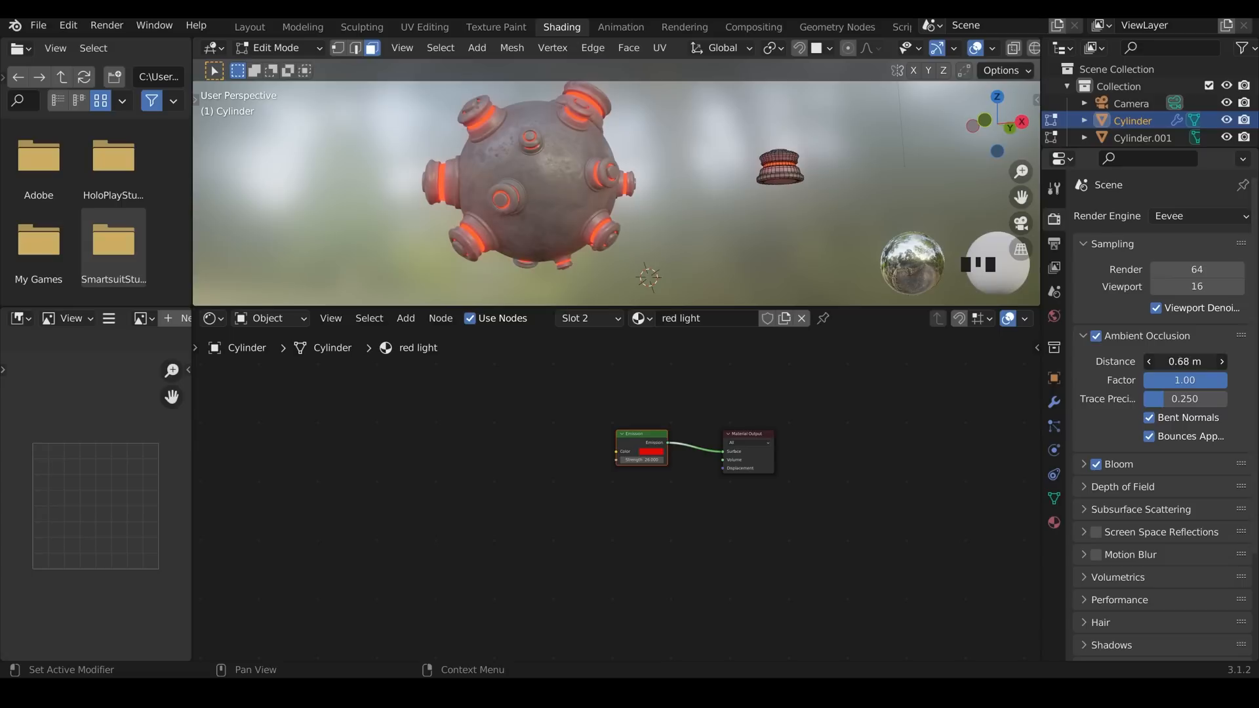
pyautogui.press('Tab')
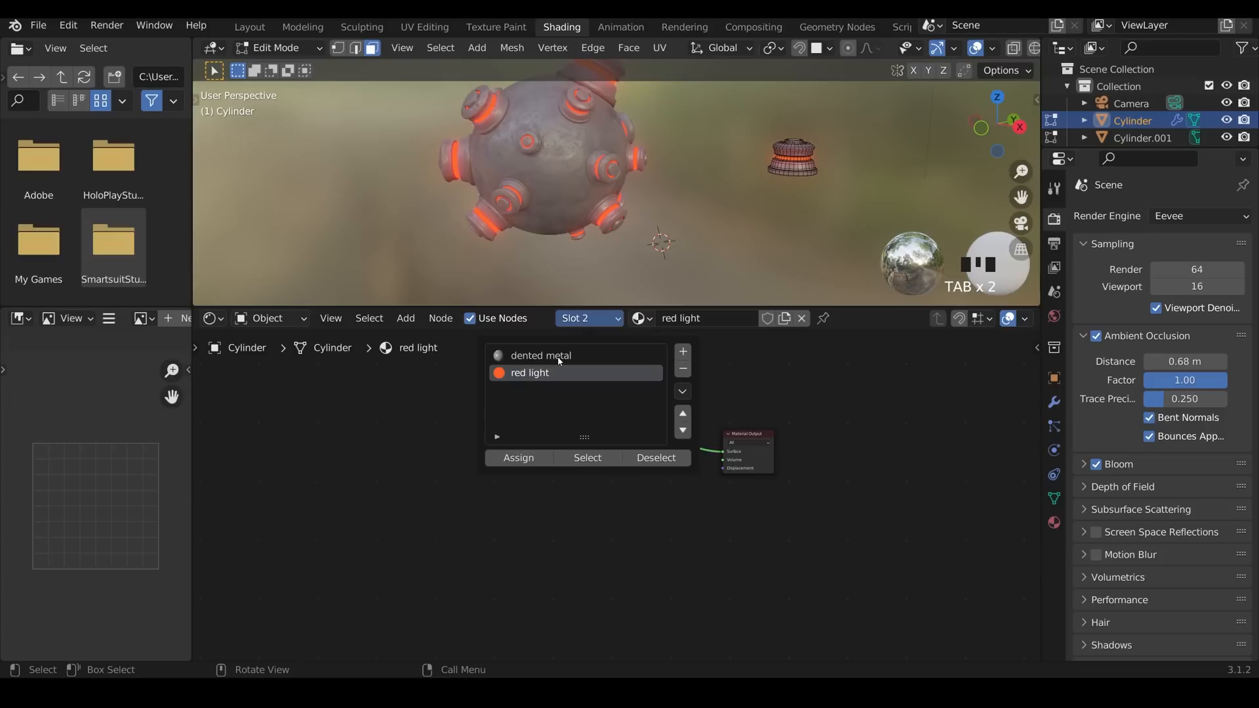
pyautogui.click(540, 355)
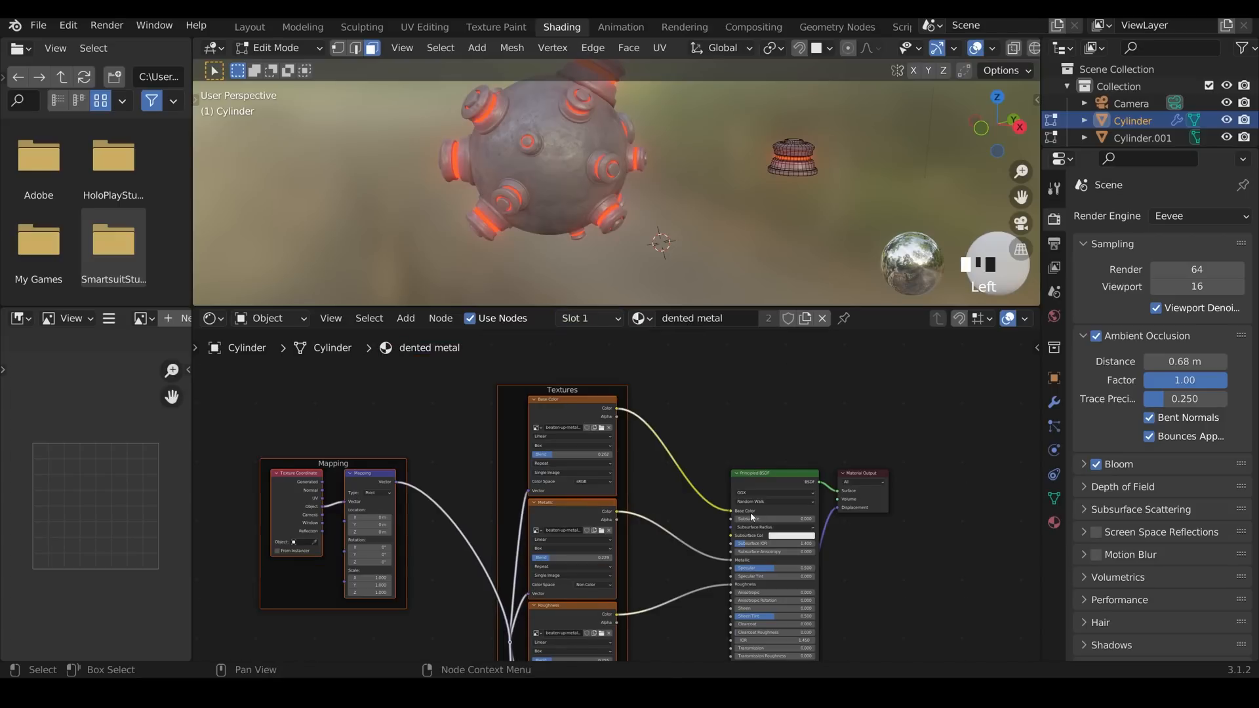
# Step: Add a Hue/Saturation/Value node between the base colour texture and Principled BSDF
pyautogui.click(405, 318)
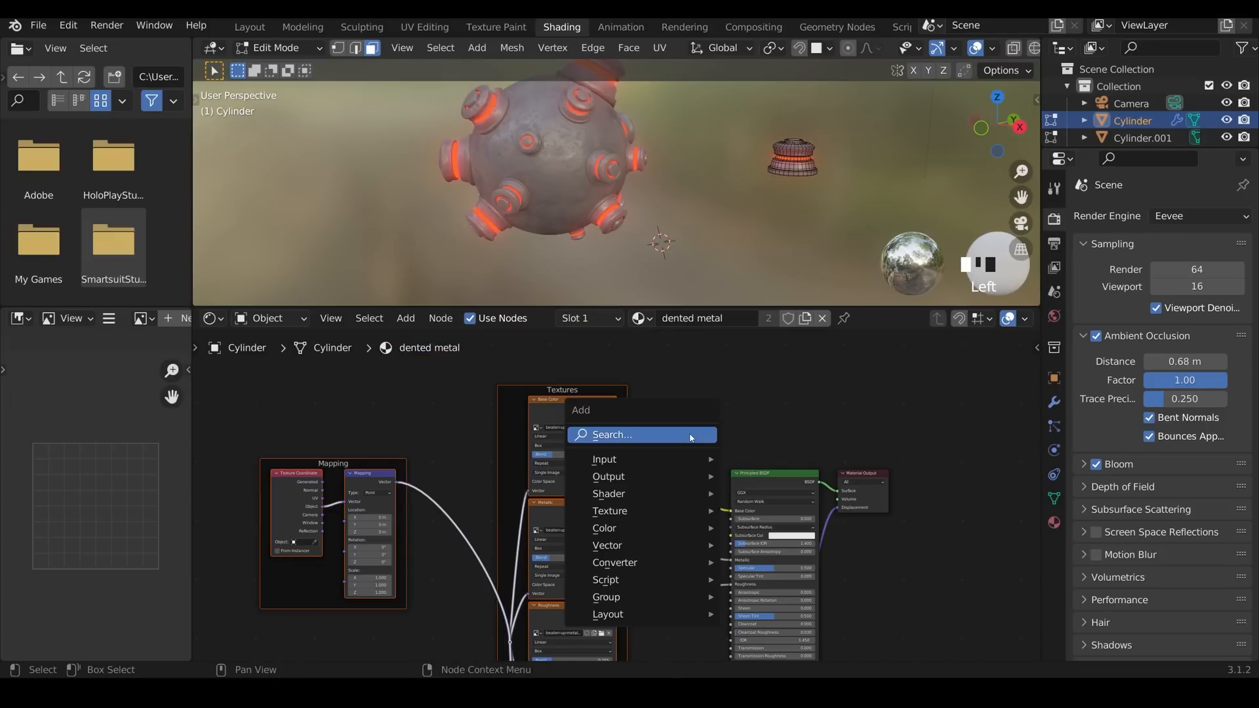
pyautogui.moveTo(604, 528)
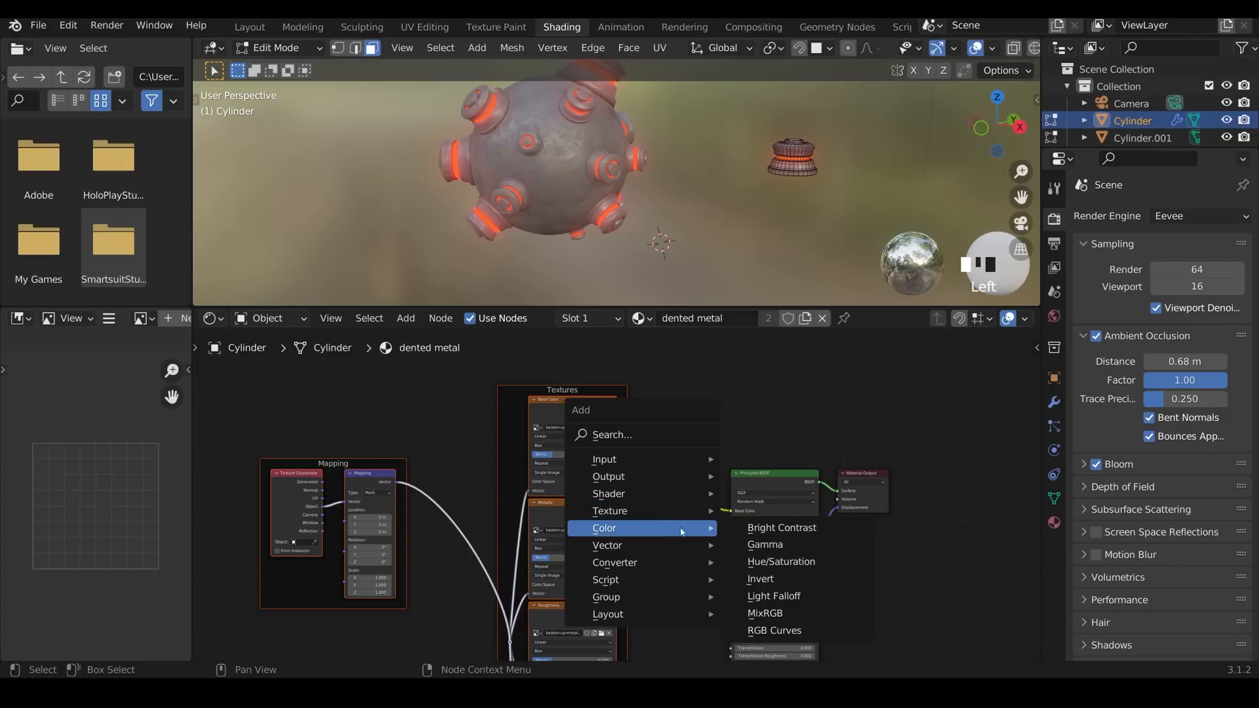
pyautogui.click(780, 561)
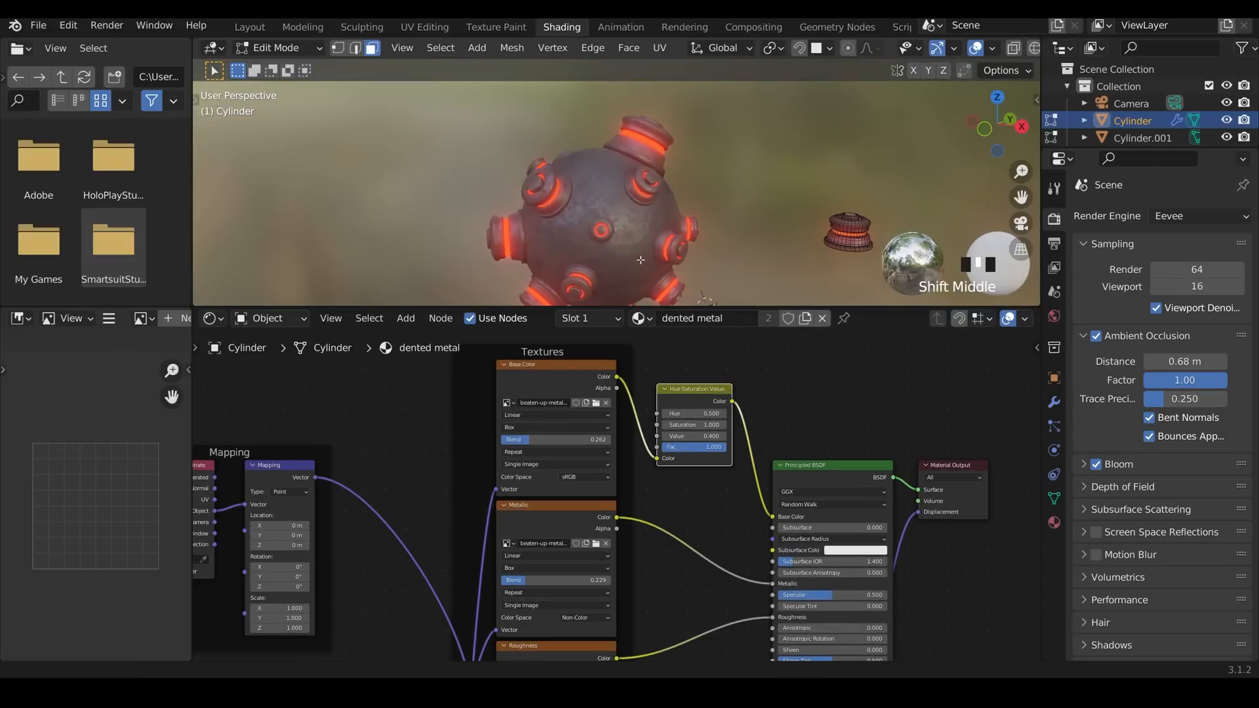
pyautogui.scroll(3)
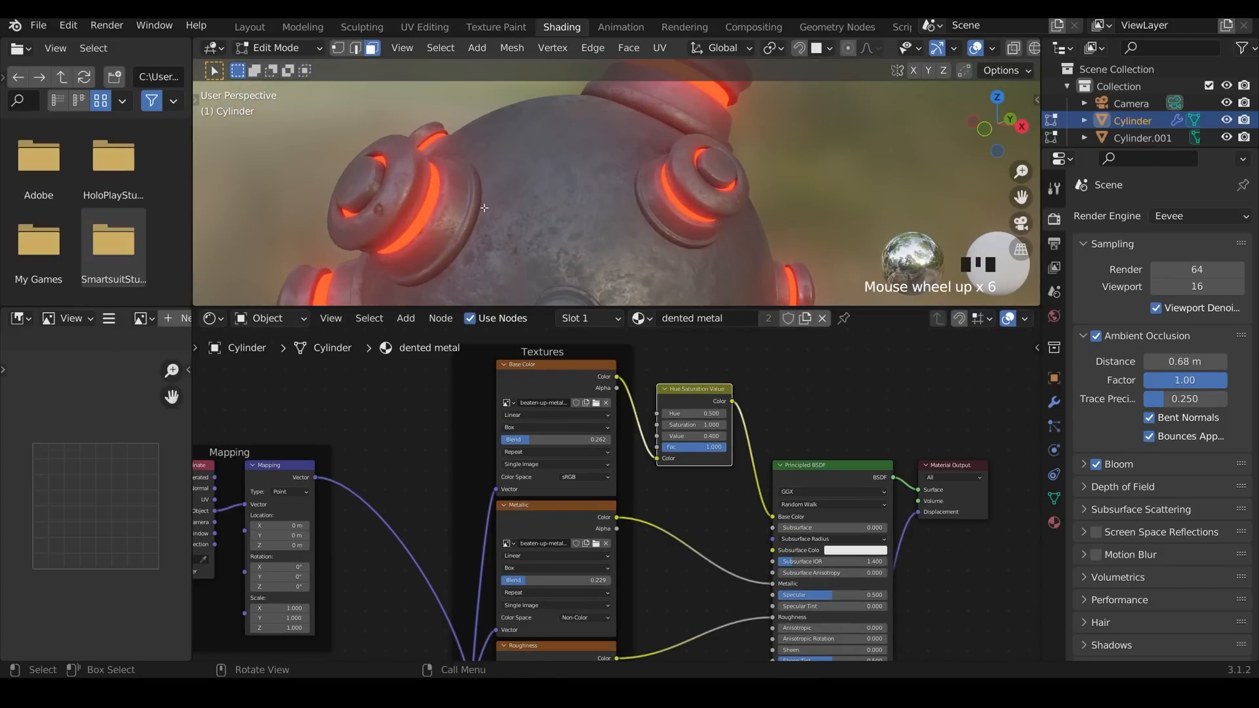
pyautogui.moveTo(474, 211)
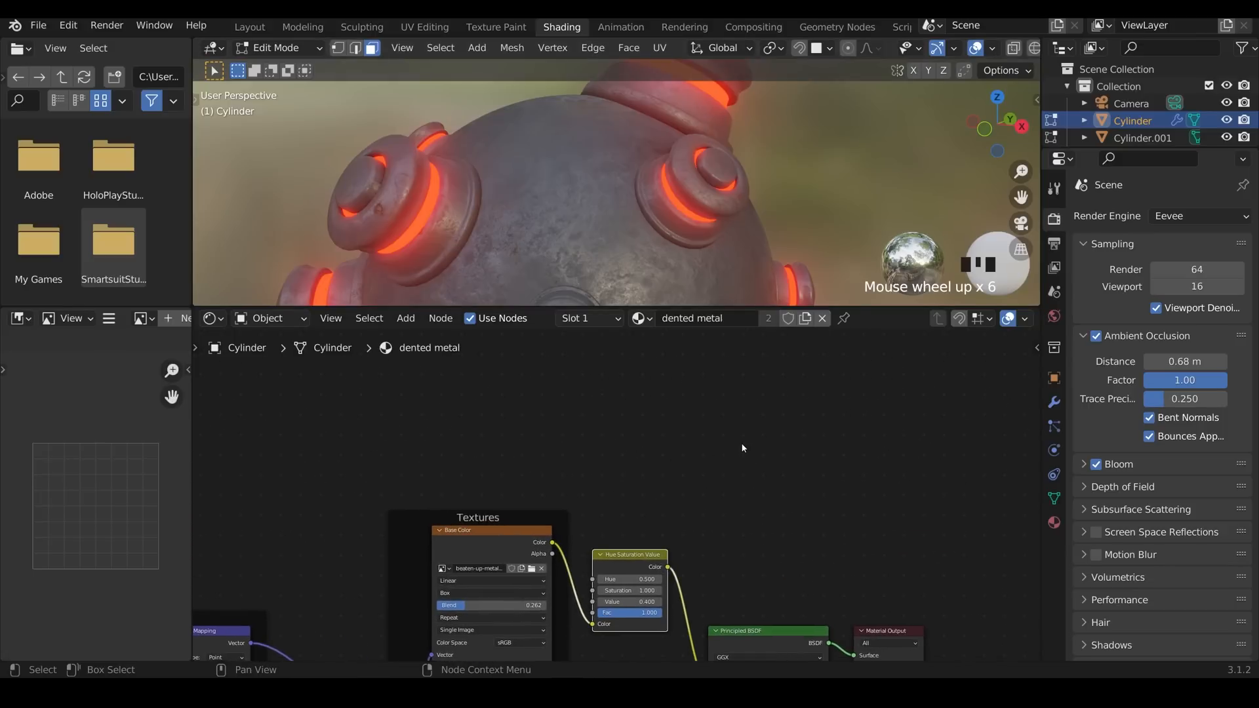
# Step: Add and preview an Ambient Occlusion node, then shape it with a ColorRamp
pyautogui.click(405, 318)
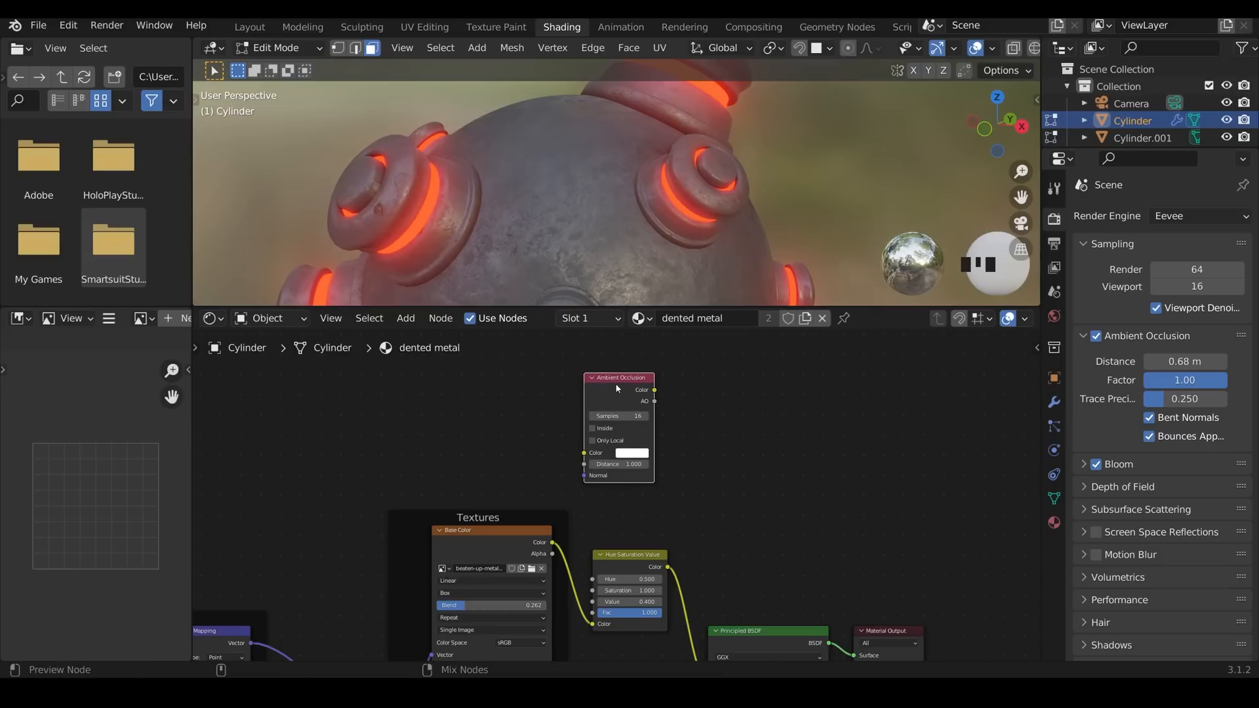
pyautogui.click(618, 377)
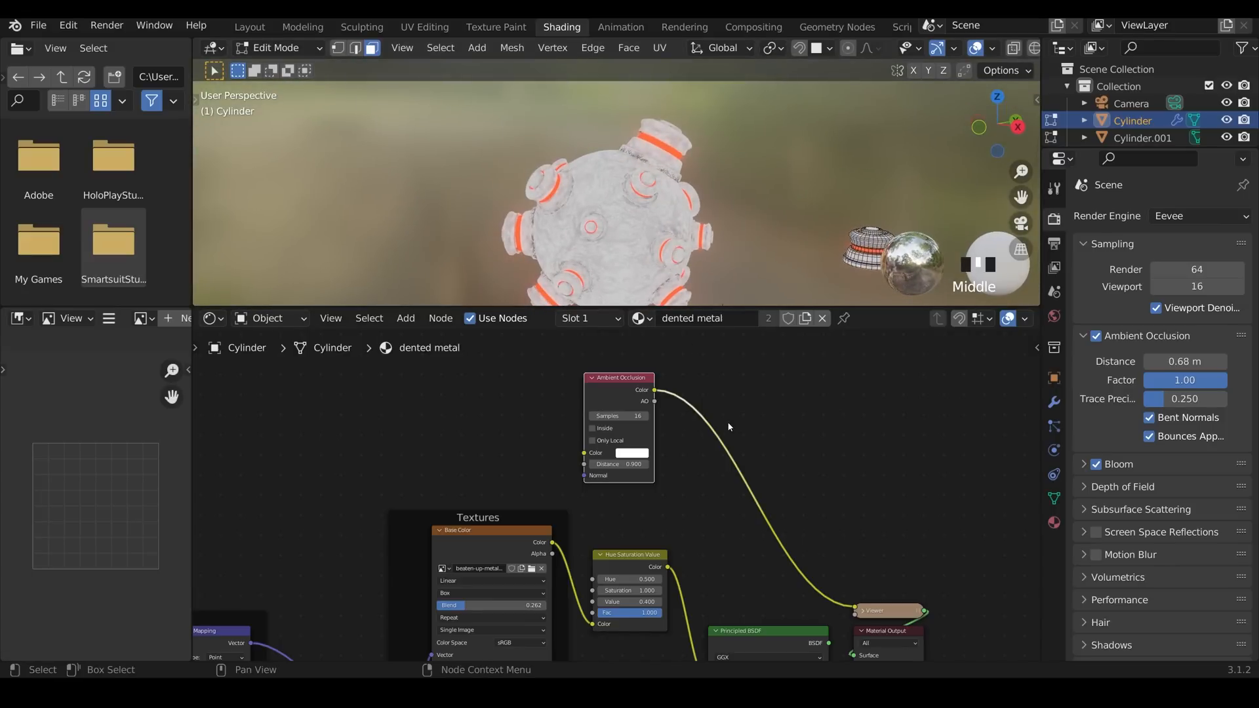
pyautogui.click(653, 526)
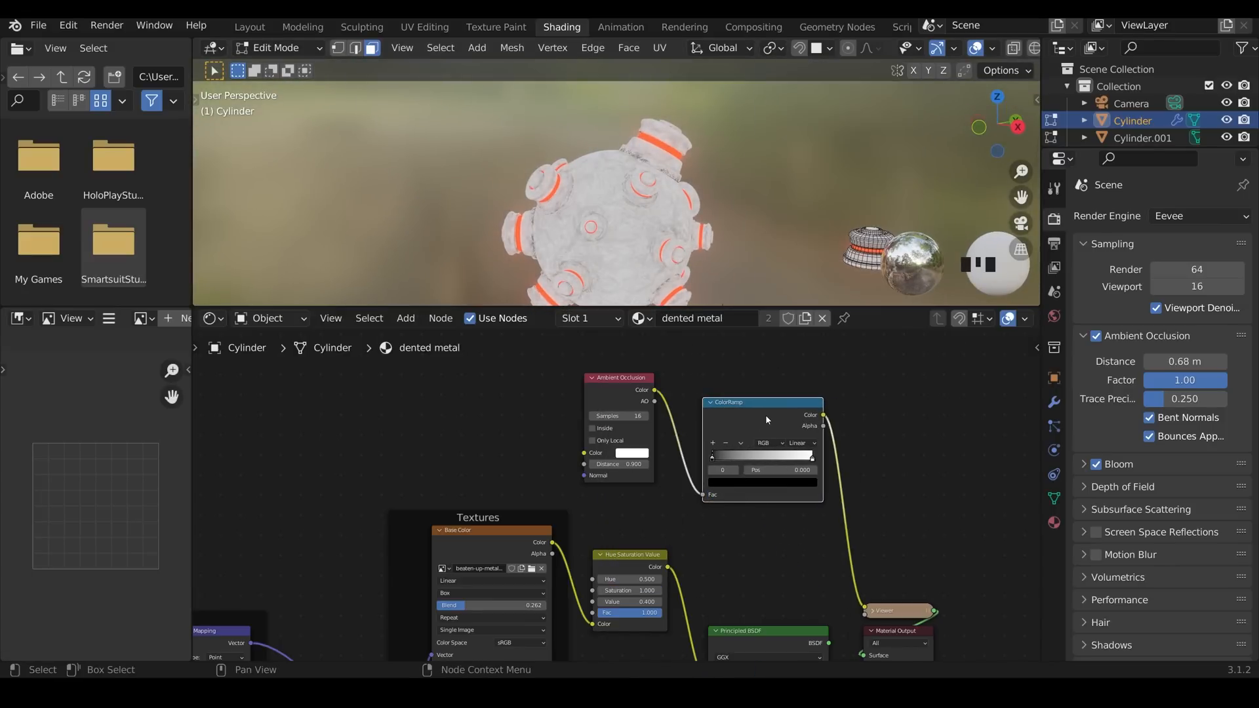
pyautogui.moveTo(712, 455); pyautogui.dragTo(743, 455)
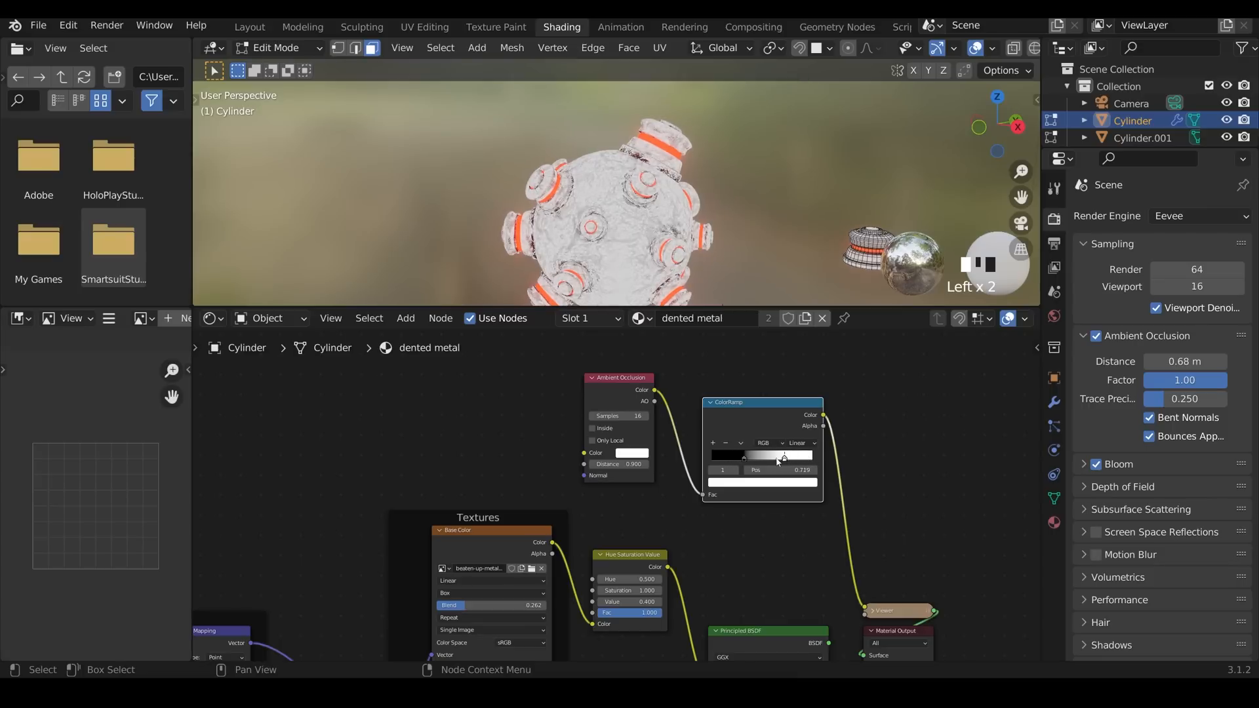
pyautogui.moveTo(785, 455); pyautogui.dragTo(773, 455)
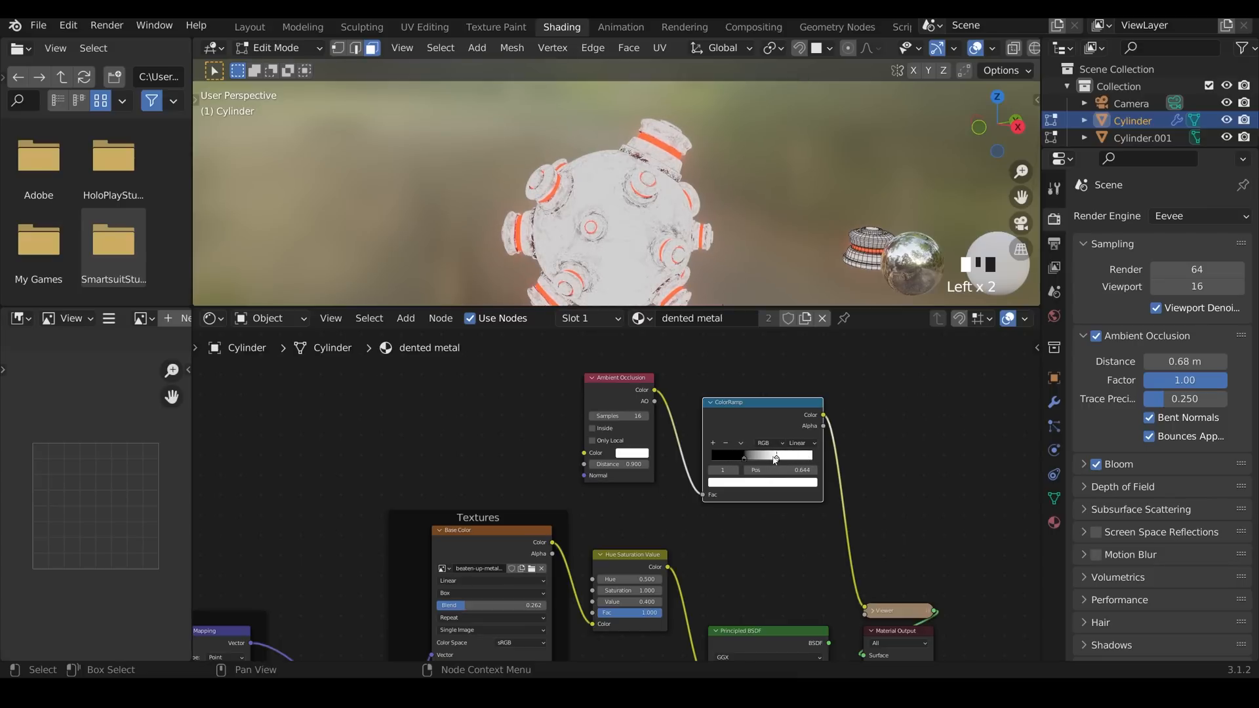
pyautogui.scroll(-3)
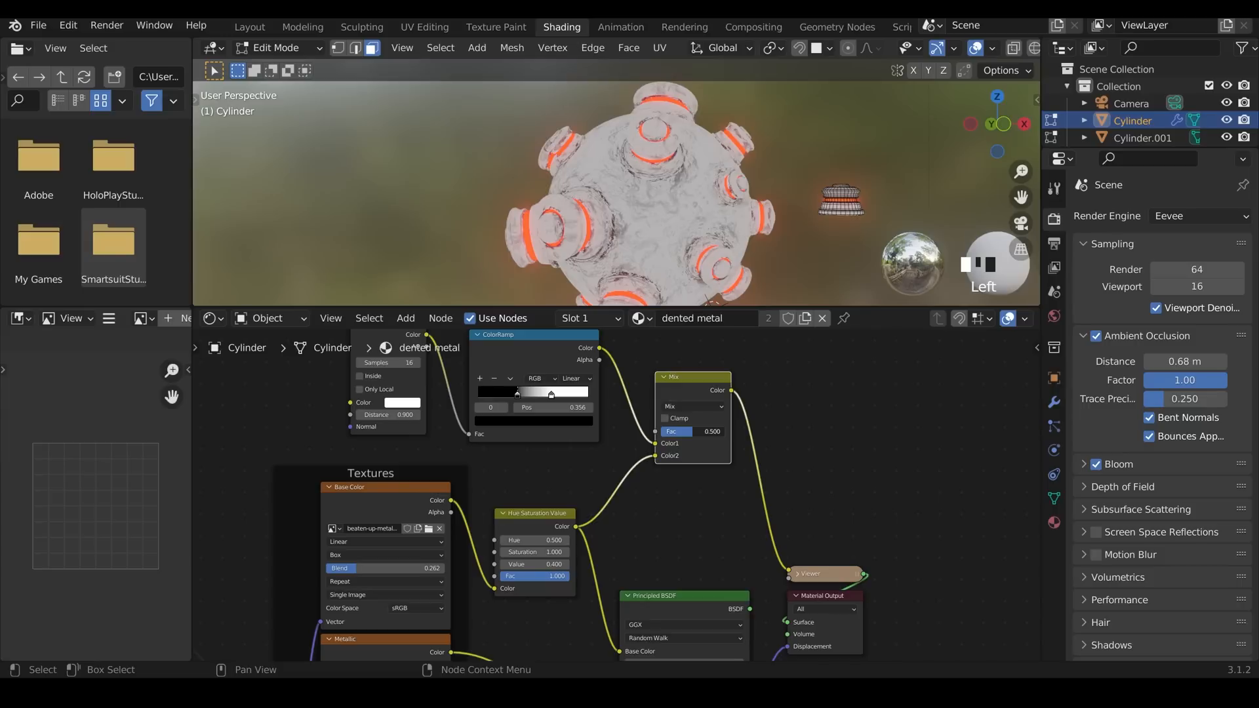
# Step: Set the Mix node factor to 1.0 and blend mode to Multiply
pyautogui.moveTo(711, 432); pyautogui.dragTo(675, 432)
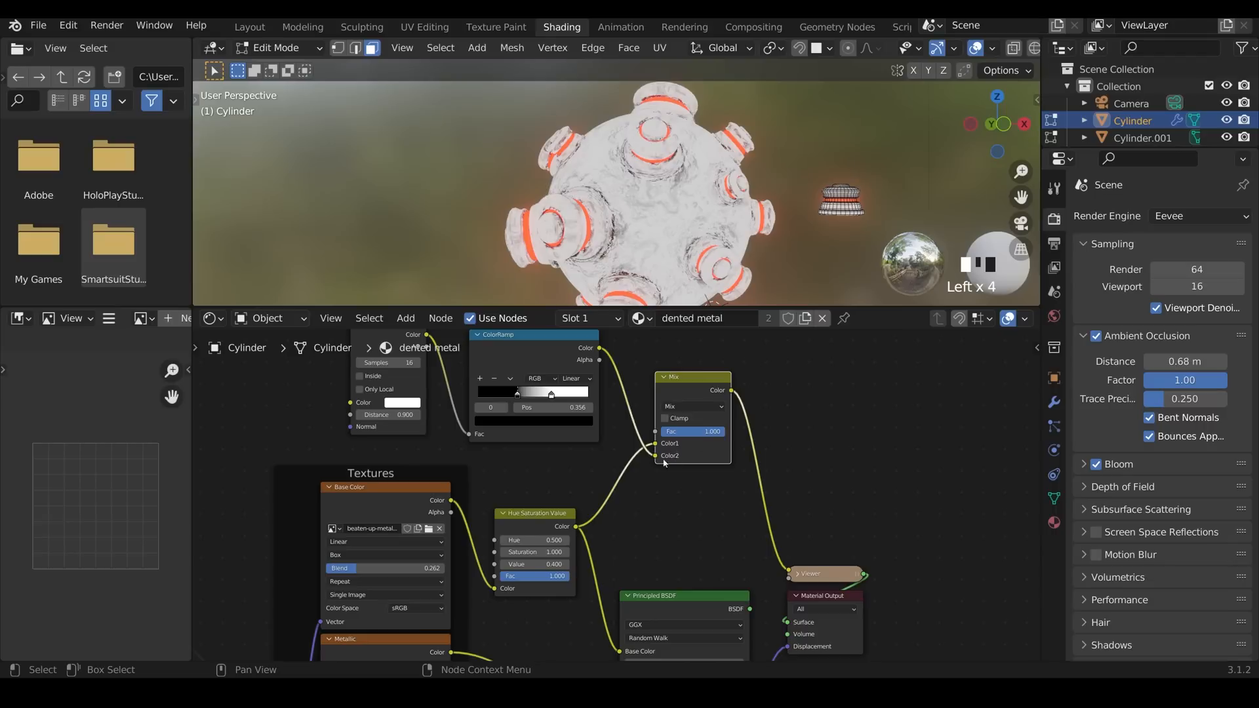
pyautogui.moveTo(710, 413)
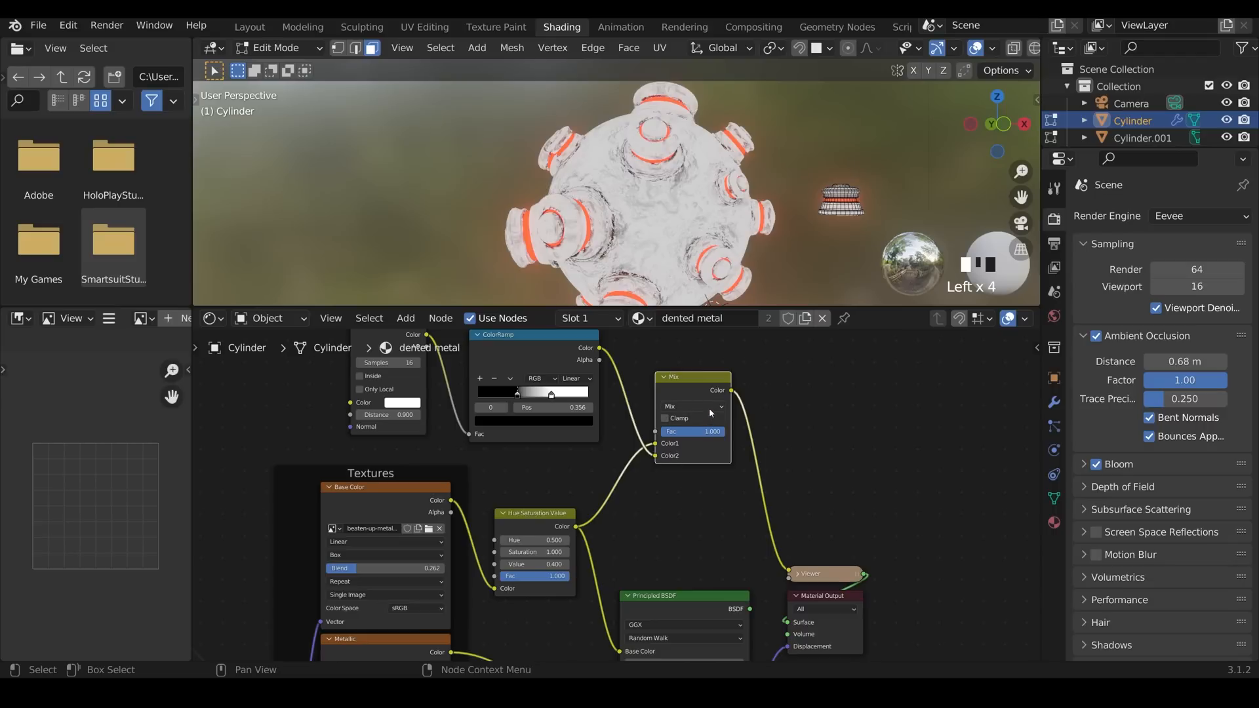
pyautogui.click(692, 407)
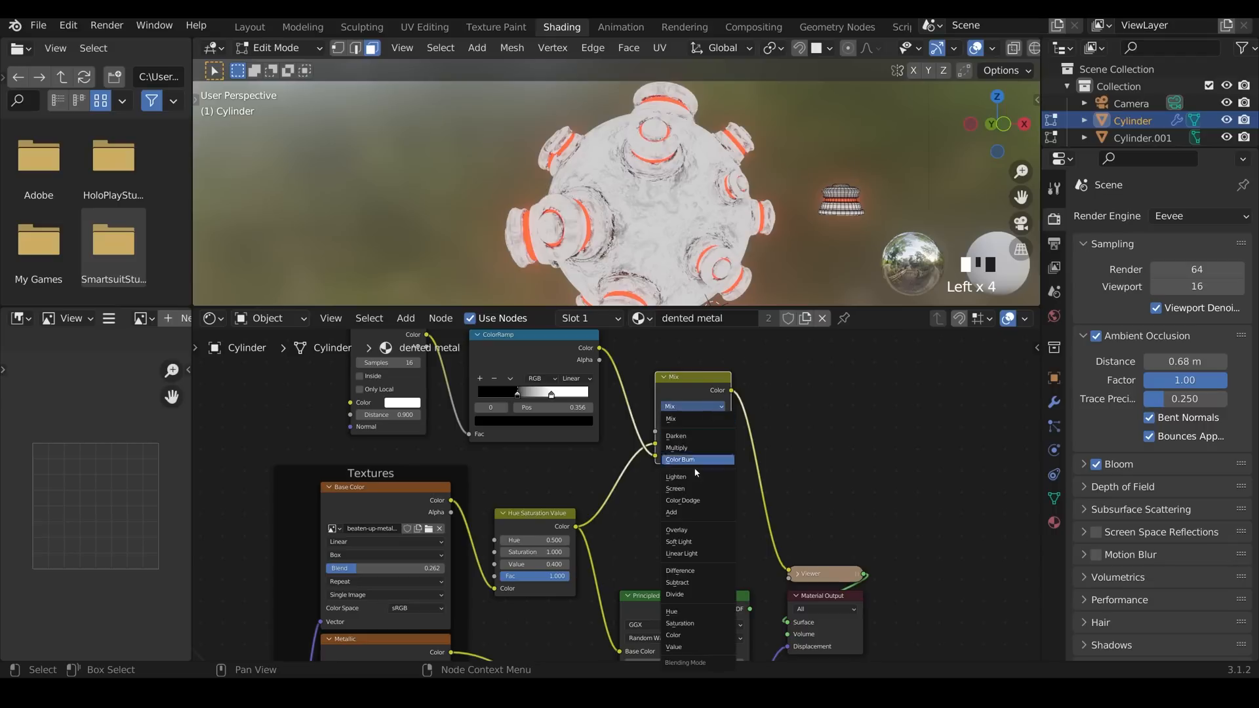
pyautogui.click(676, 447)
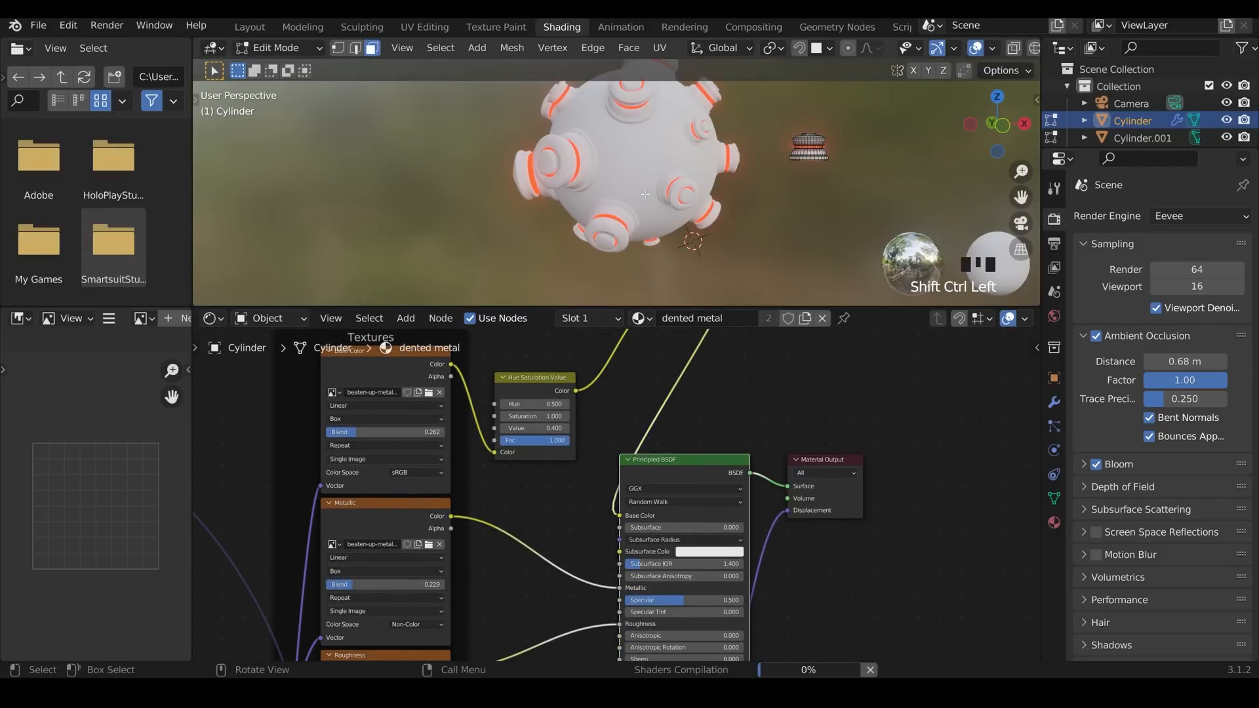
# Step: Drag the ColorRamp's white stop to 0.538
pyautogui.scroll(3)
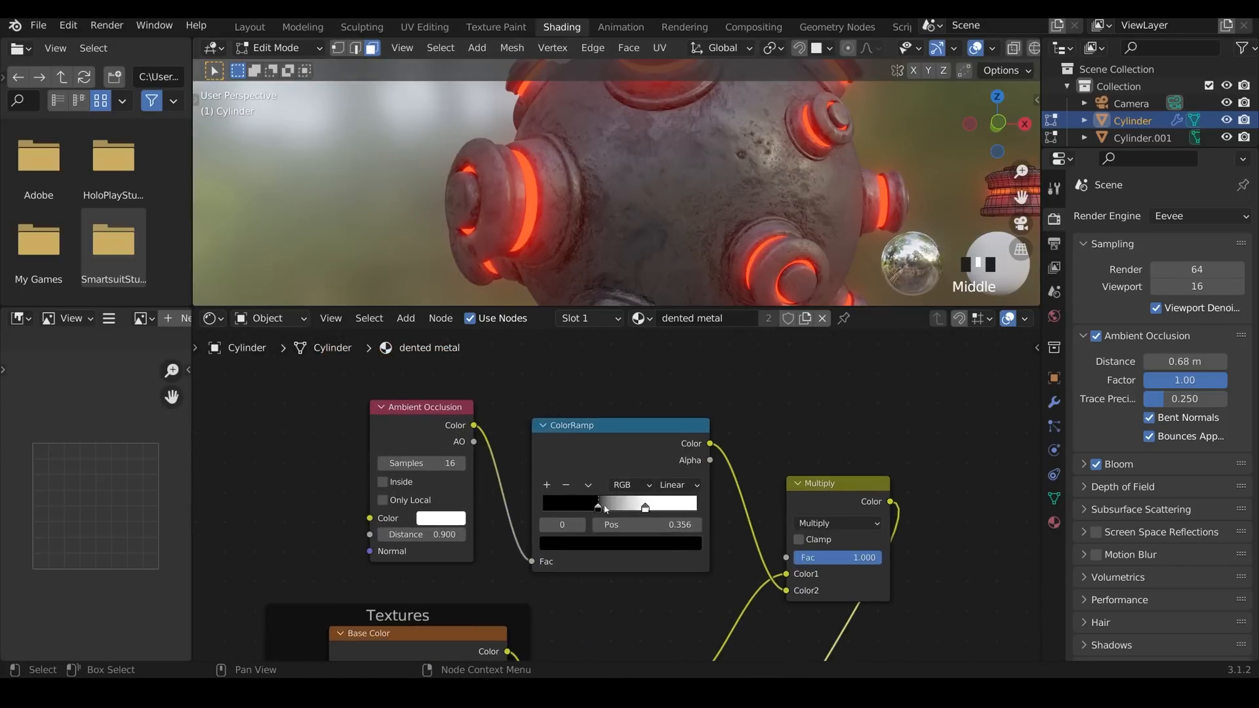
pyautogui.moveTo(597, 507); pyautogui.dragTo(627, 507)
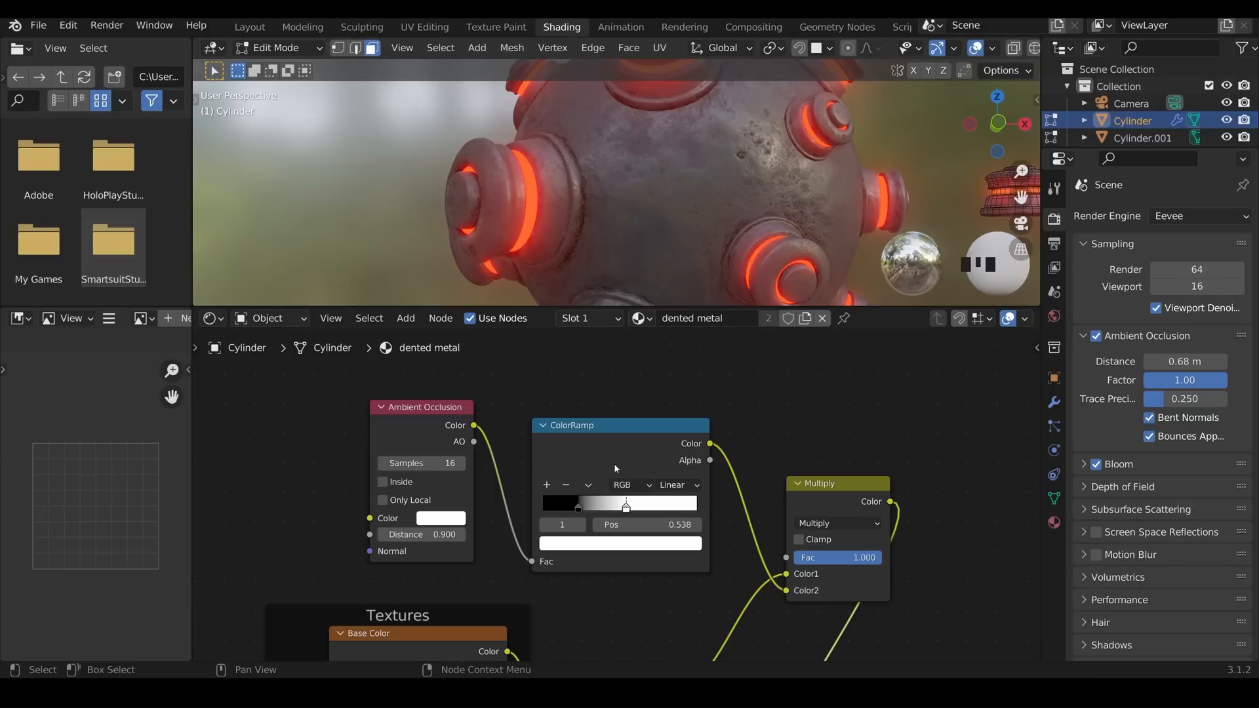
pyautogui.moveTo(602, 441)
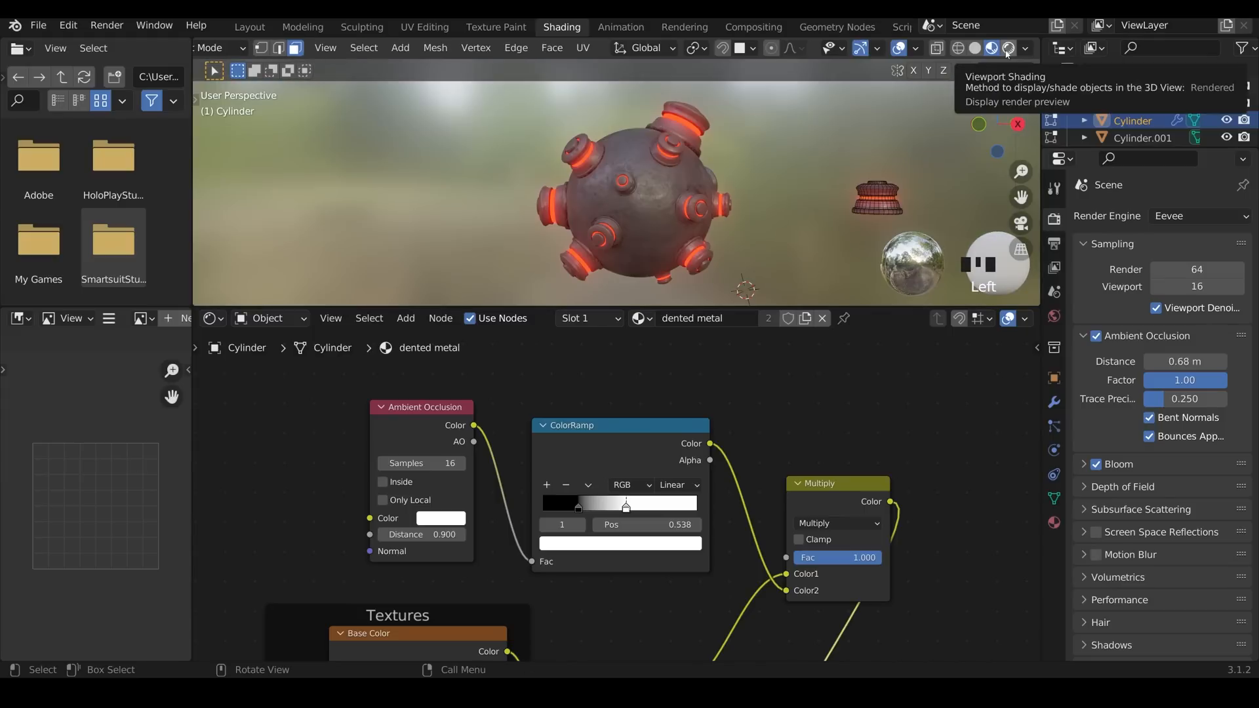
# Step: Switch the viewport to Rendered shading and the node editor to World shaders
pyautogui.click(990, 47)
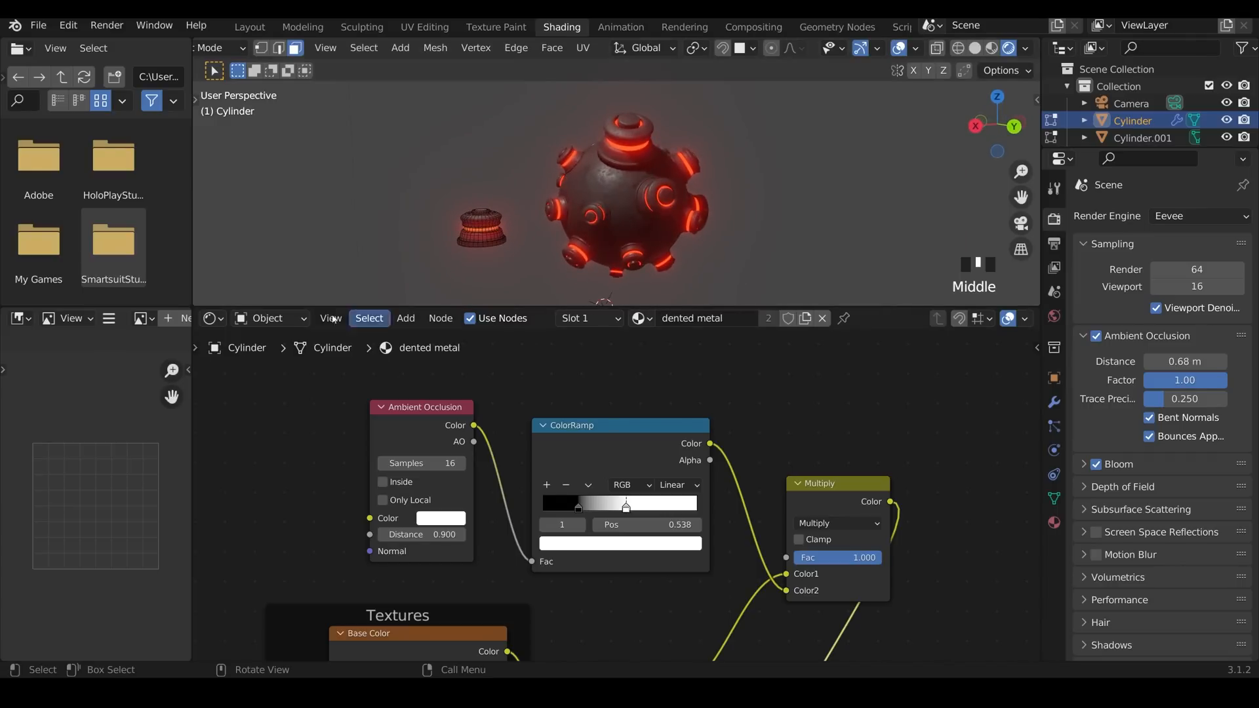
pyautogui.click(268, 318)
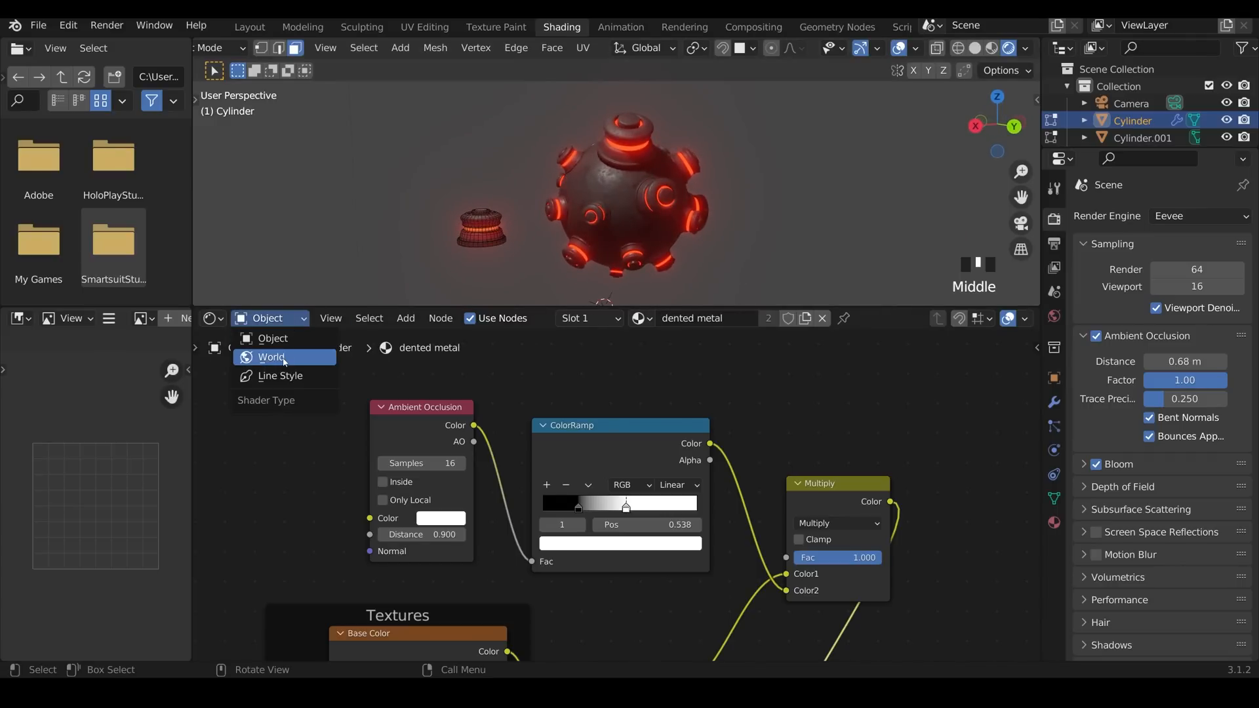
pyautogui.click(271, 357)
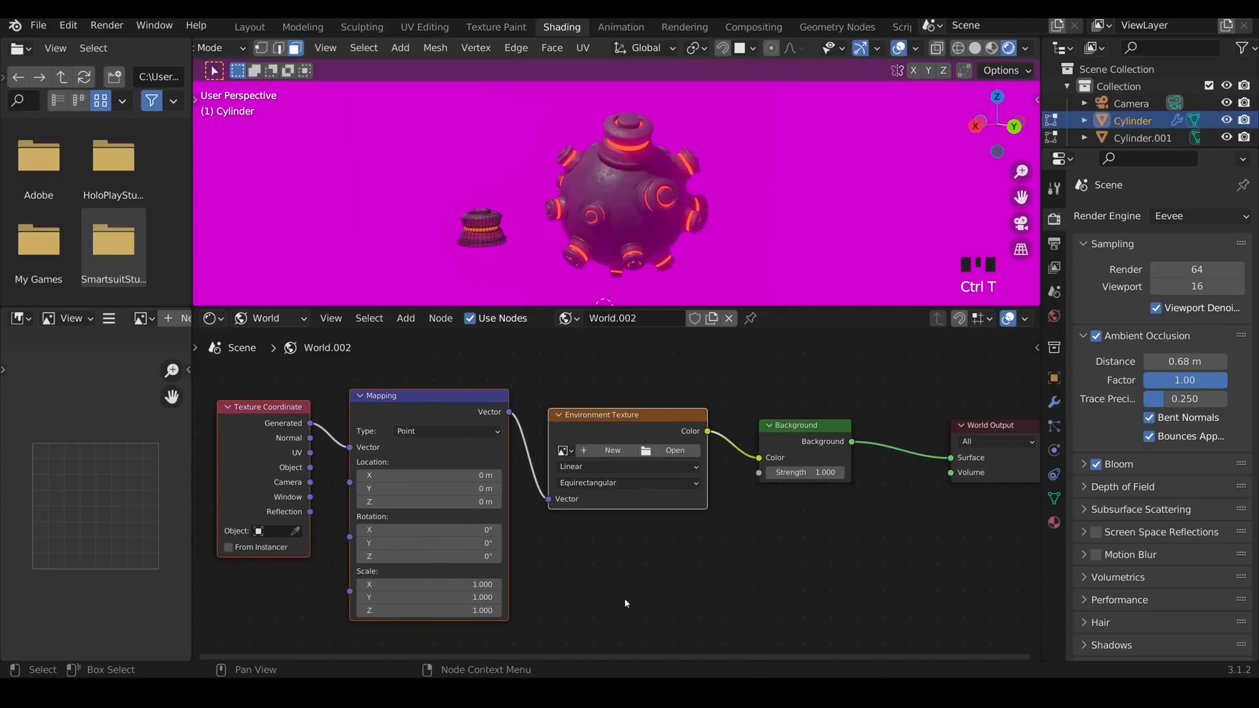
# Step: Load abandoned_greenhouse_2k.exr into the world Environment Texture
pyautogui.click(673, 450)
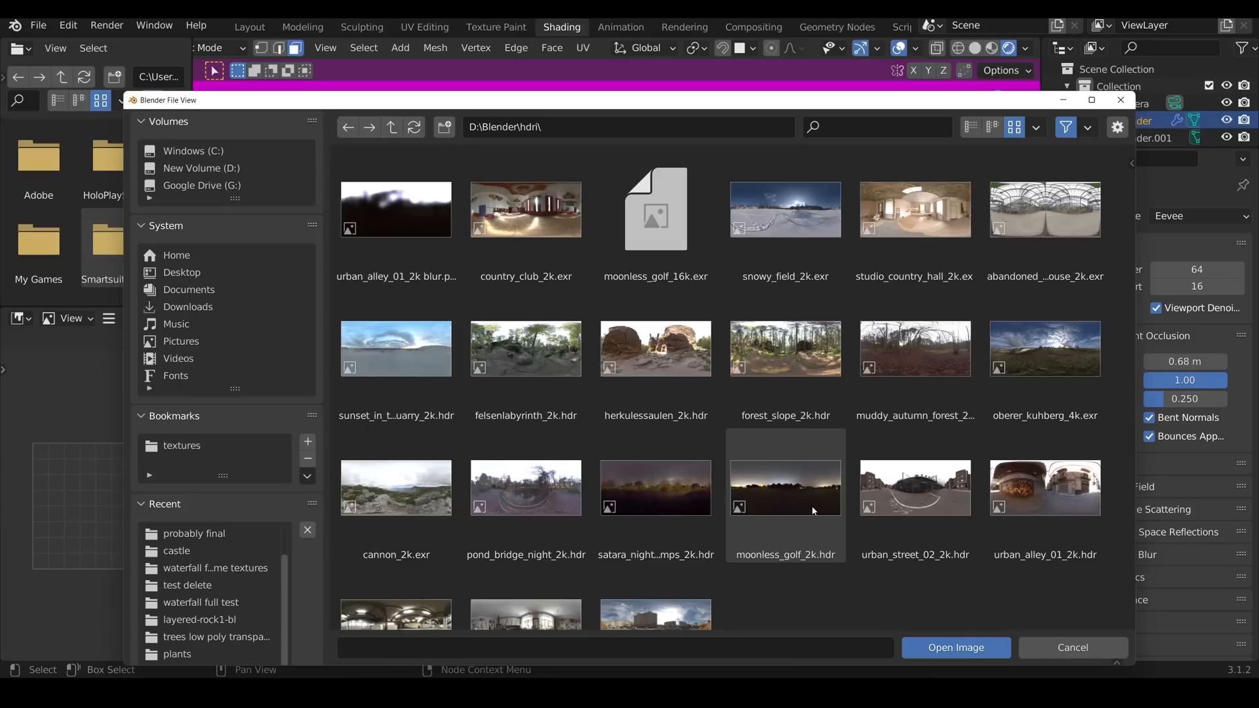
pyautogui.click(525, 488)
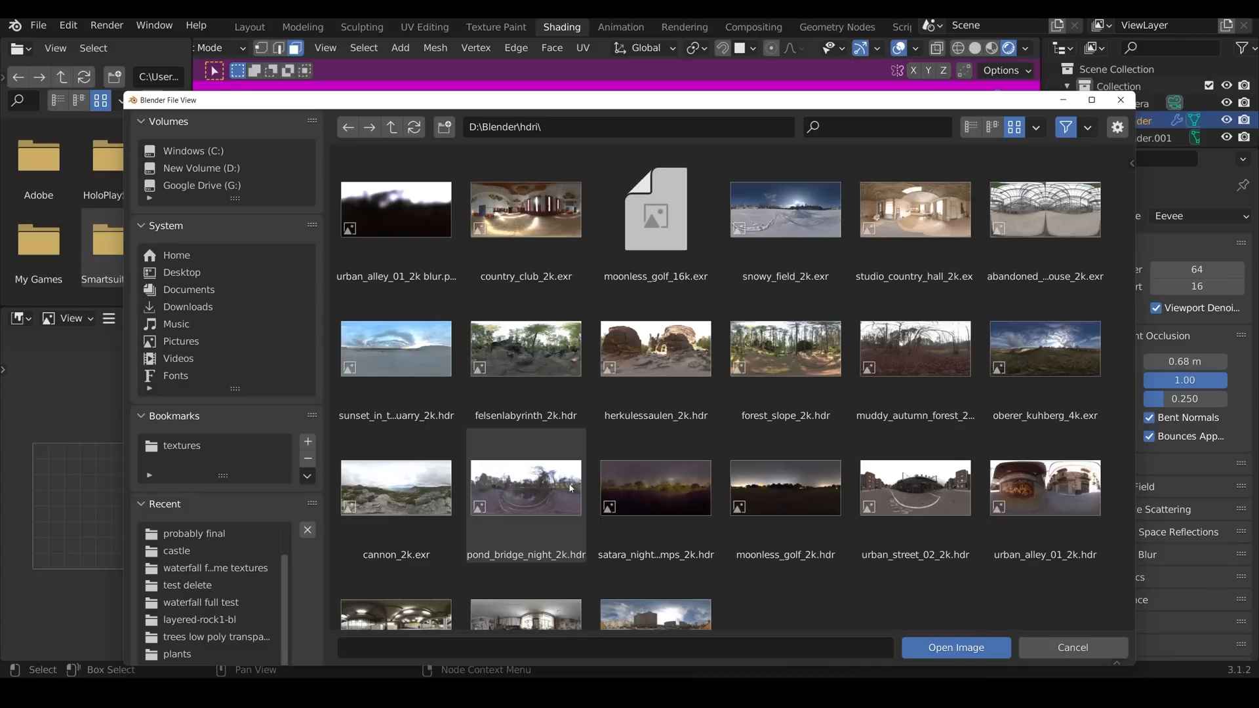
pyautogui.click(1044, 210)
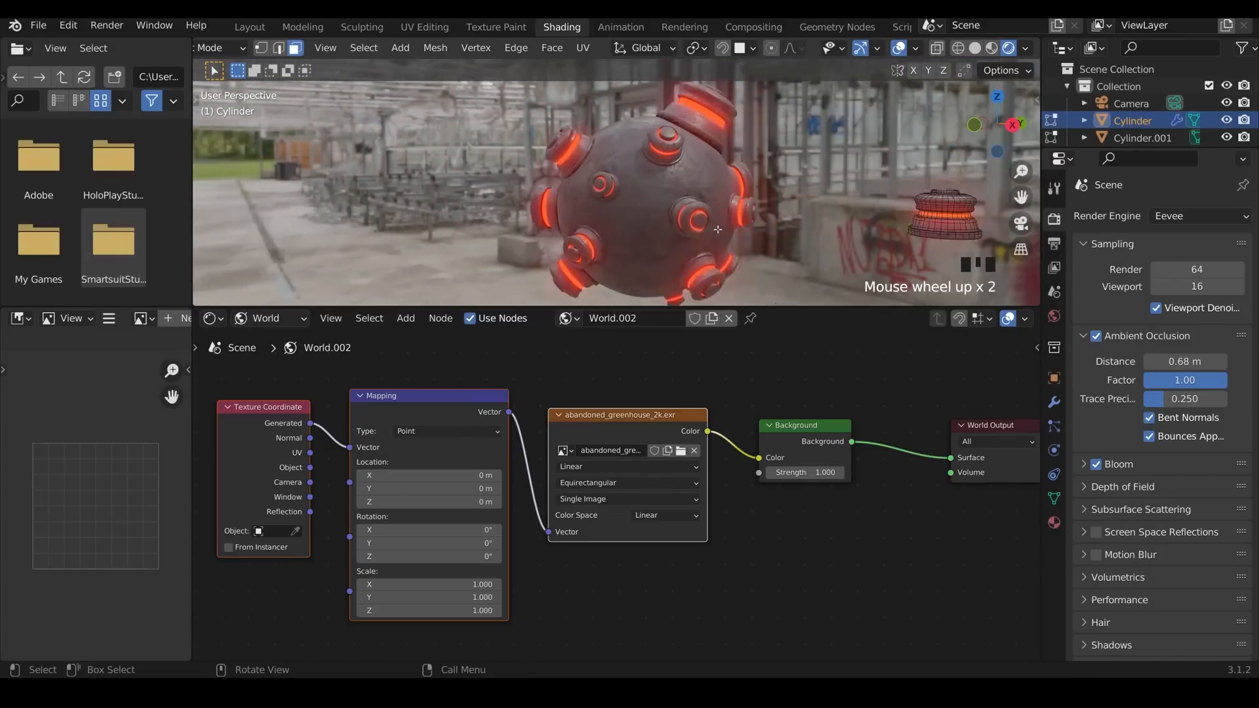
# Step: Render the mine in Cycles and switch the node editor back to the Object shader nodes
pyautogui.click(1196, 215)
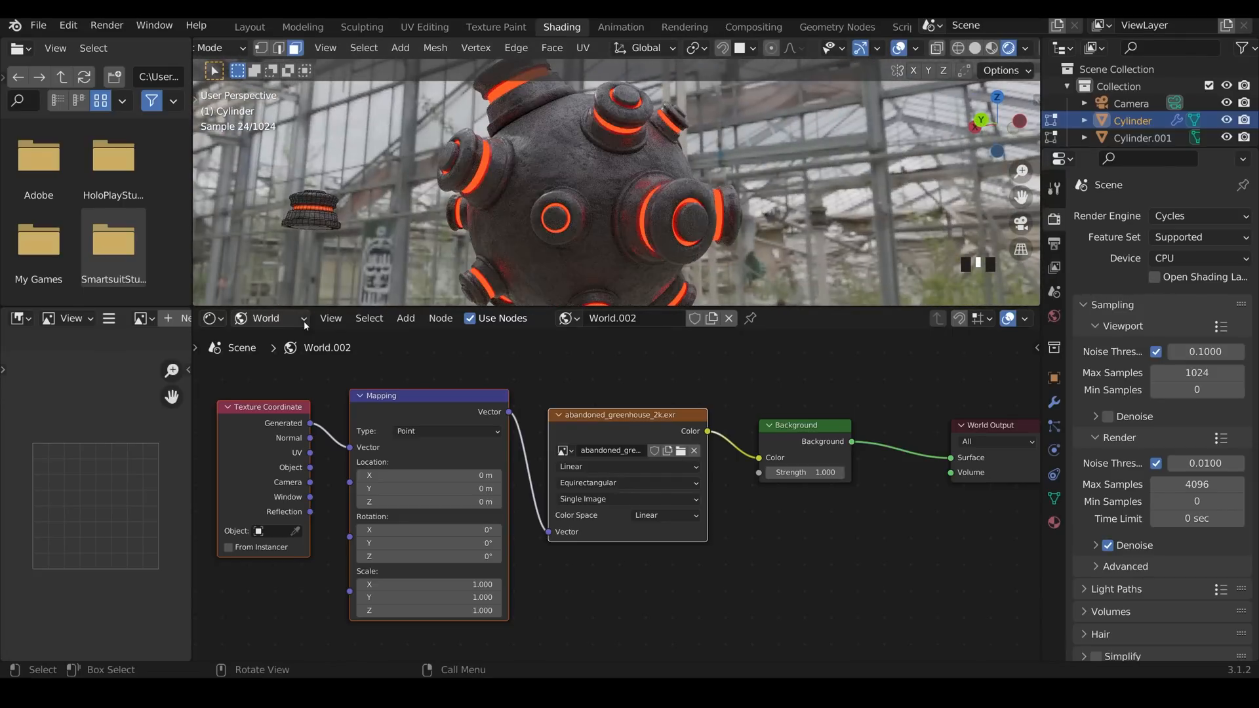
pyautogui.click(269, 318)
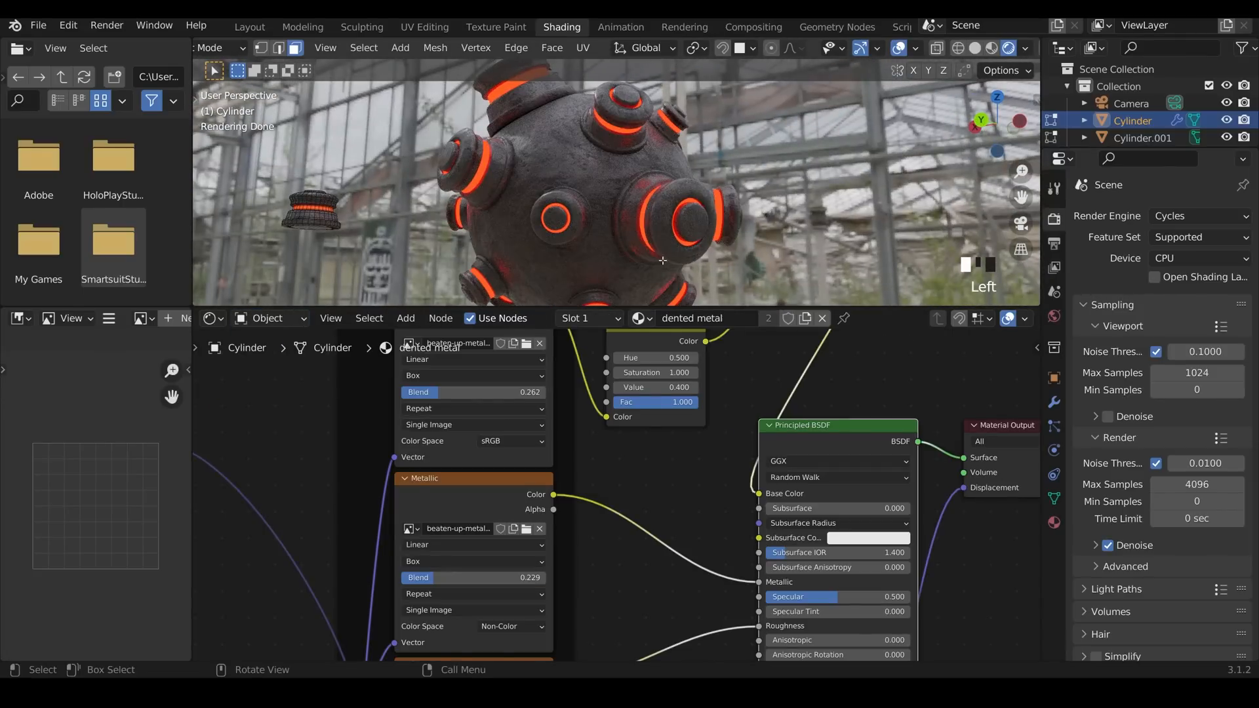